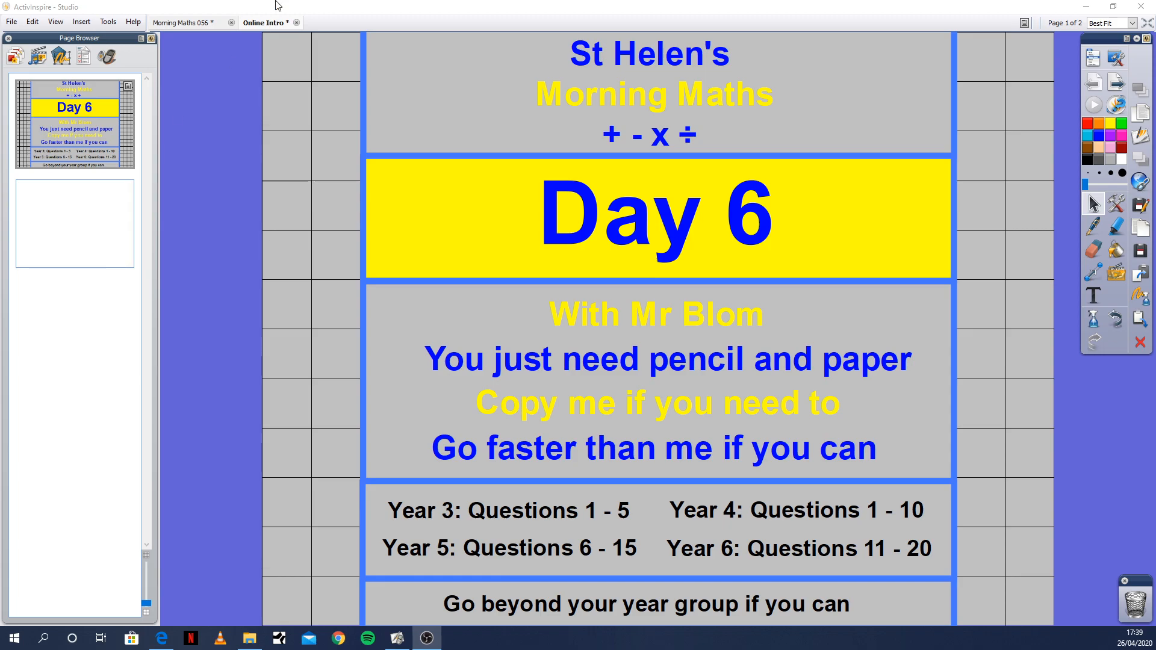
Switch to the Morning Maths 056 questions sheet ready to write 7 into question 1
{"action": "left_click", "coordinate": [187, 22]}
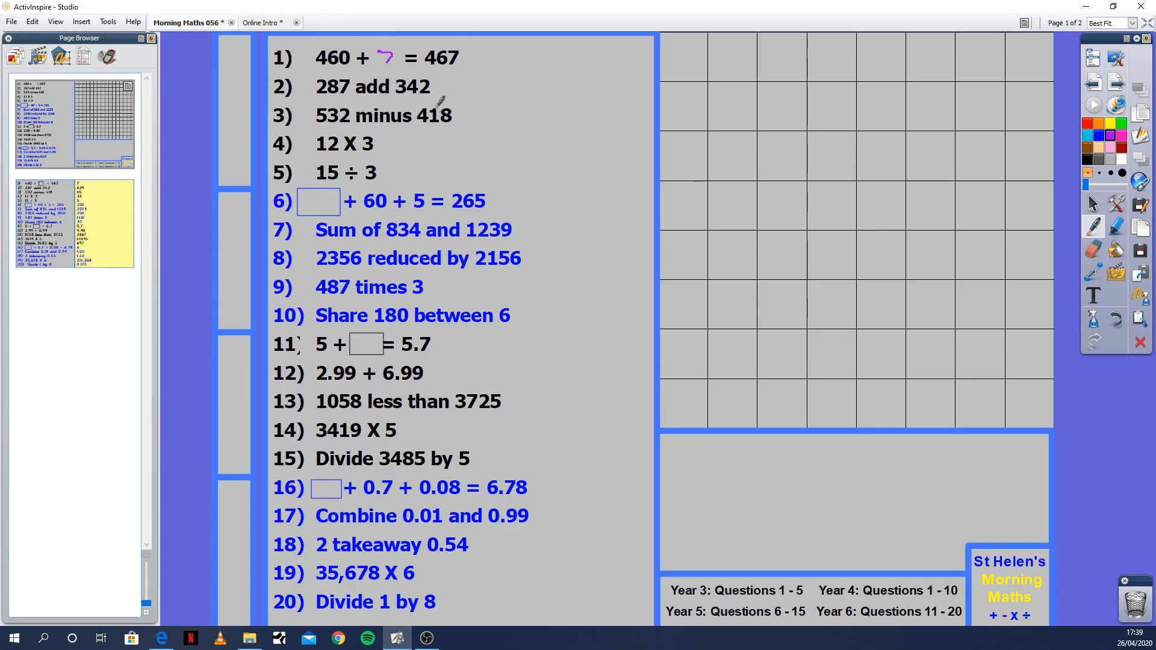
{"action": "mouse_move", "coordinate": [436, 47]}
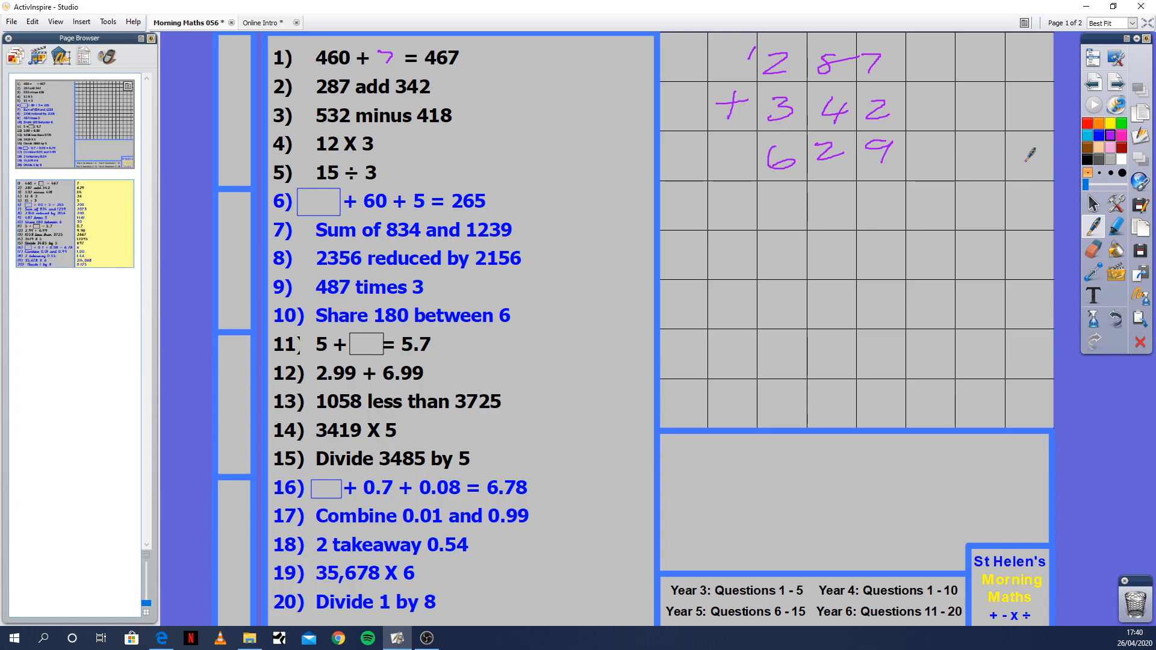
{"action": "mouse_move", "coordinate": [1080, 305]}
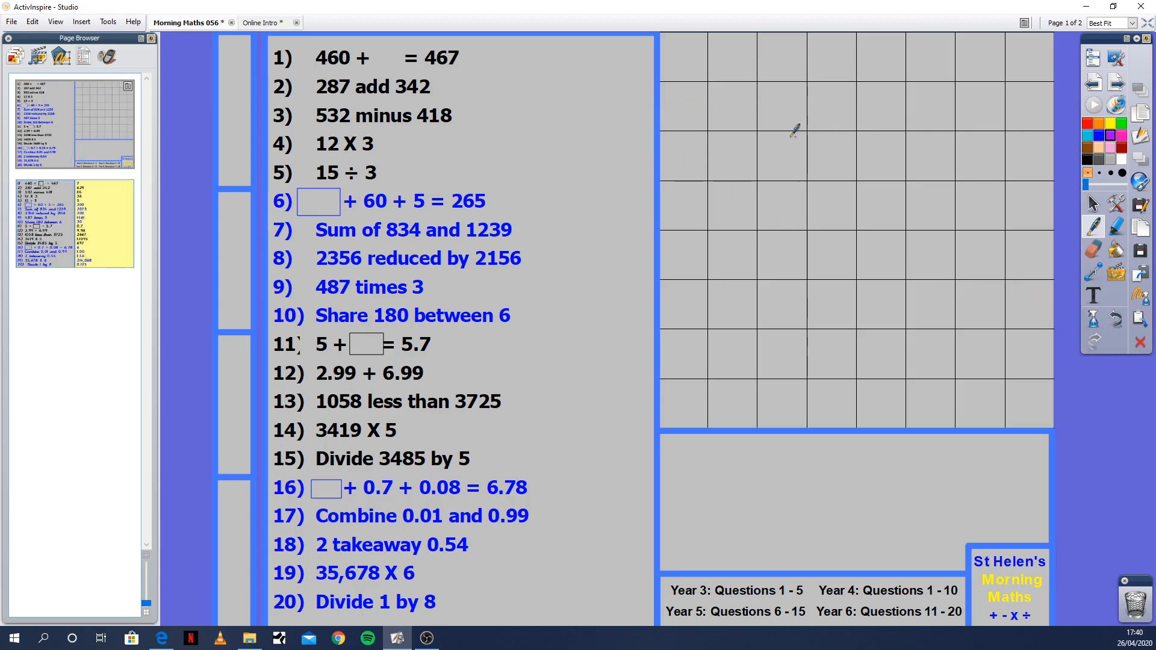
{"action": "mouse_move", "coordinate": [803, 108]}
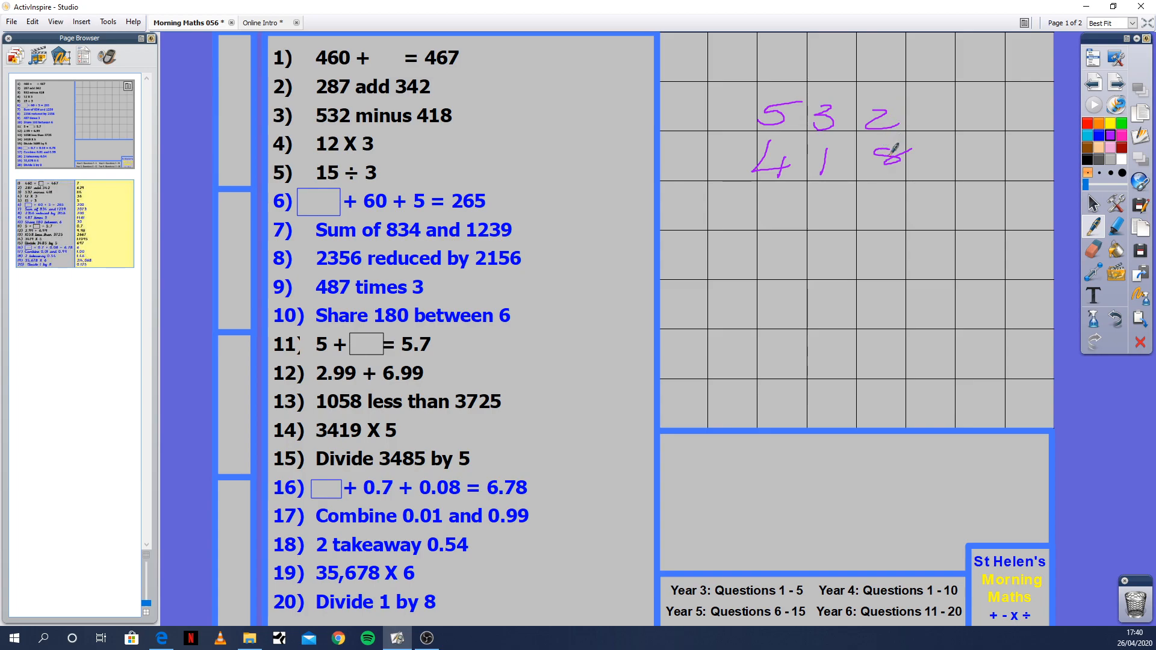
{"action": "mouse_move", "coordinate": [820, 100]}
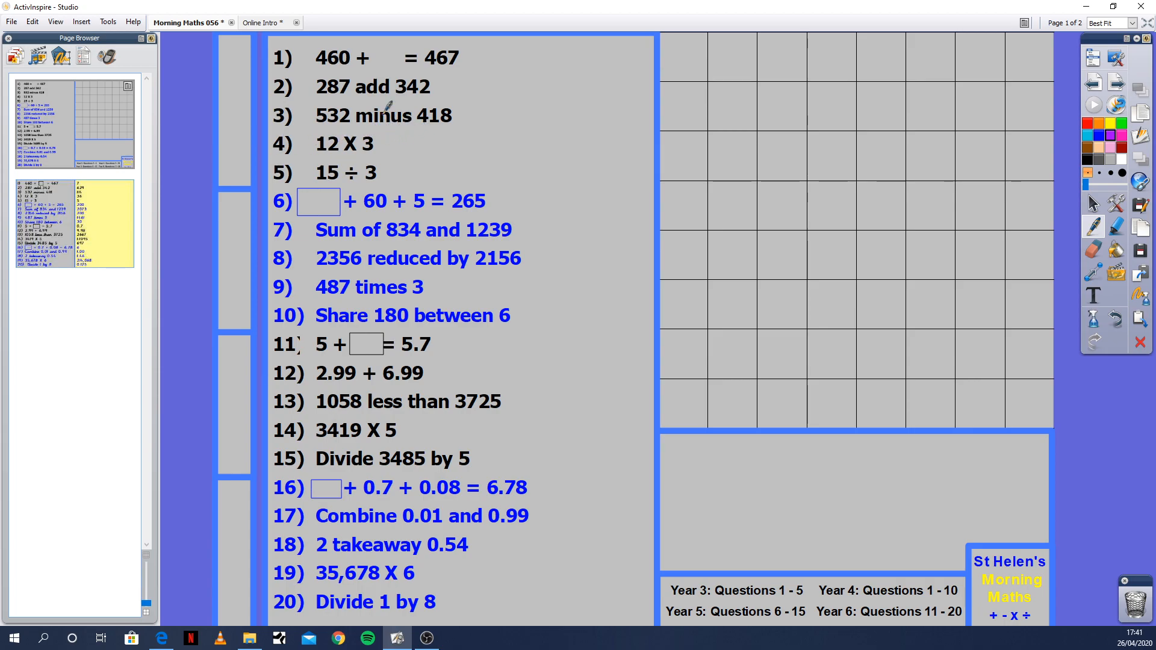
{"action": "mouse_move", "coordinate": [411, 142]}
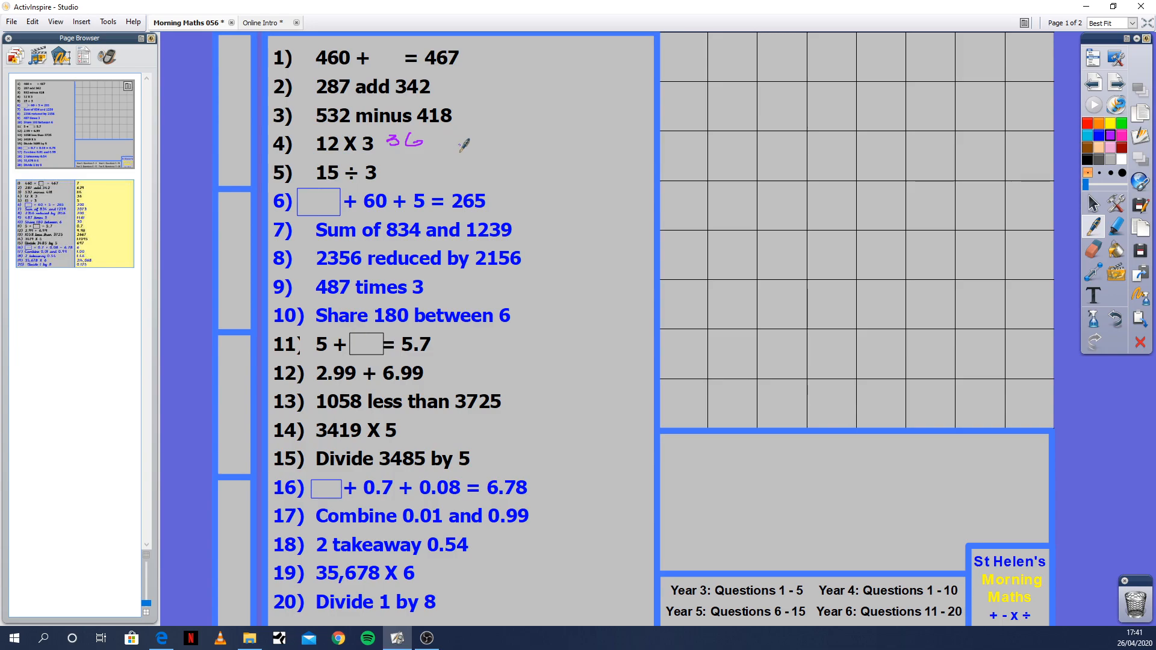
{"action": "mouse_move", "coordinate": [340, 173]}
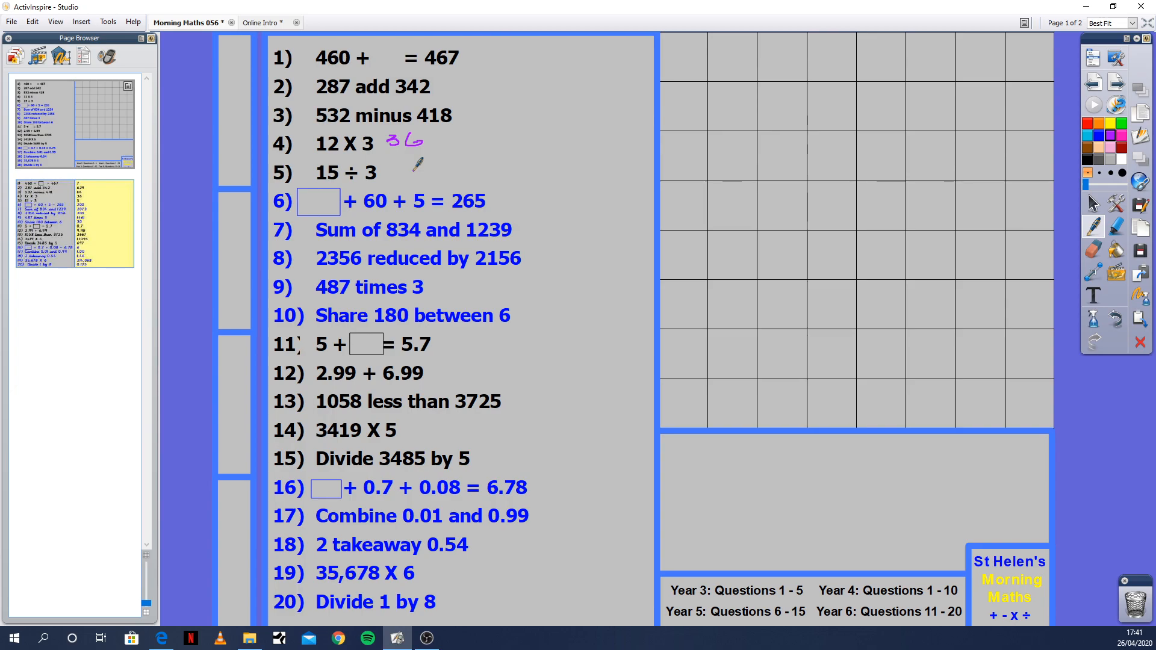
{"action": "mouse_move", "coordinate": [412, 174]}
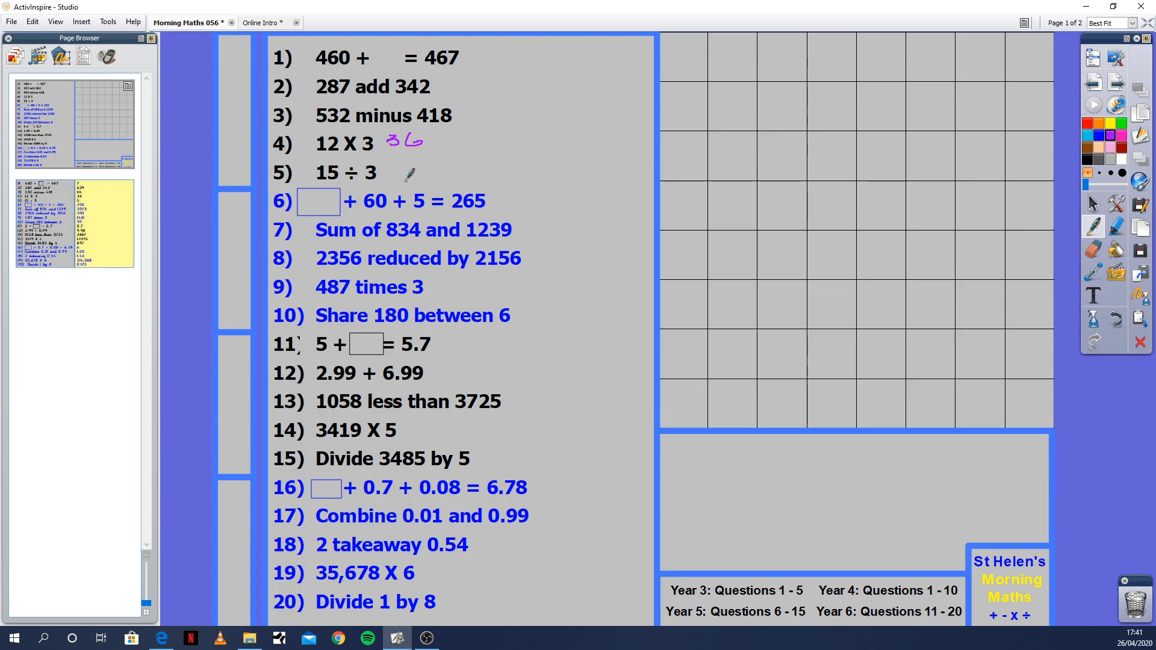
Pen-write 5 beside question 5 and 200 as the result for question 6
{"action": "left_click_drag", "start_coordinate": [399, 173], "coordinate": [424, 177]}
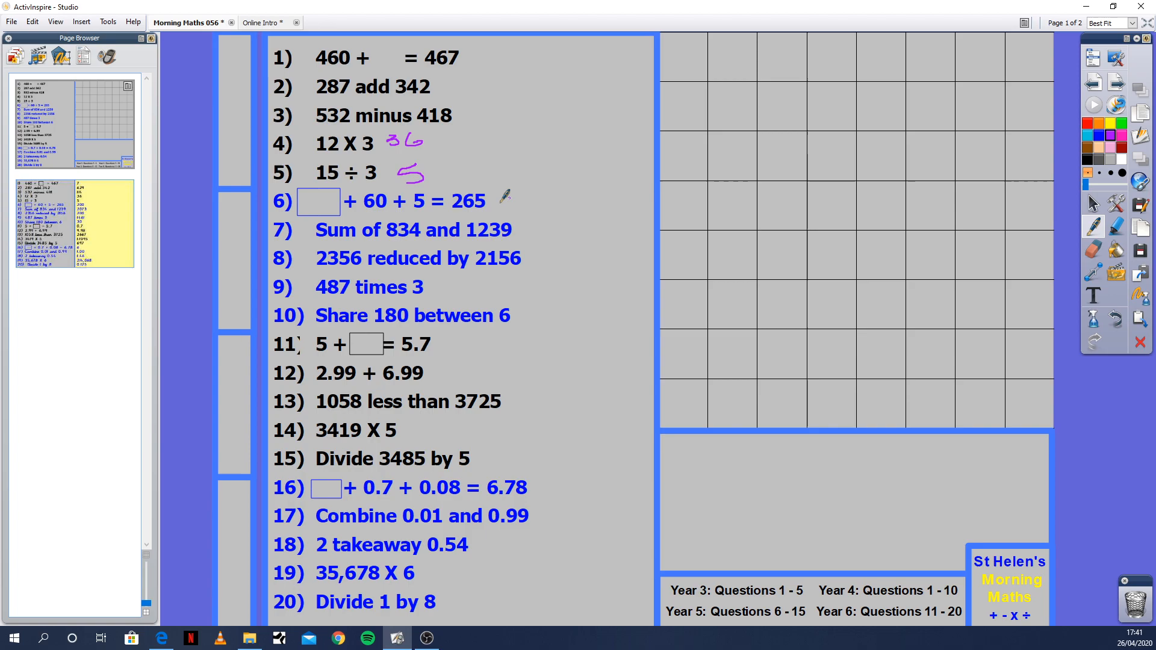
{"action": "mouse_move", "coordinate": [518, 206]}
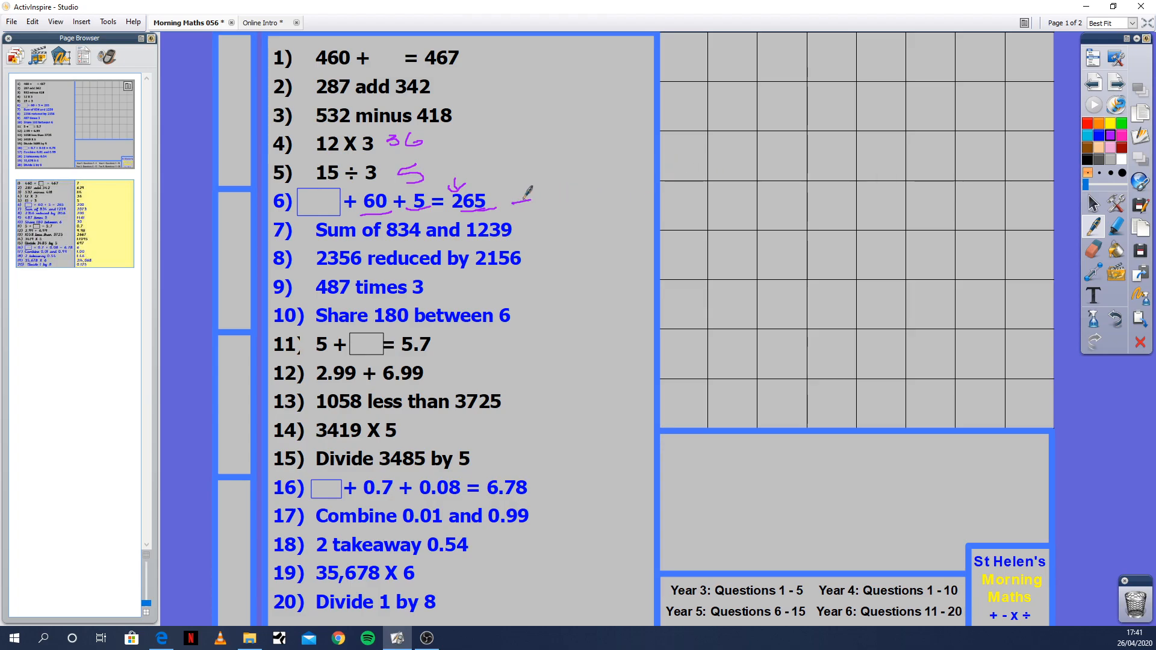
{"action": "left_click_drag", "start_coordinate": [509, 195], "coordinate": [615, 195]}
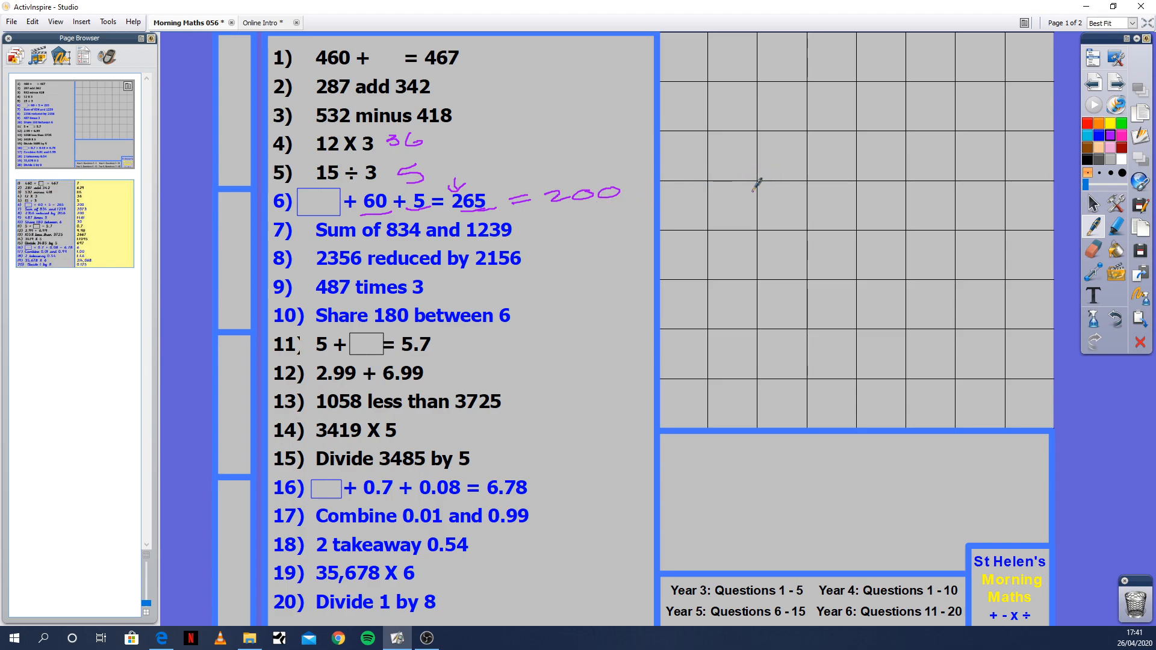
{"action": "mouse_move", "coordinate": [734, 153]}
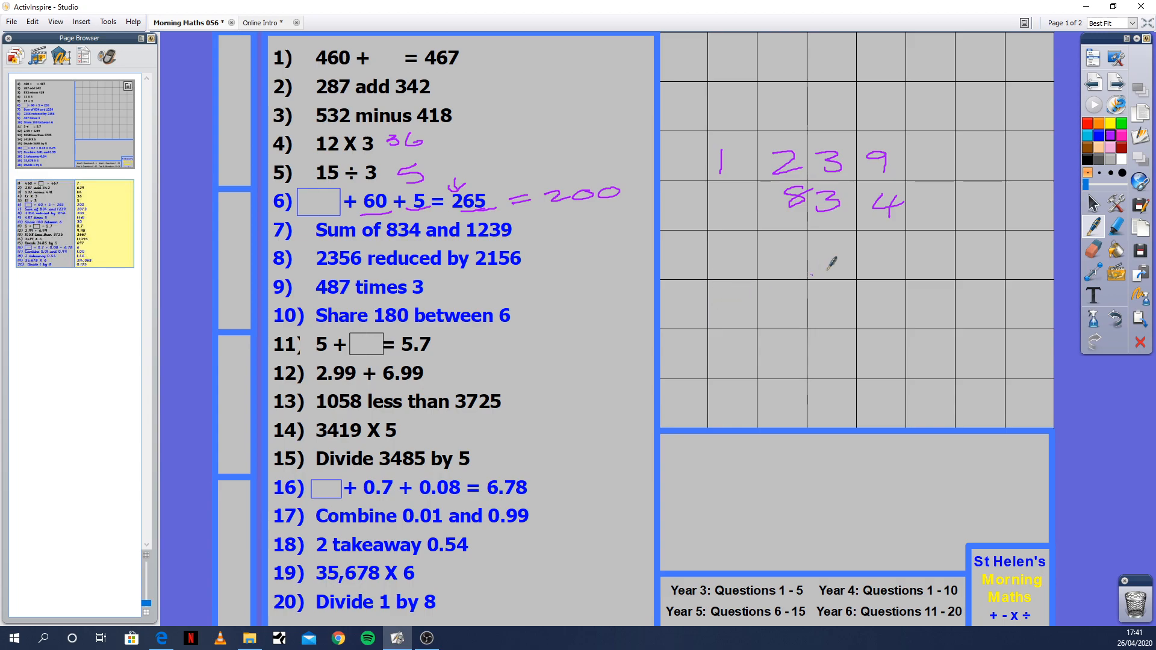
{"action": "mouse_move", "coordinate": [528, 222]}
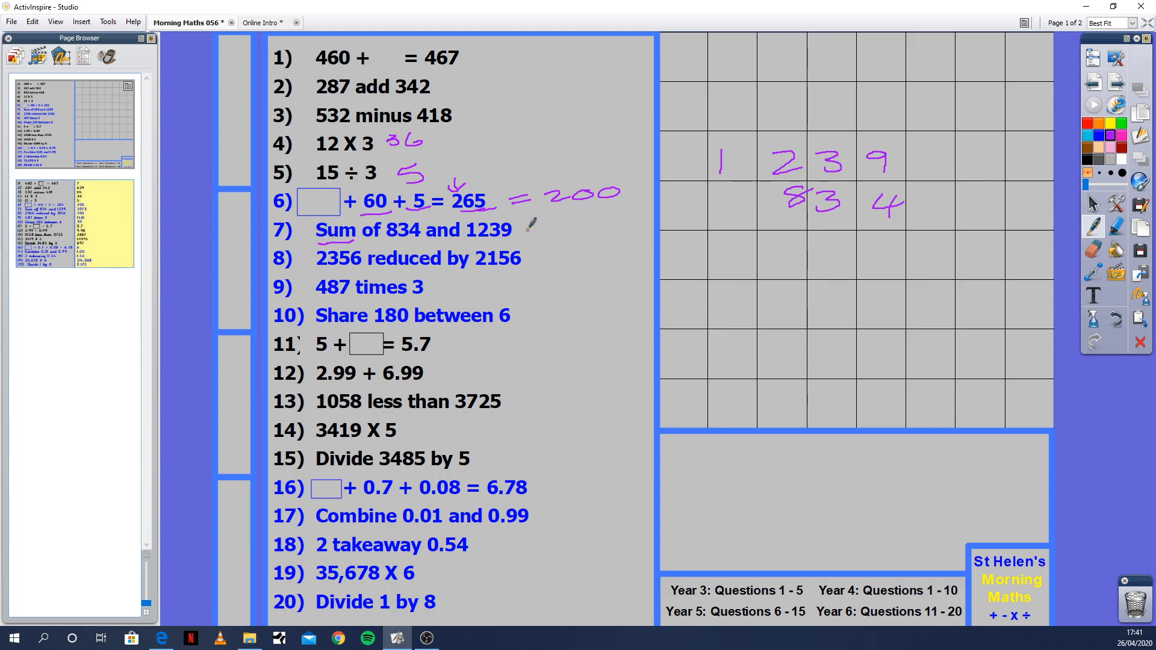
{"action": "mouse_move", "coordinate": [988, 254]}
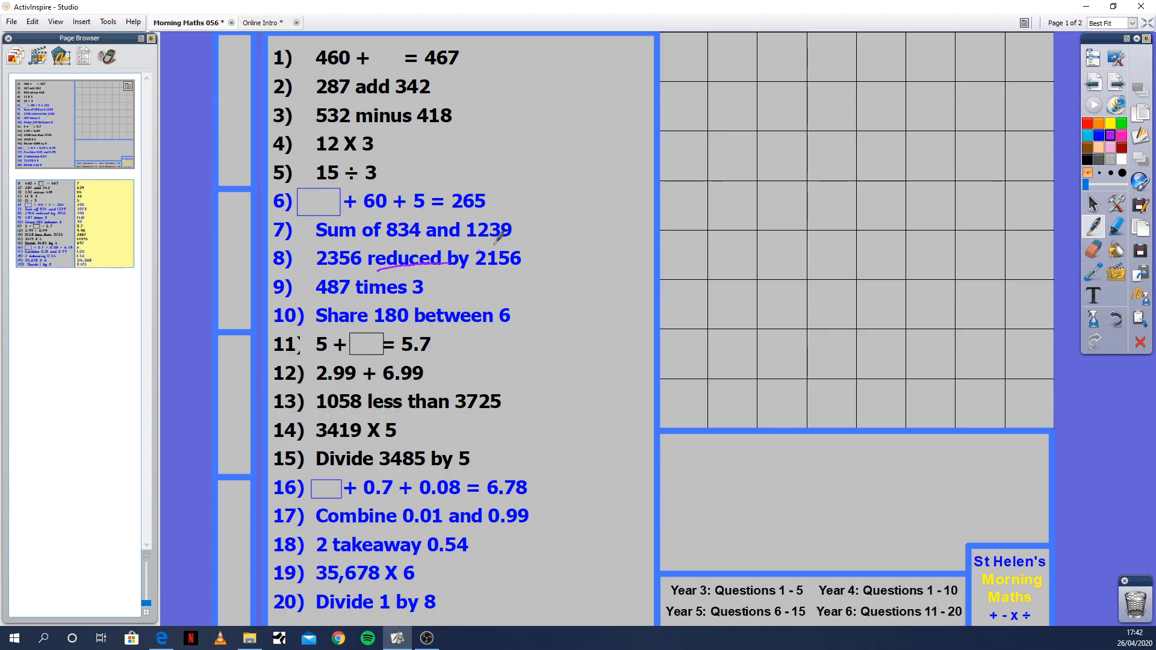
{"action": "mouse_move", "coordinate": [737, 218]}
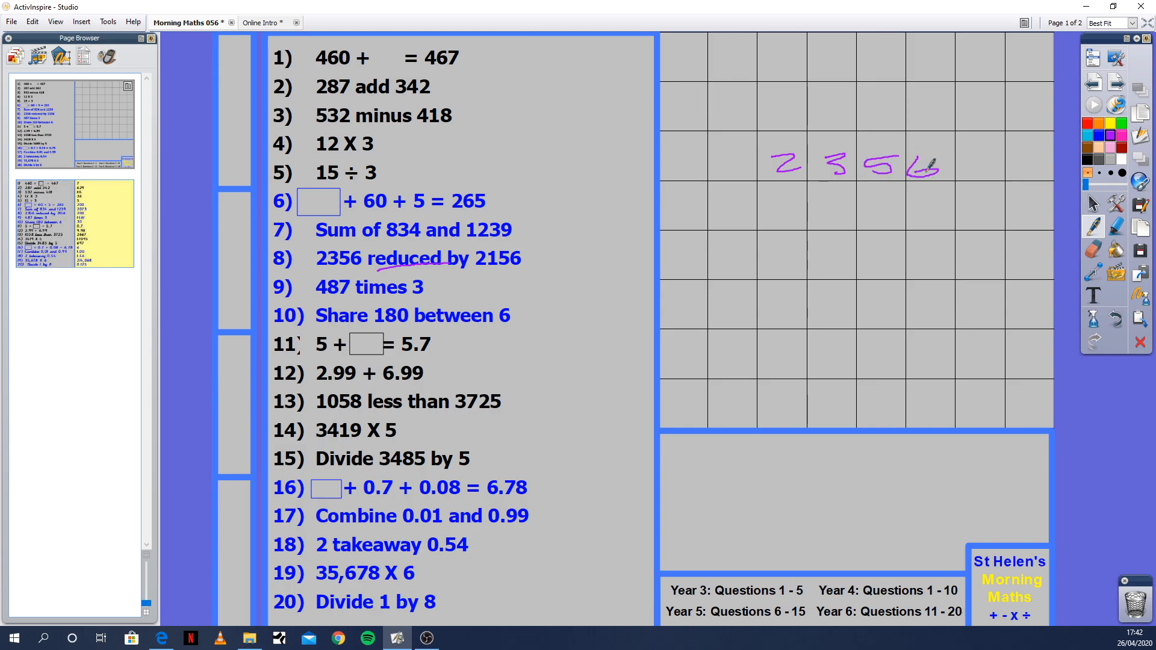
{"action": "mouse_move", "coordinate": [752, 203]}
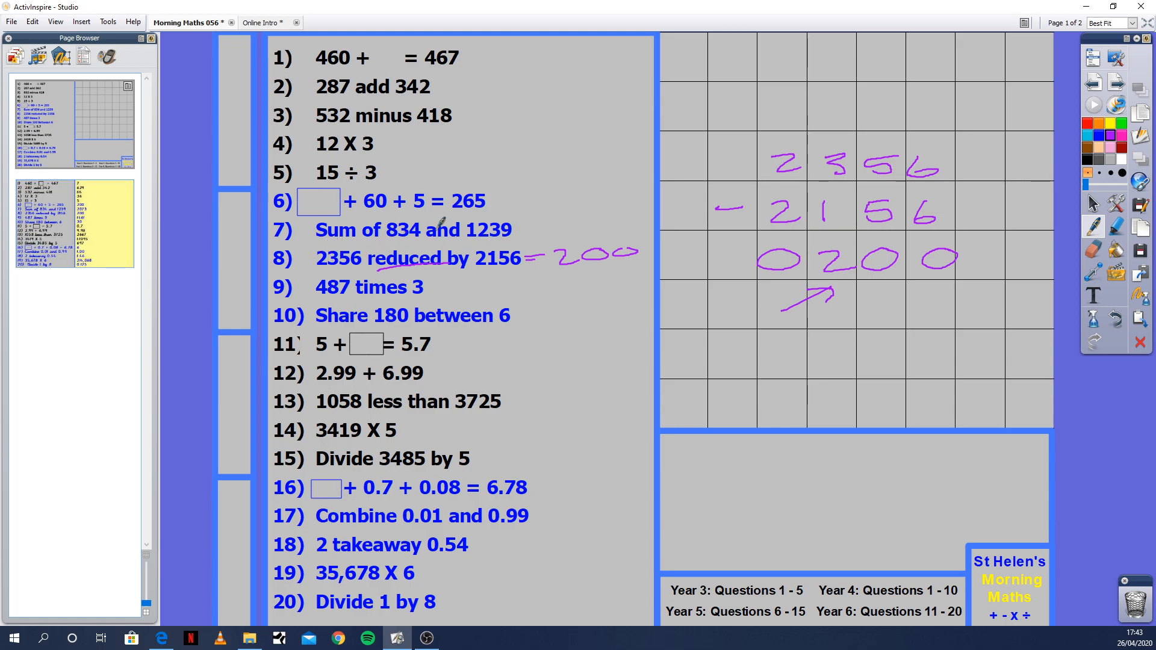
{"action": "mouse_move", "coordinate": [333, 243]}
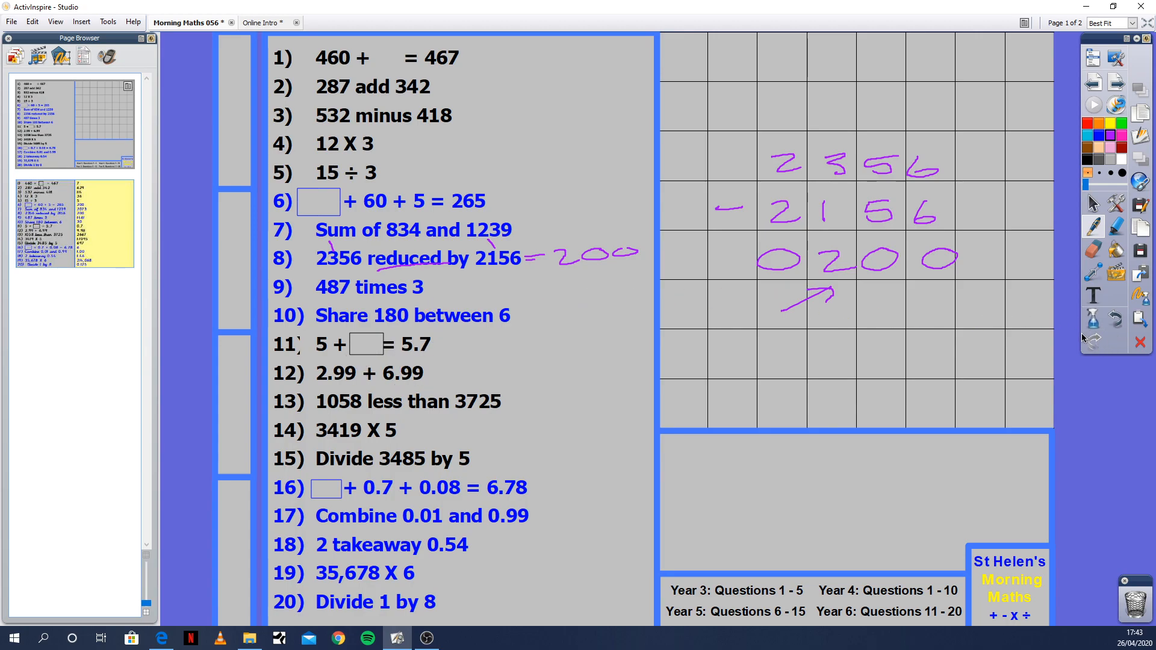
Wipe the question 8 pen workings off the sheet with Clear Annotations
{"action": "left_click", "coordinate": [1092, 319]}
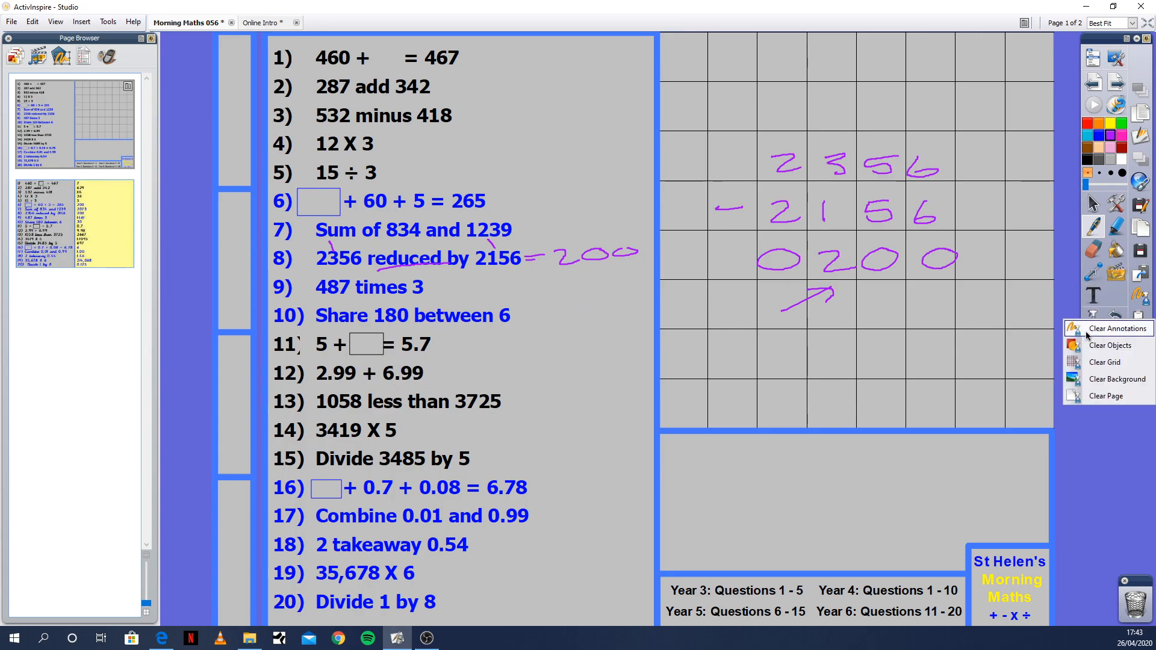
{"action": "left_click", "coordinate": [1116, 328]}
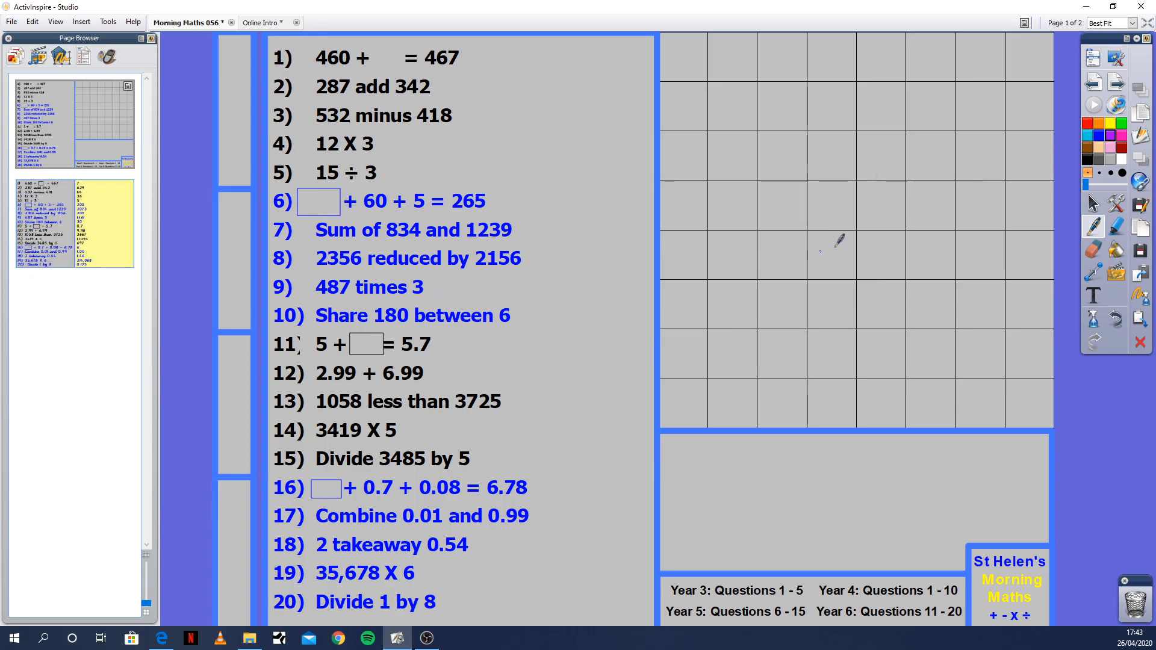
{"action": "mouse_move", "coordinate": [789, 153]}
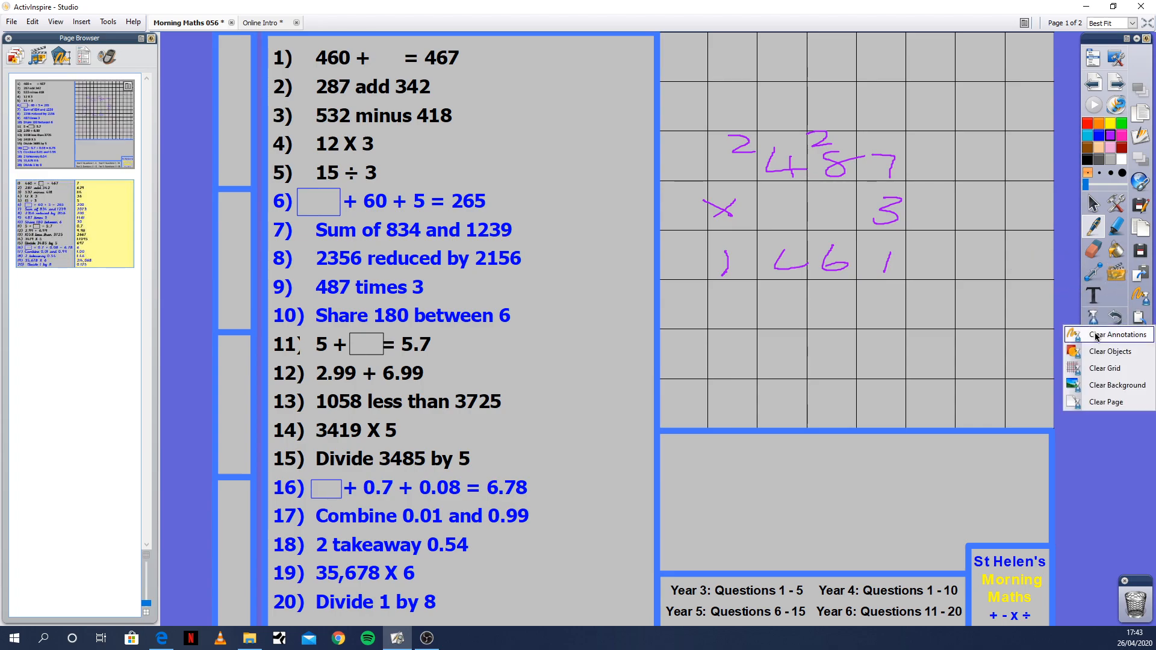
Clear the 487 × 3 pen workings for question 9 from the grid
{"action": "left_click", "coordinate": [1109, 333]}
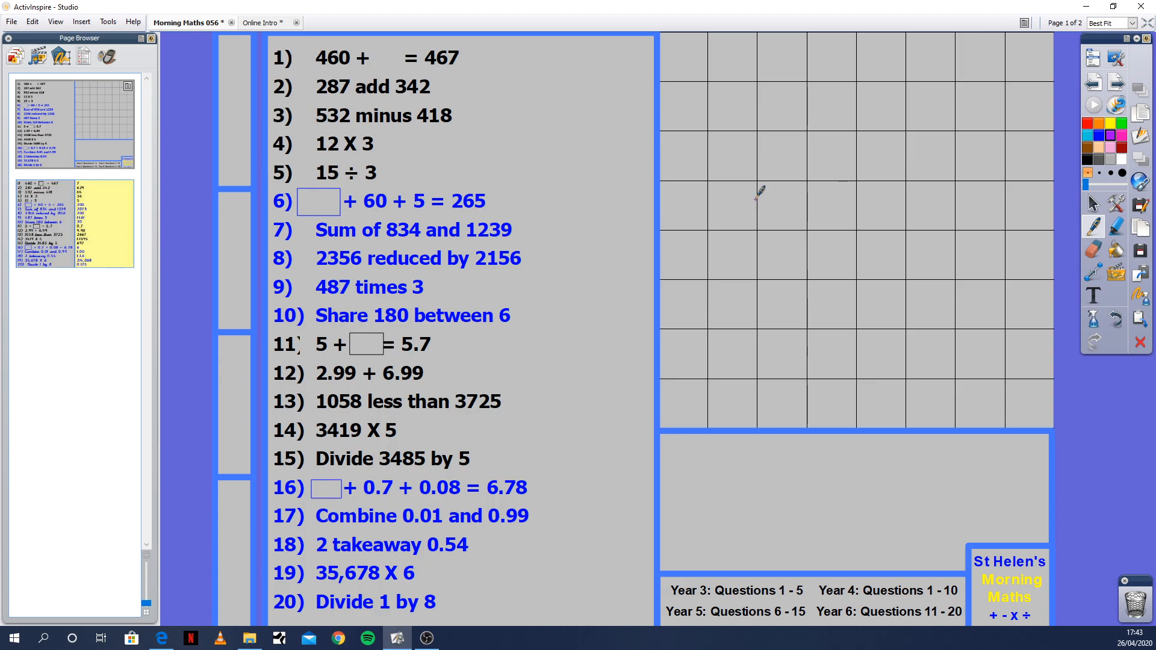
{"action": "mouse_move", "coordinate": [729, 194]}
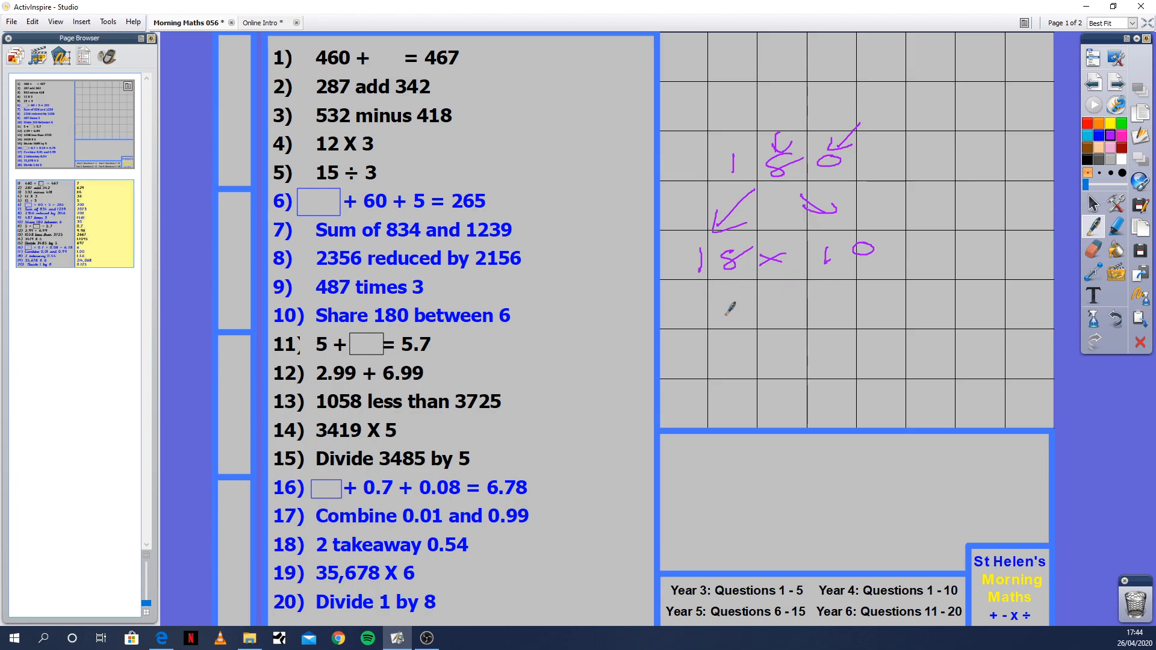
{"action": "mouse_move", "coordinate": [713, 340]}
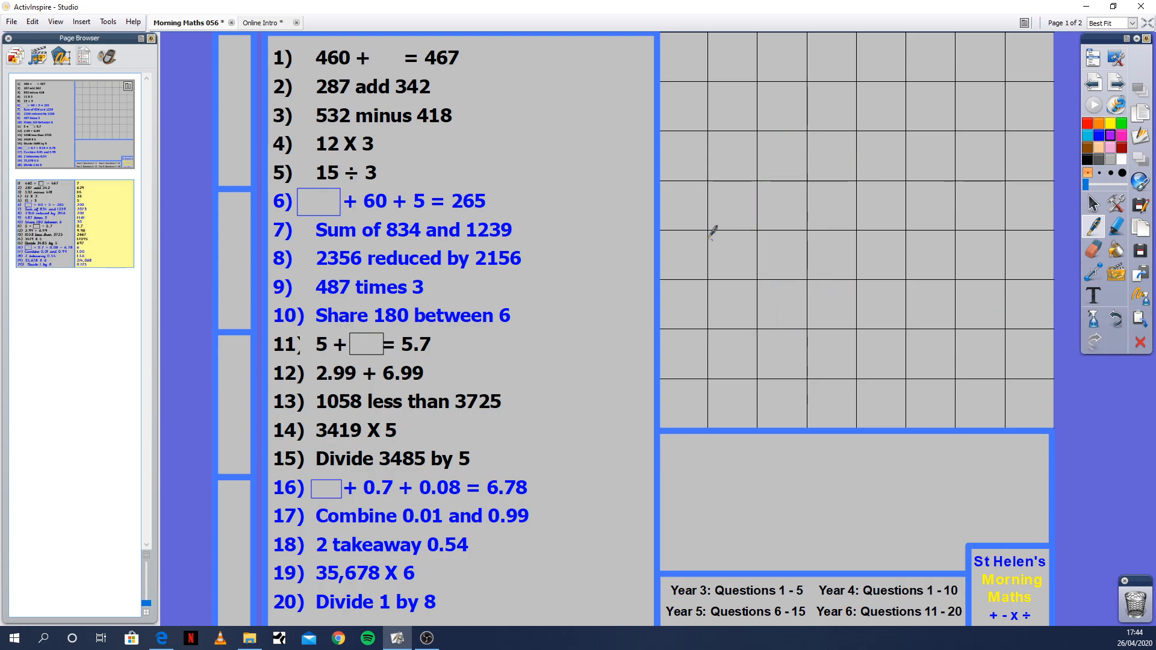
{"action": "mouse_move", "coordinate": [752, 184]}
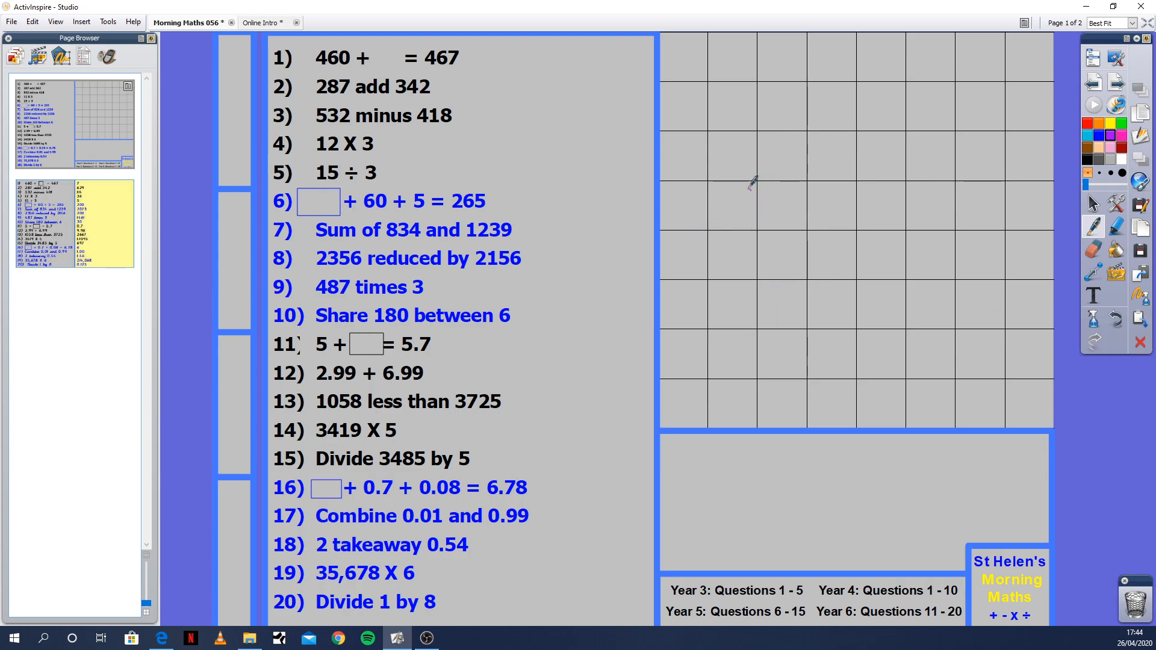
{"action": "mouse_move", "coordinate": [722, 168]}
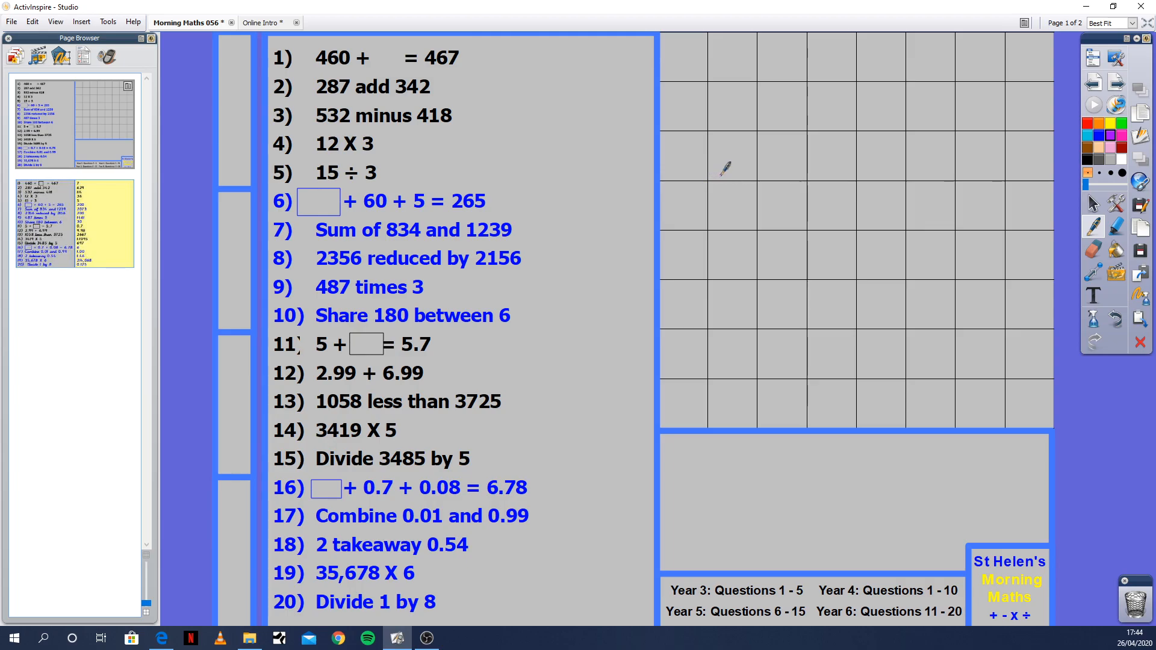
{"action": "mouse_move", "coordinate": [748, 160]}
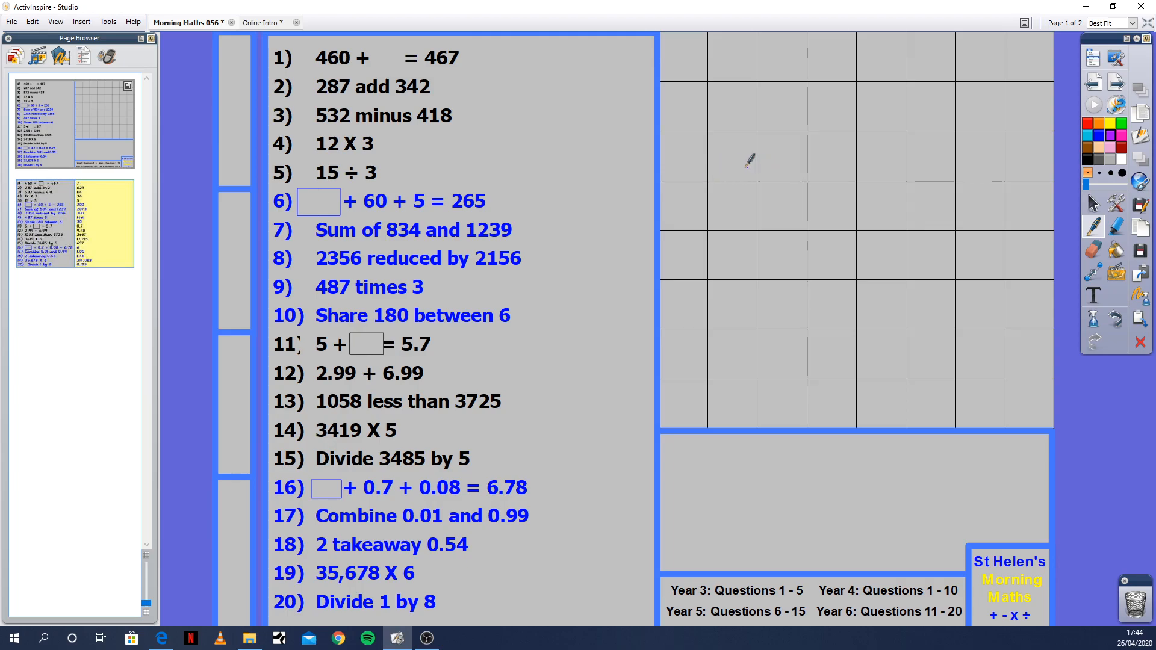
{"action": "mouse_move", "coordinate": [793, 183]}
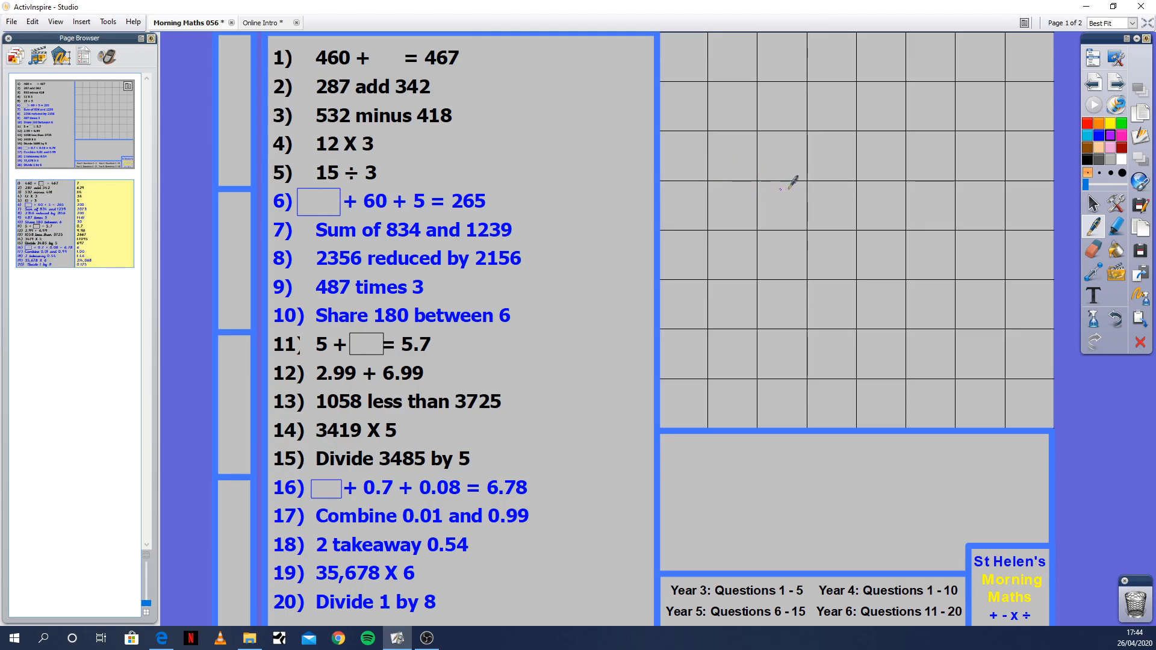
{"action": "mouse_move", "coordinate": [748, 193]}
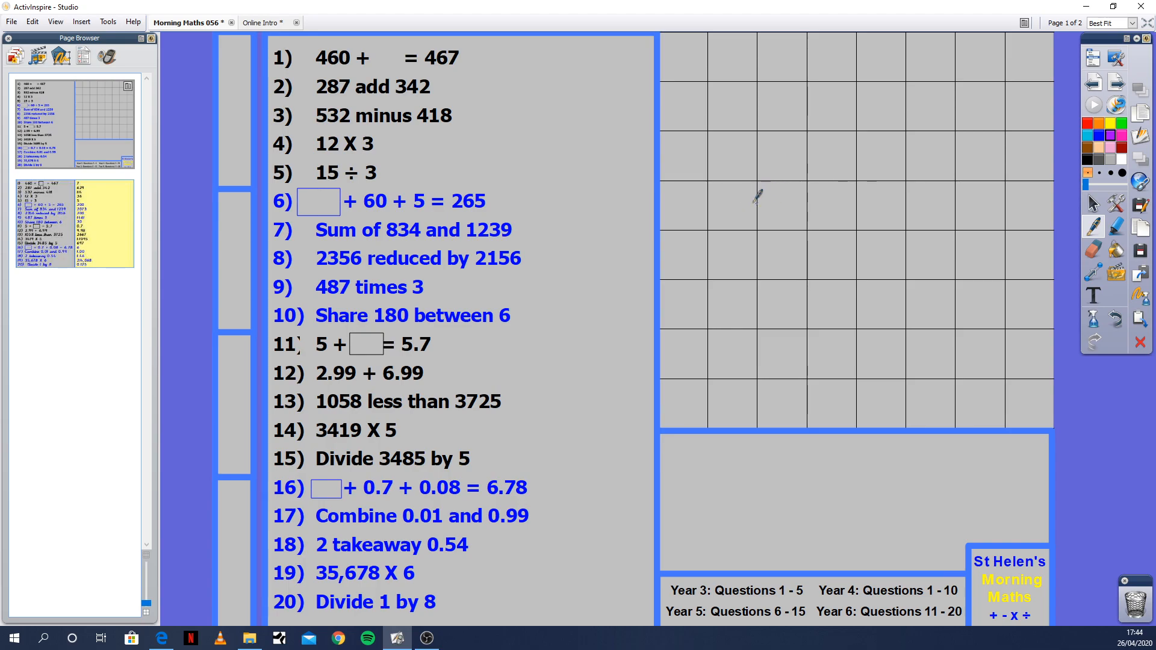
{"action": "mouse_move", "coordinate": [802, 152]}
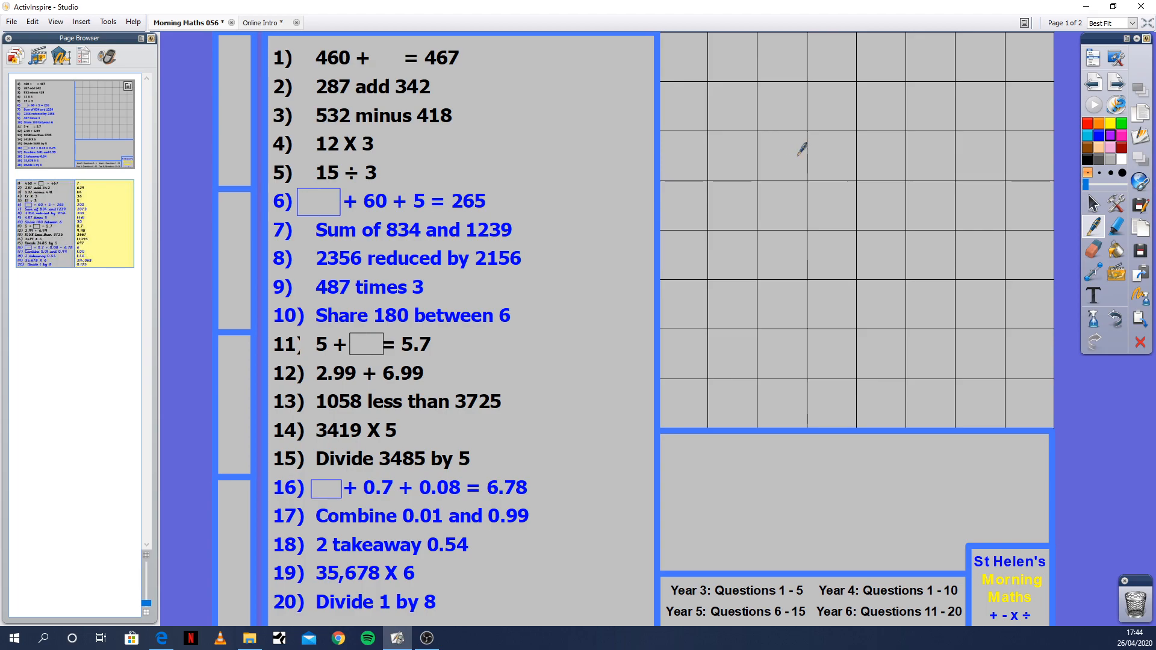
{"action": "mouse_move", "coordinate": [783, 159]}
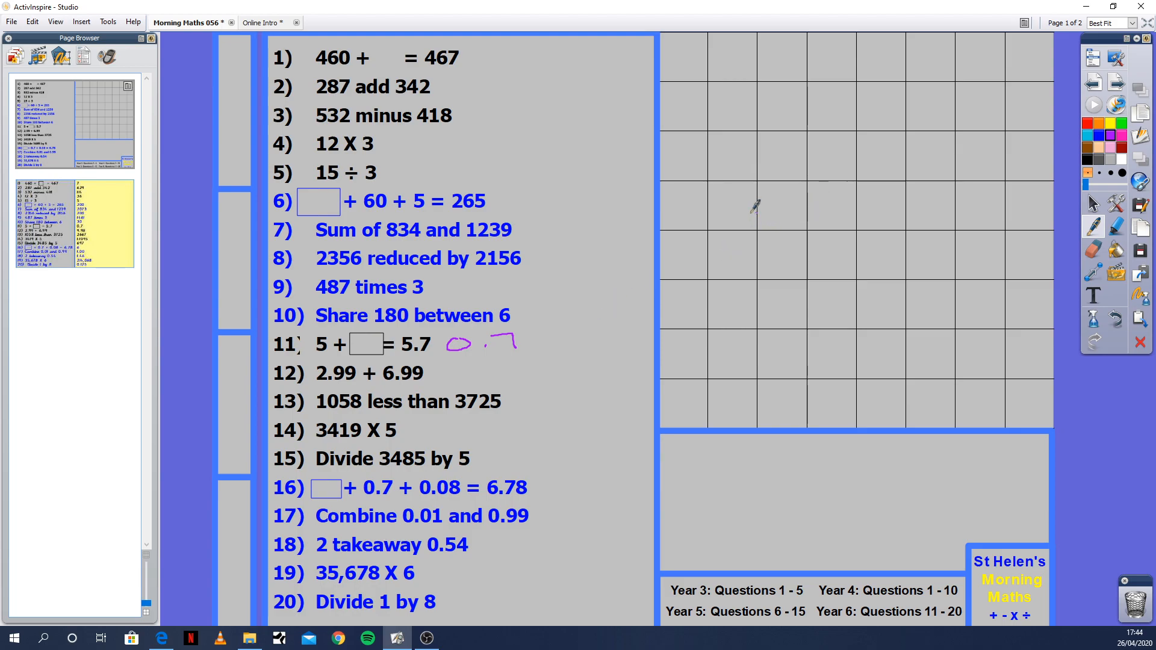
{"action": "mouse_move", "coordinate": [715, 139]}
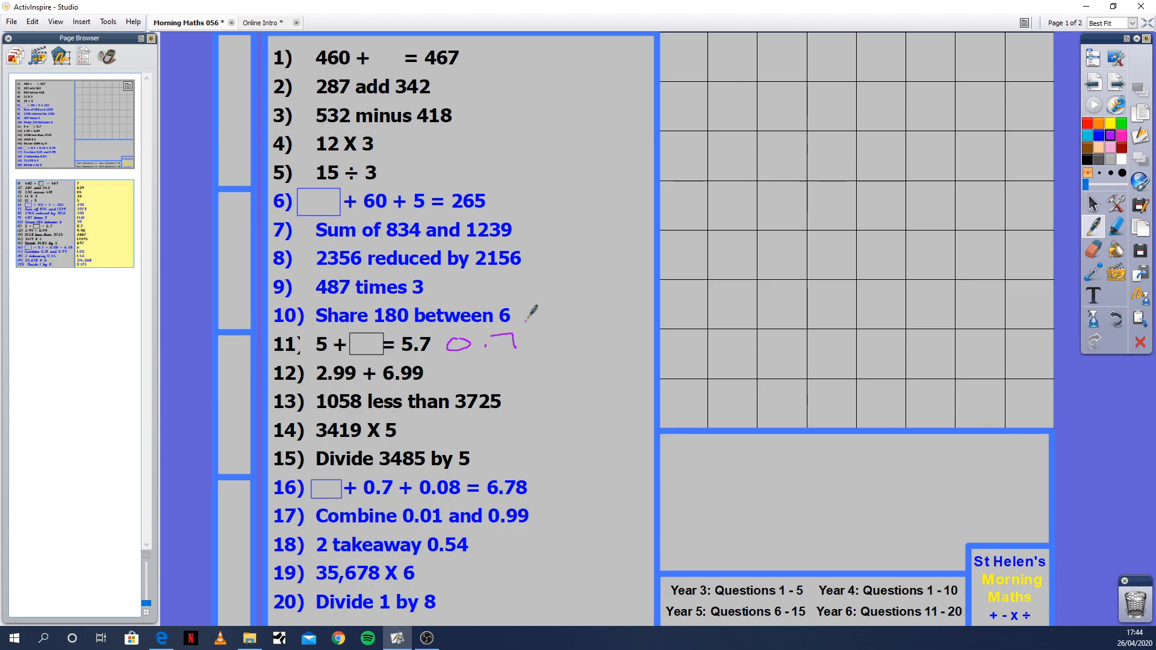
{"action": "mouse_move", "coordinate": [354, 368]}
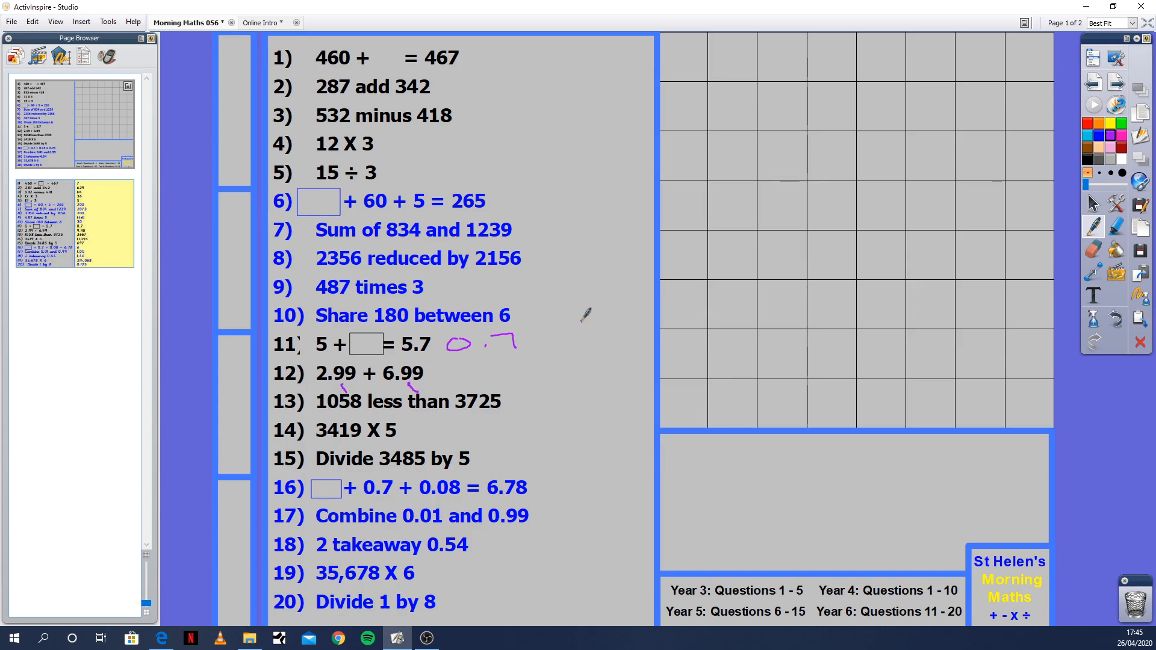
{"action": "mouse_move", "coordinate": [711, 260]}
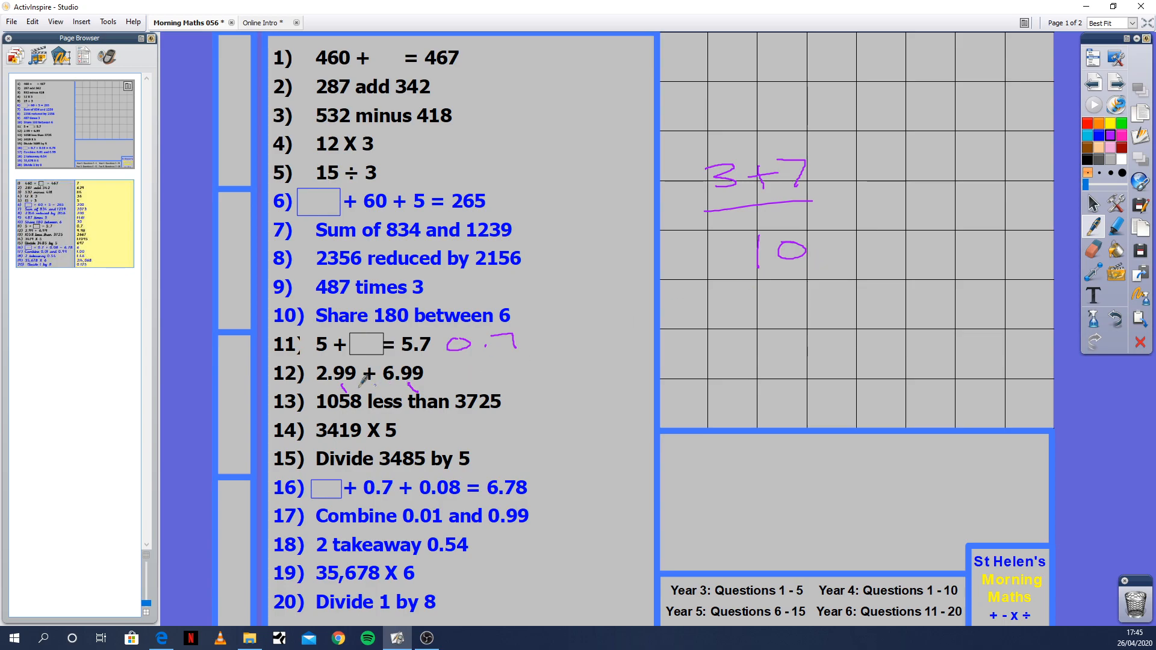
{"action": "mouse_move", "coordinate": [785, 290]}
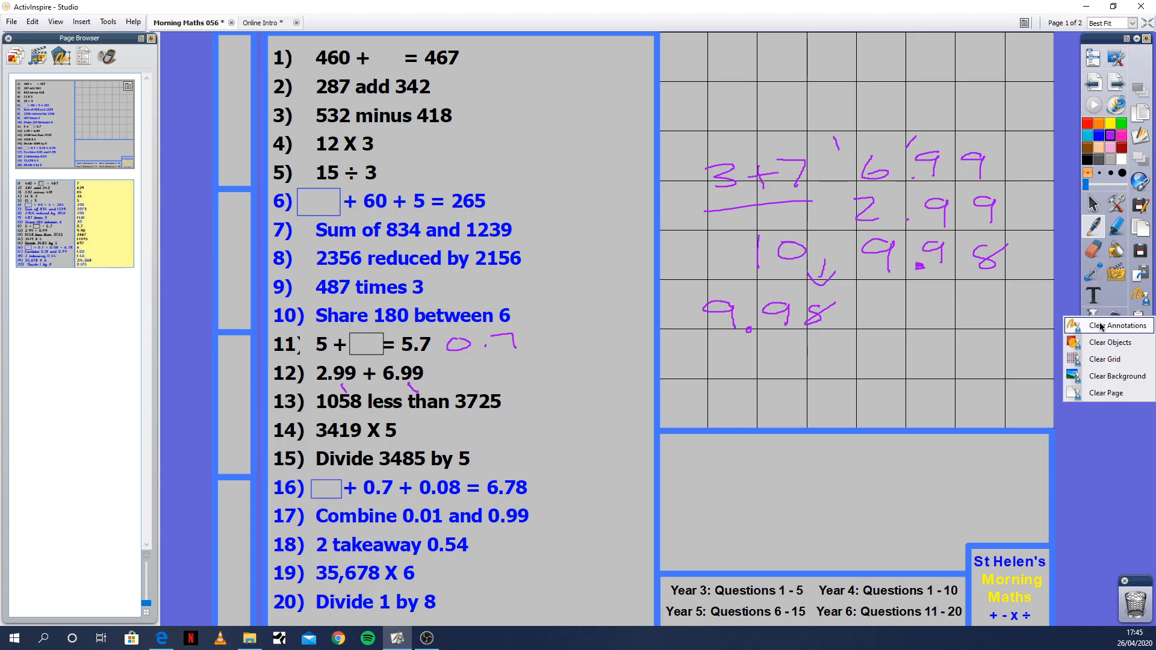
Wipe the 2.99 + 6.99 = 9.98 handwritten workings off the page
{"action": "left_click", "coordinate": [1113, 325]}
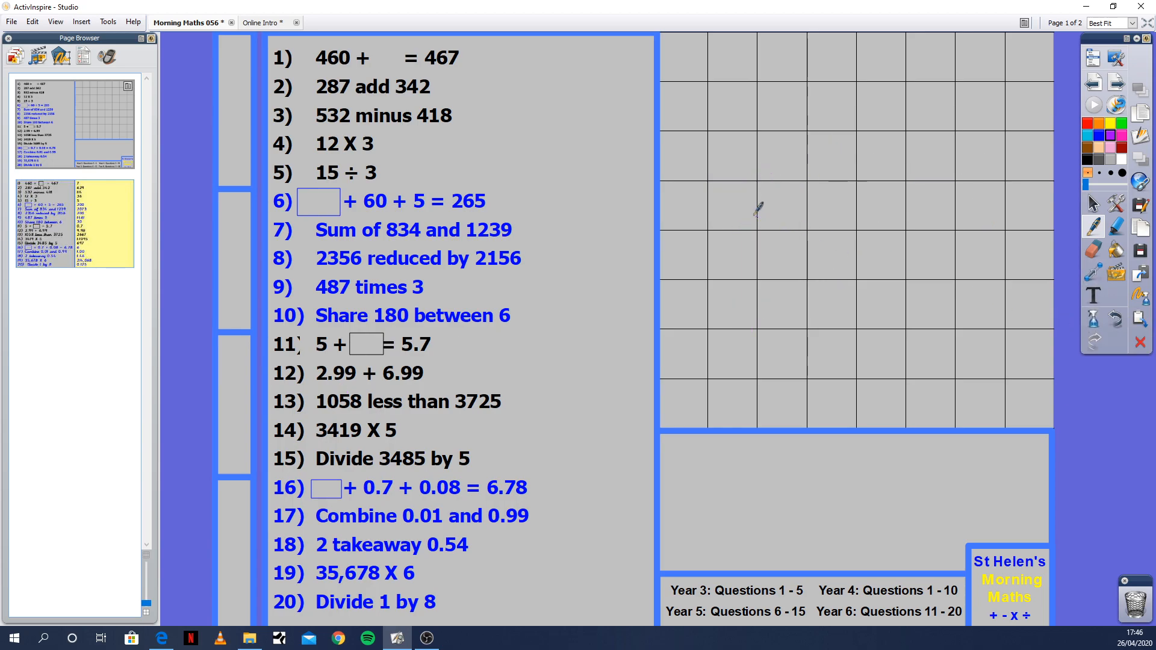
{"action": "mouse_move", "coordinate": [769, 177]}
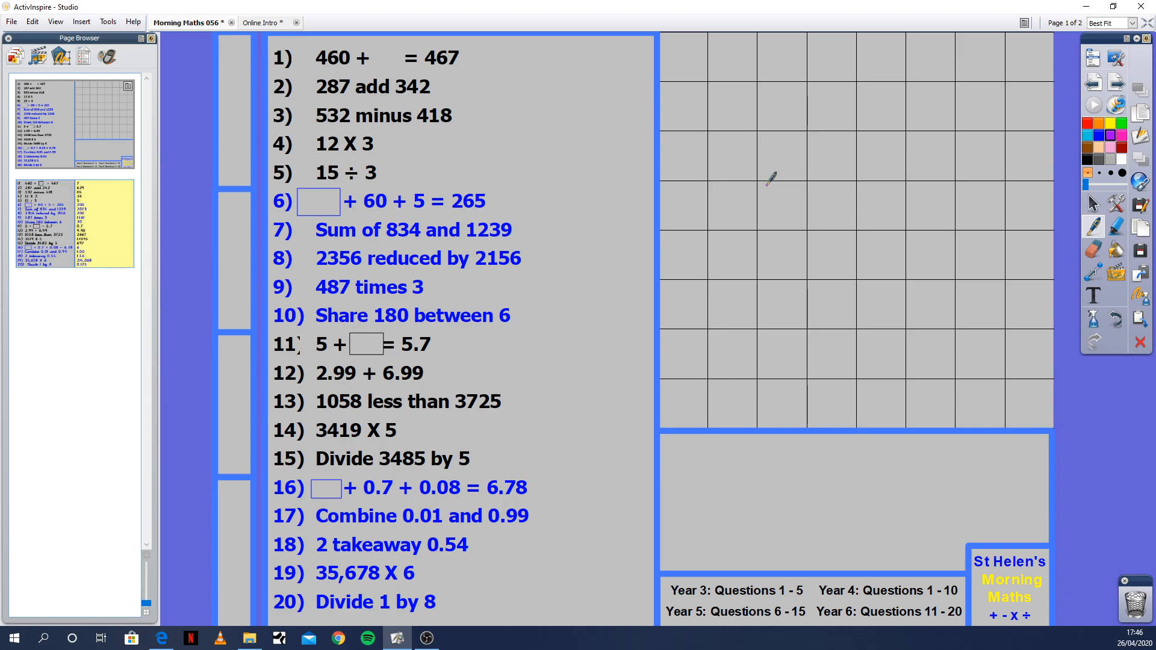
{"action": "mouse_move", "coordinate": [740, 174]}
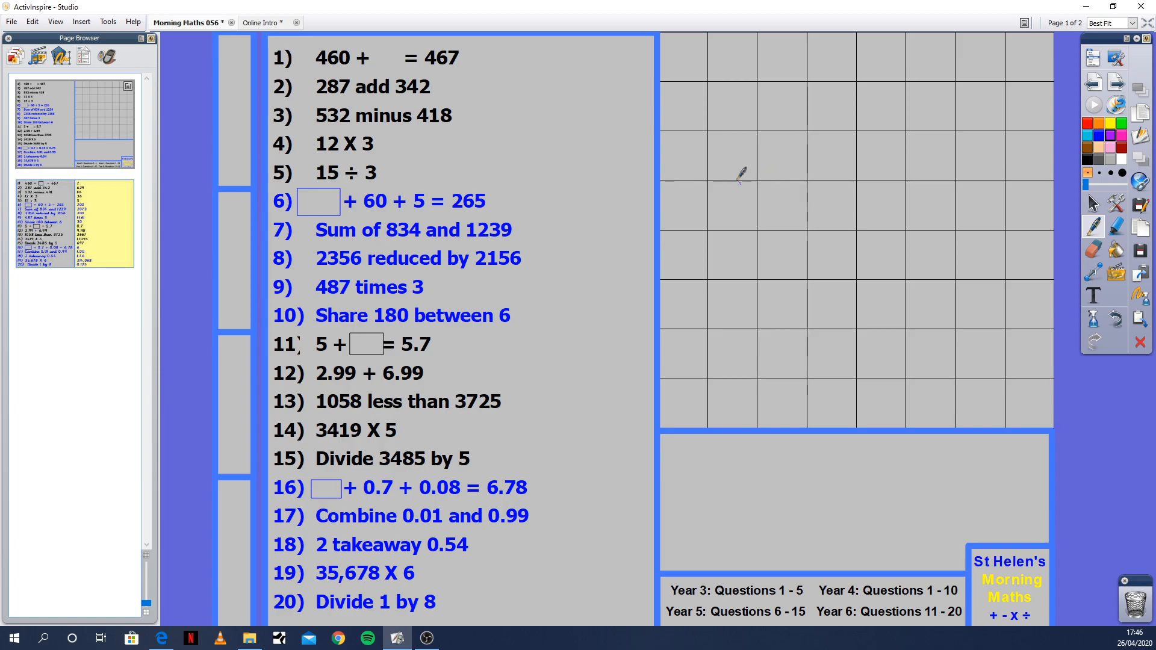
{"action": "mouse_move", "coordinate": [327, 379]}
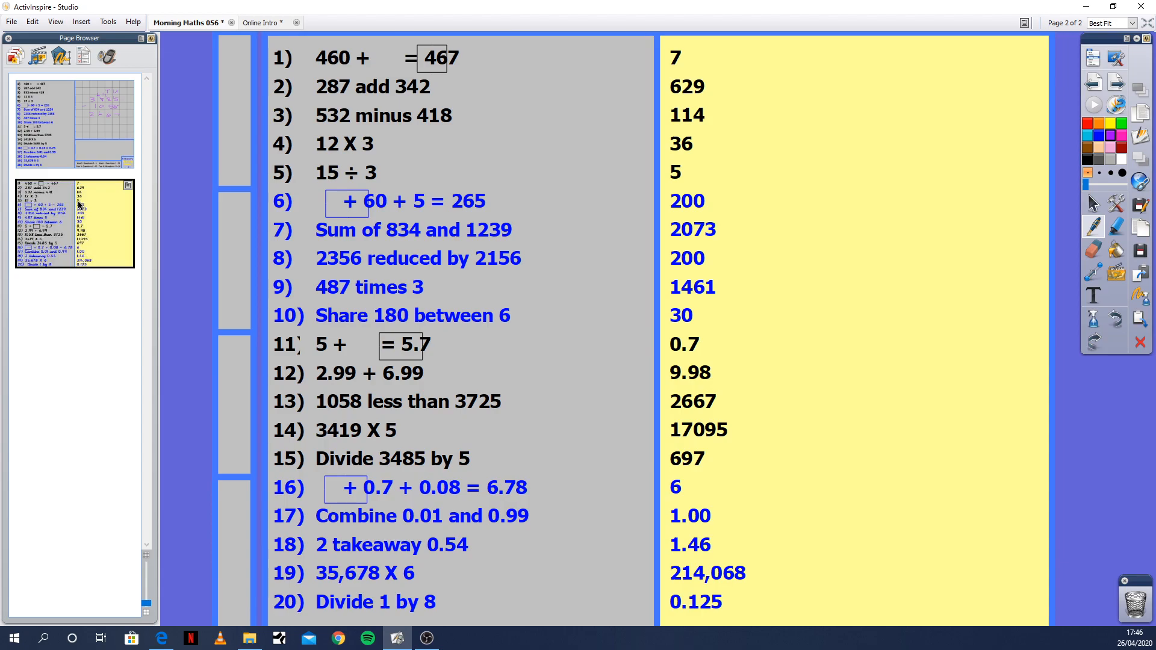
Return to the question page and wipe the 3725 − 1058 subtraction workings
{"action": "left_click", "coordinate": [74, 121]}
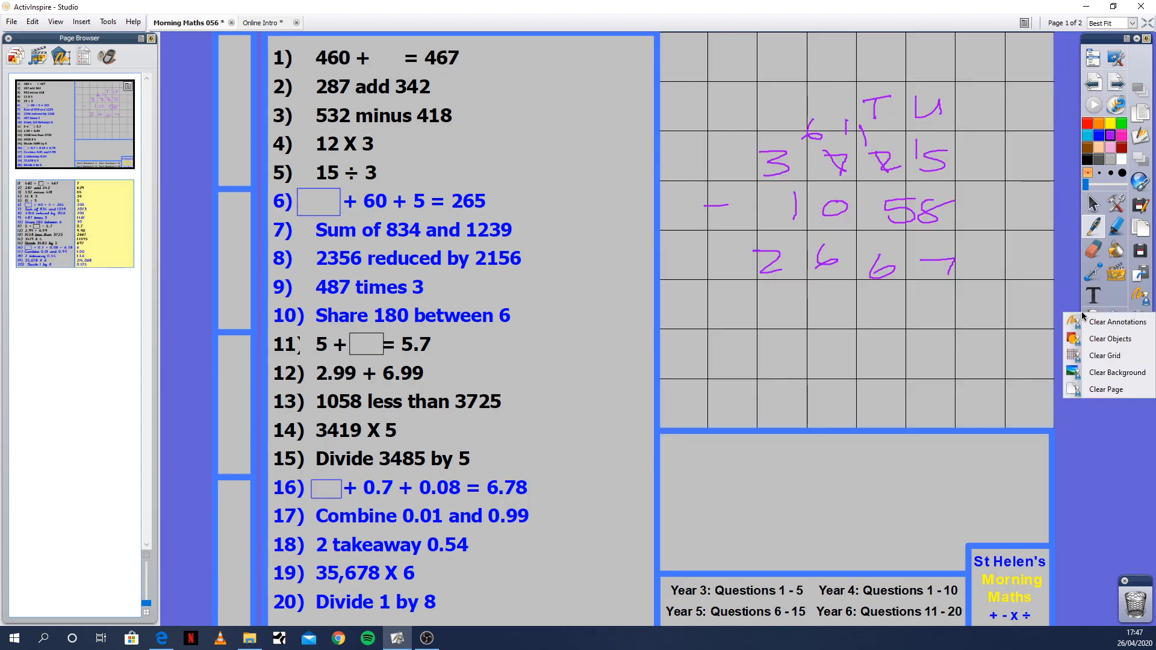
{"action": "left_click", "coordinate": [1117, 322]}
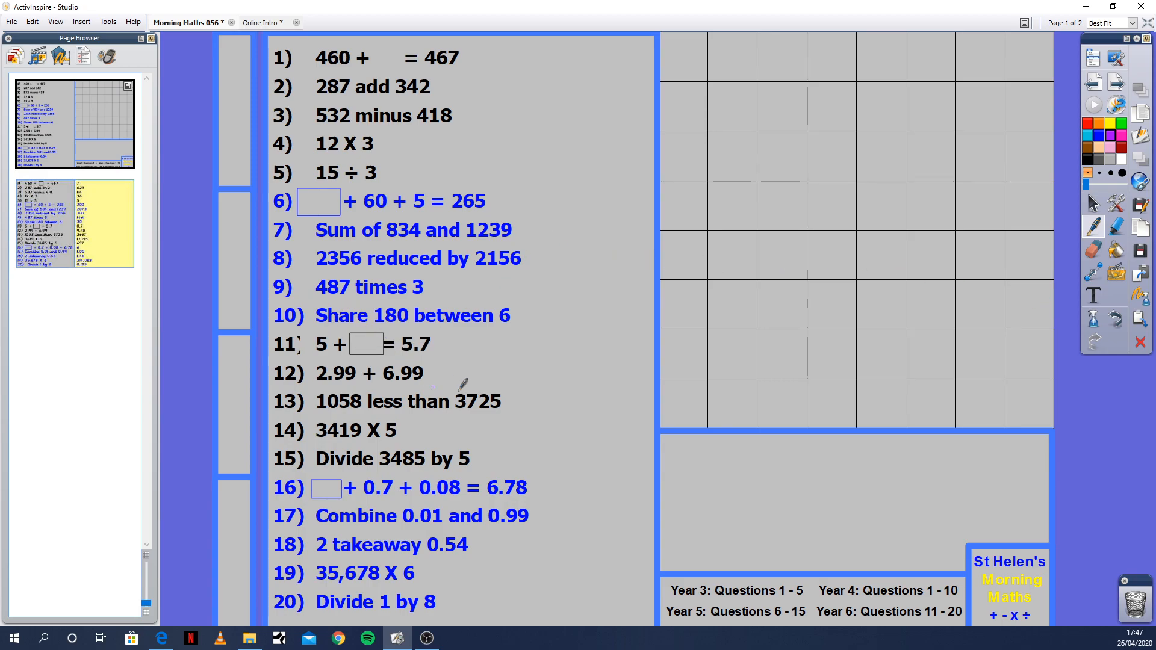
{"action": "mouse_move", "coordinate": [870, 229]}
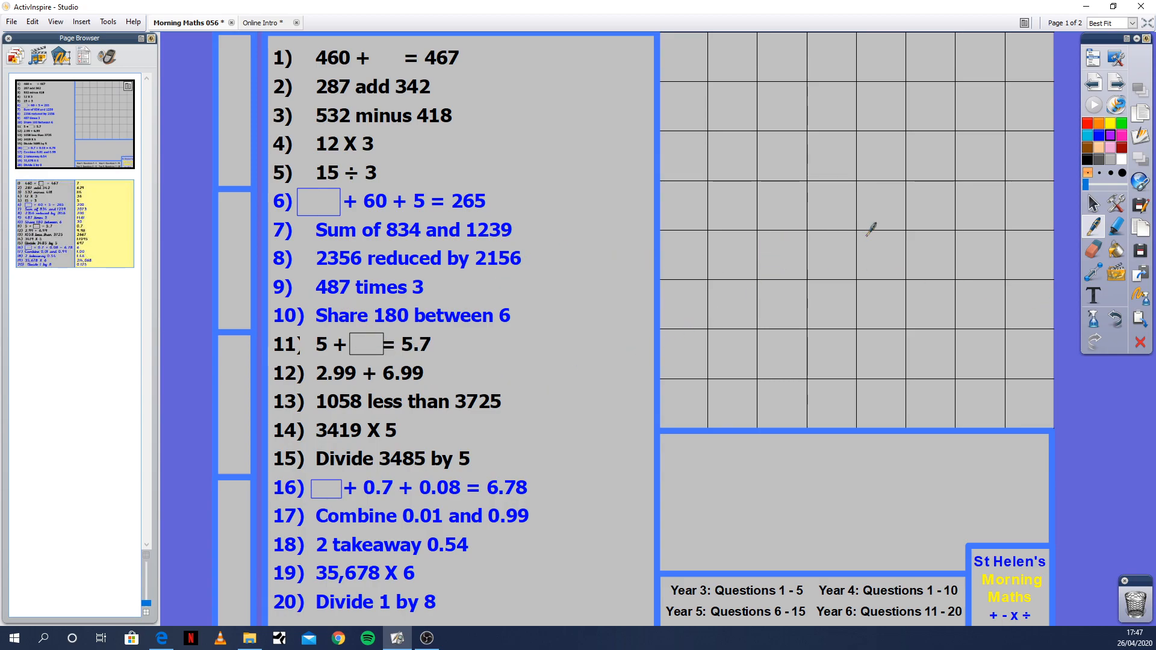
{"action": "mouse_move", "coordinate": [826, 142]}
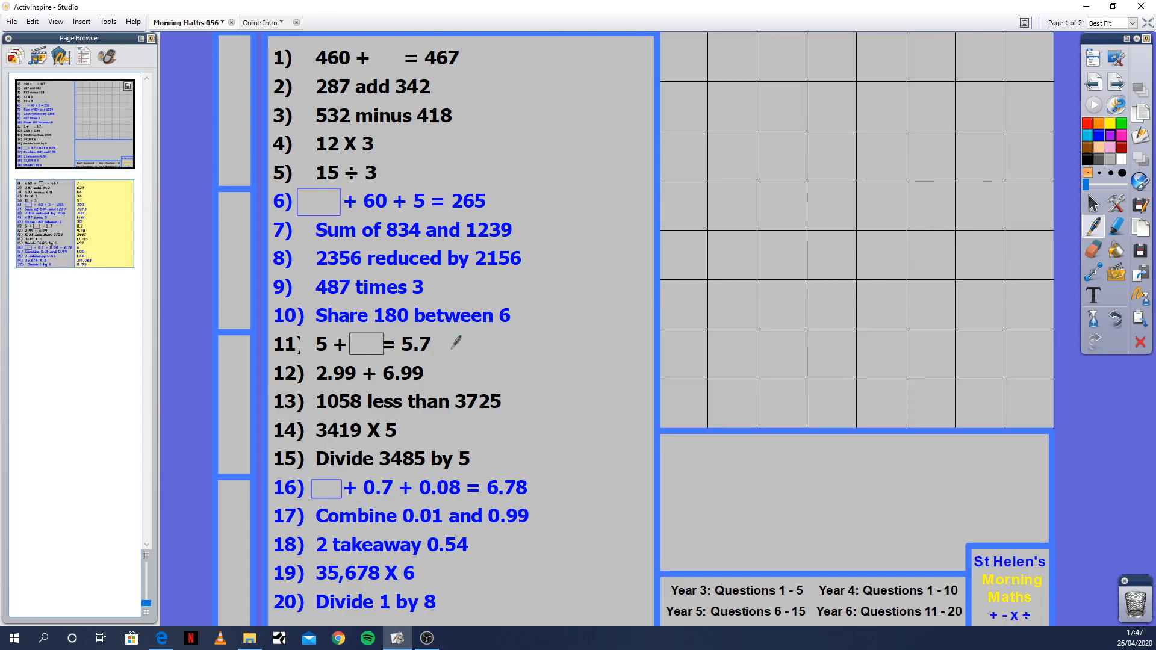
{"action": "mouse_move", "coordinate": [764, 204]}
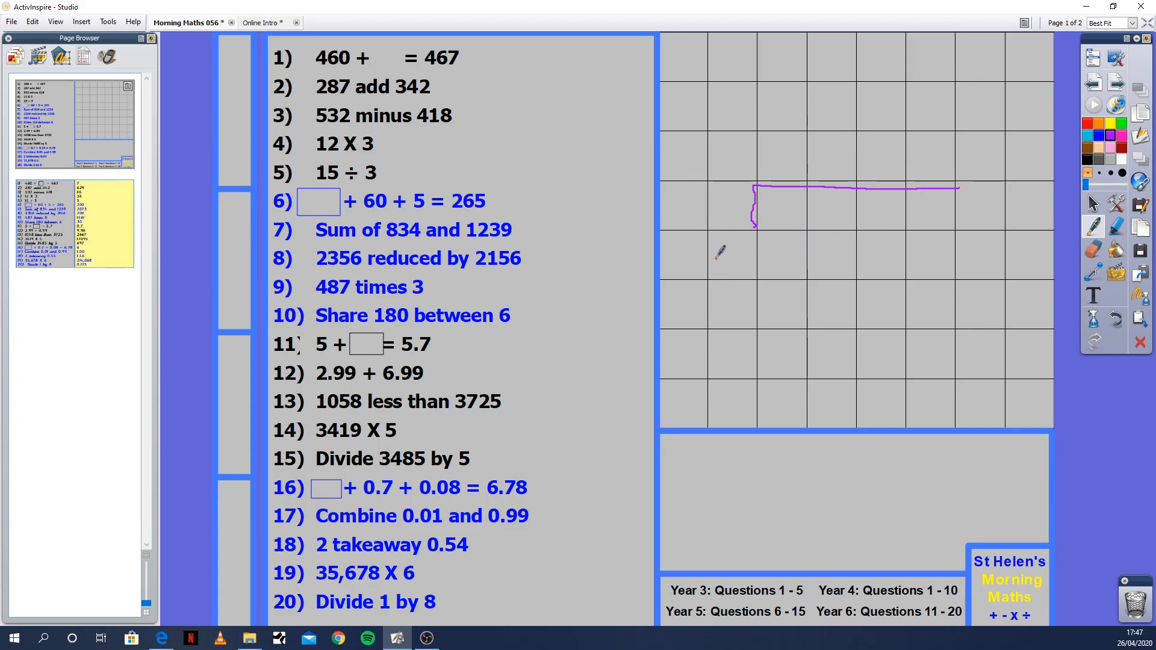
{"action": "mouse_move", "coordinate": [695, 268]}
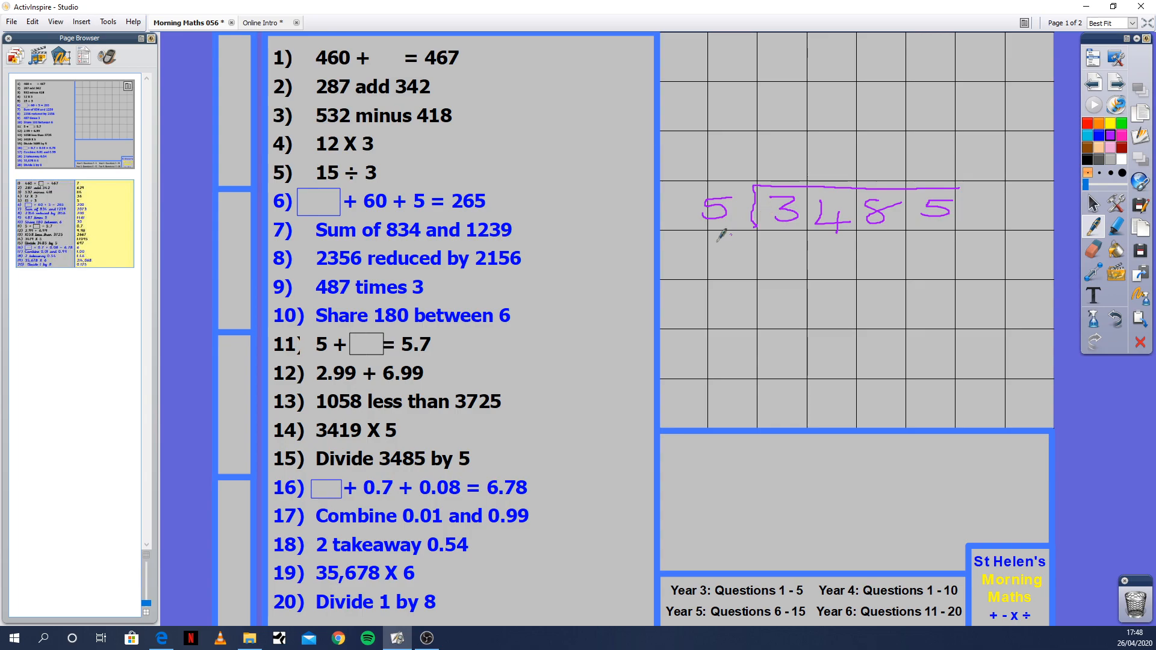
{"action": "mouse_move", "coordinate": [779, 170]}
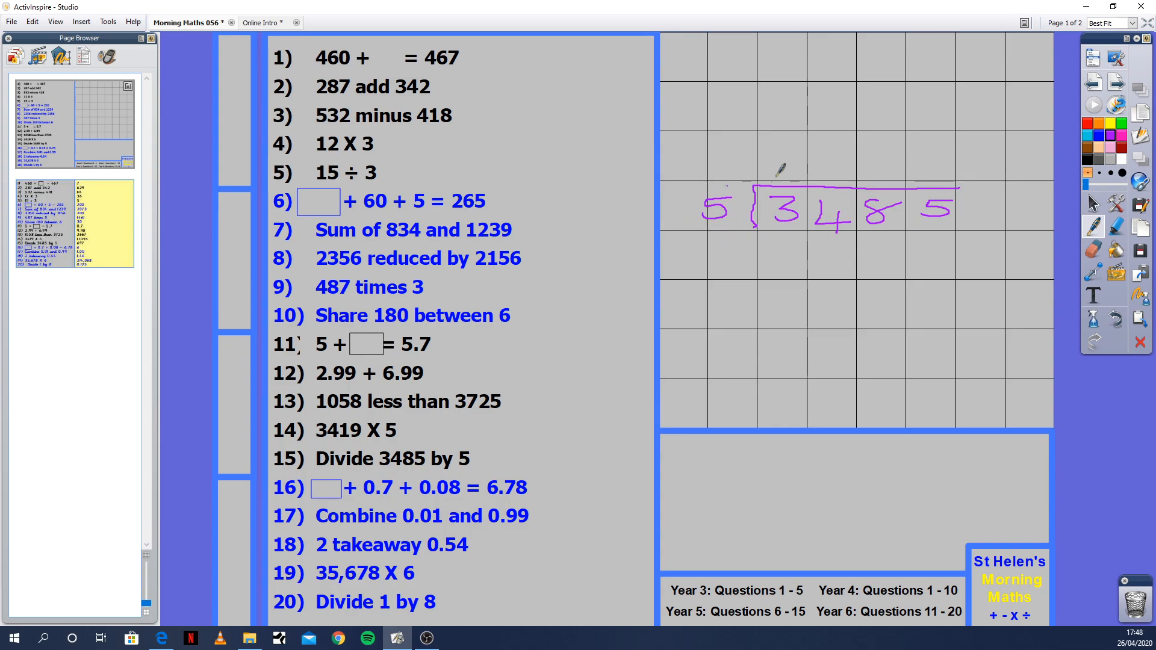
{"action": "mouse_move", "coordinate": [795, 212]}
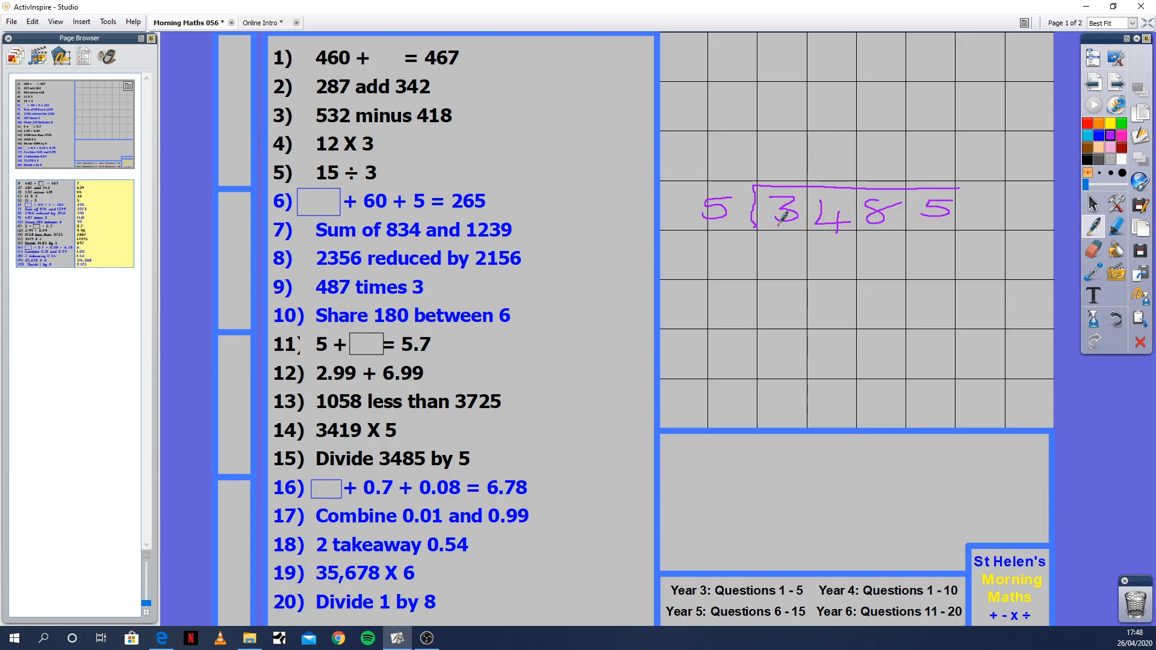
{"action": "mouse_move", "coordinate": [832, 162]}
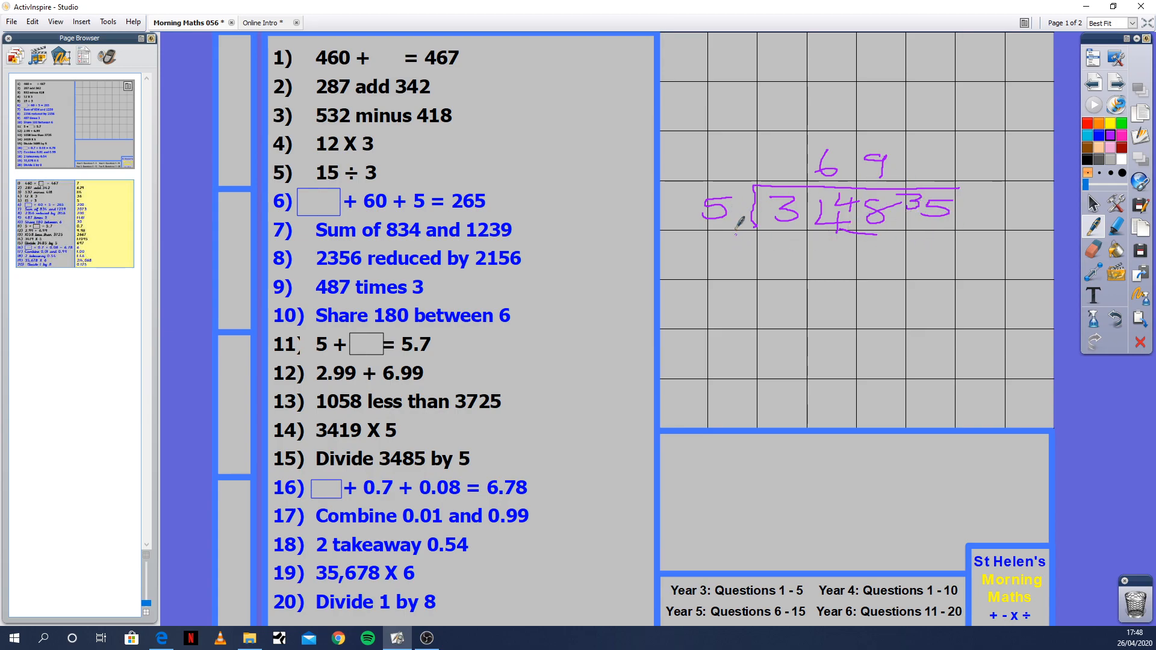
{"action": "mouse_move", "coordinate": [931, 147]}
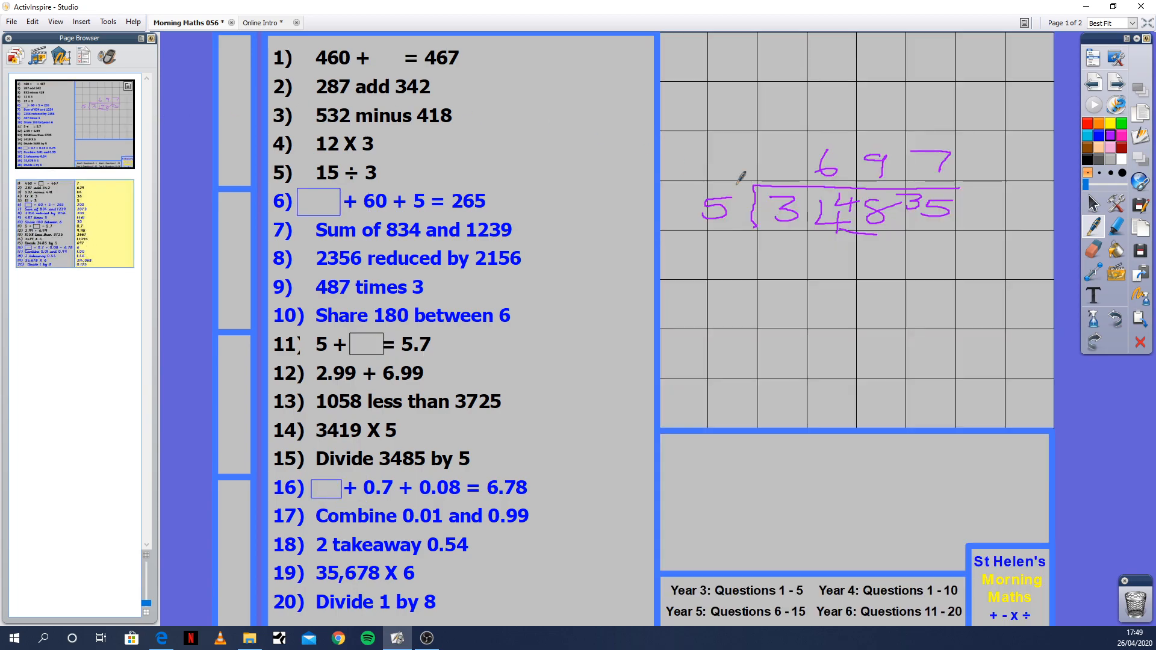
Bring up the Clear menu after working 3485 ÷ 5 = 697 on the grid
{"action": "left_click", "coordinate": [1138, 341]}
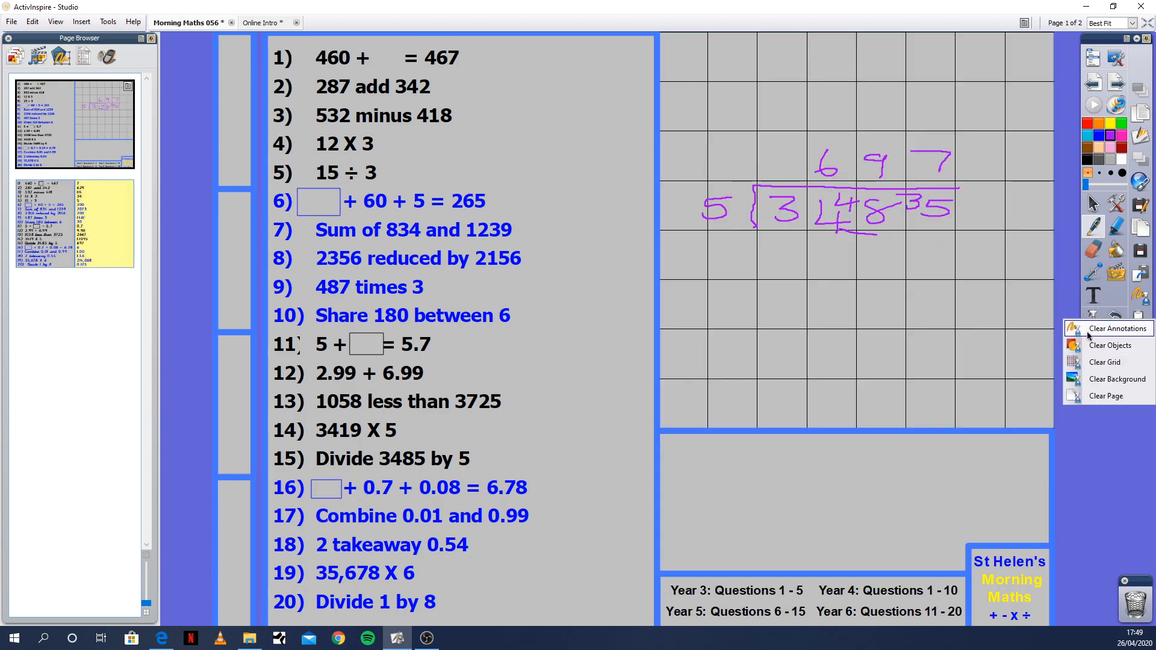
Remove the 3485 ÷ 5 short-division workings with Clear Annotations
{"action": "left_click", "coordinate": [1117, 327]}
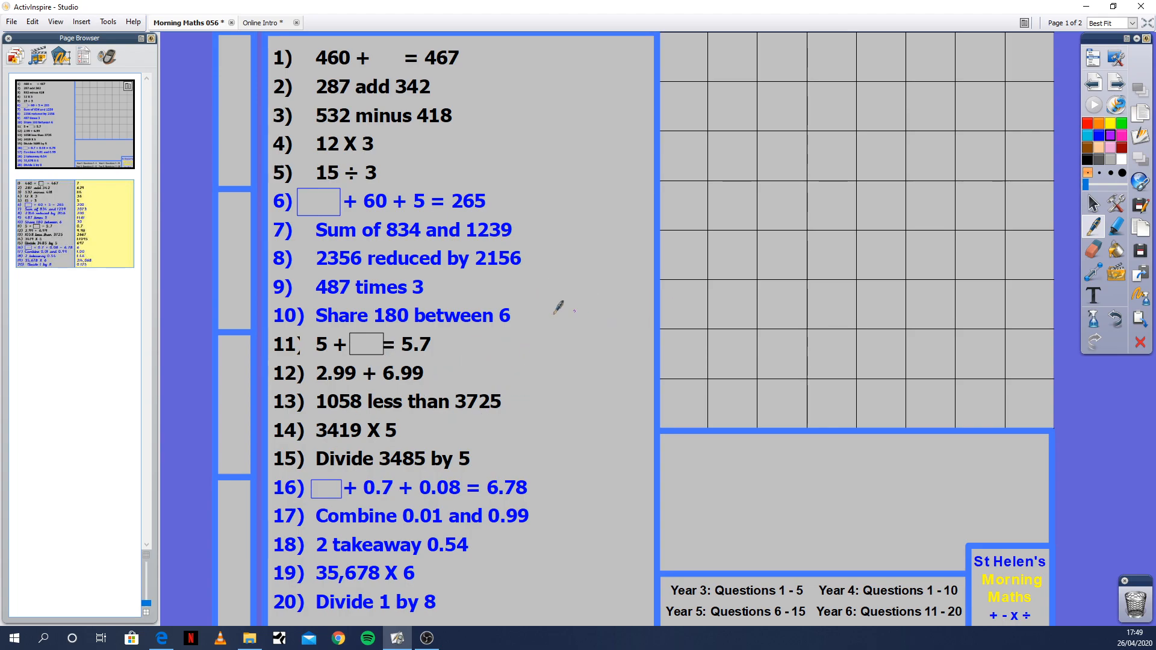
{"action": "mouse_move", "coordinate": [258, 383]}
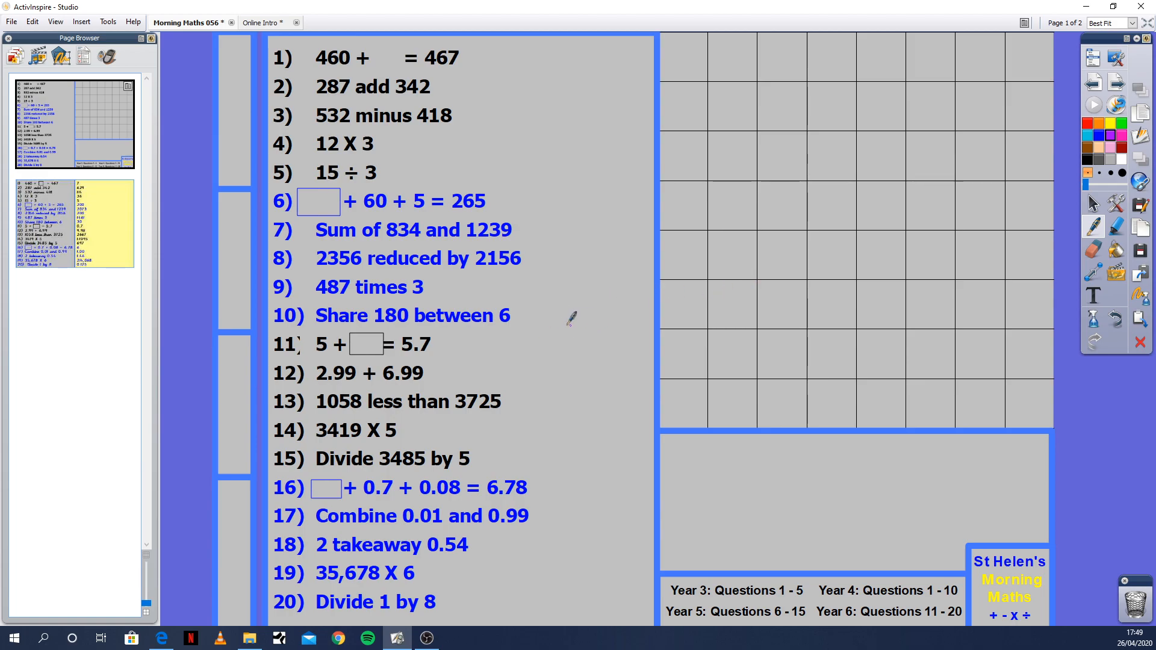
{"action": "mouse_move", "coordinate": [590, 294]}
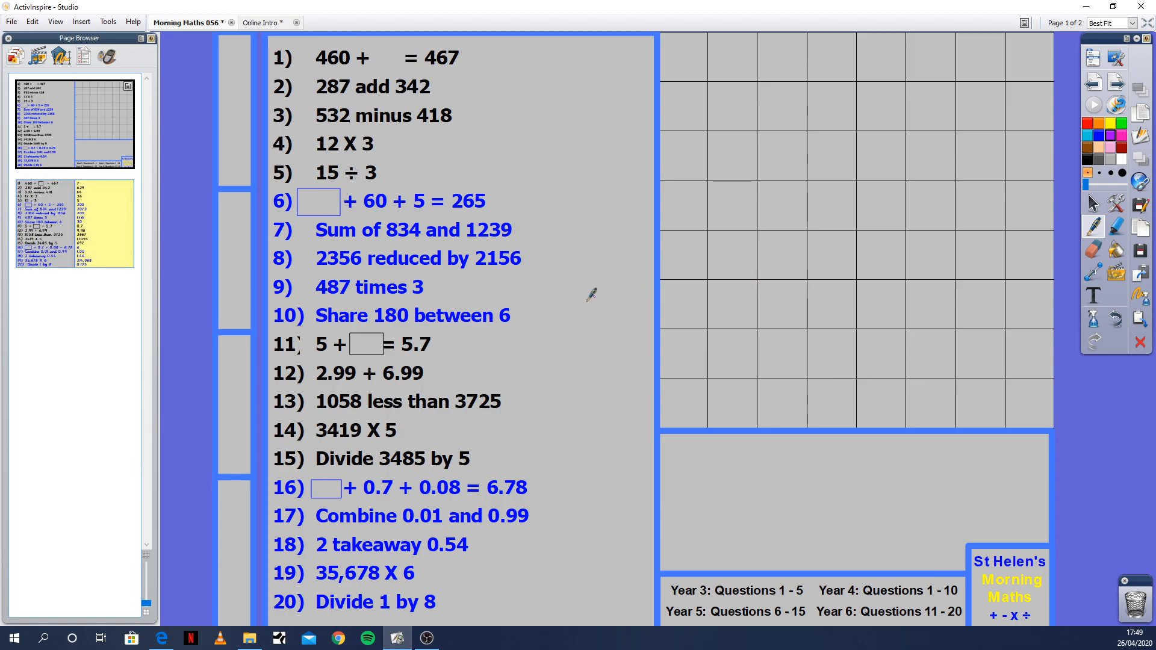
{"action": "mouse_move", "coordinate": [431, 429]}
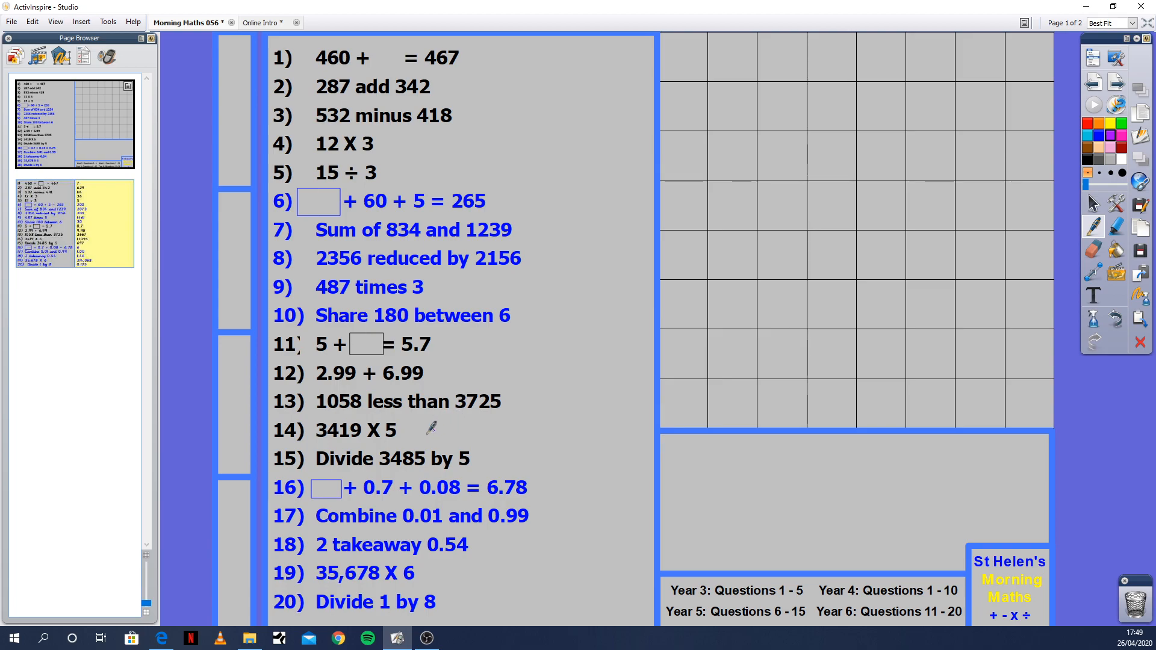
{"action": "mouse_move", "coordinate": [767, 188]}
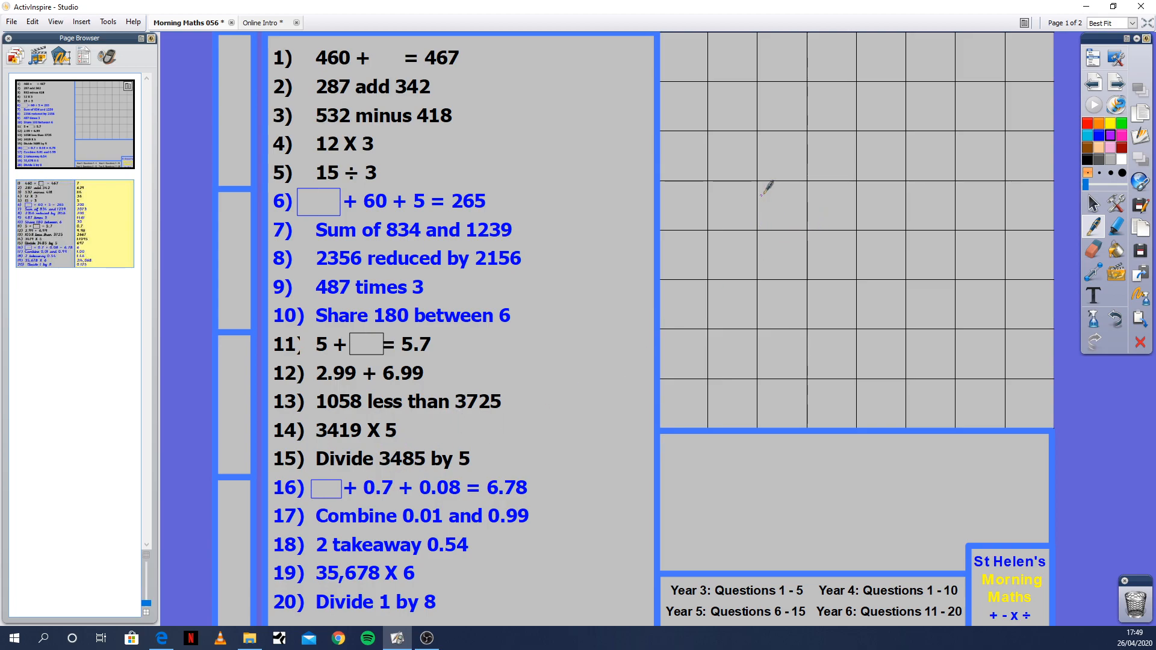
{"action": "mouse_move", "coordinate": [748, 184]}
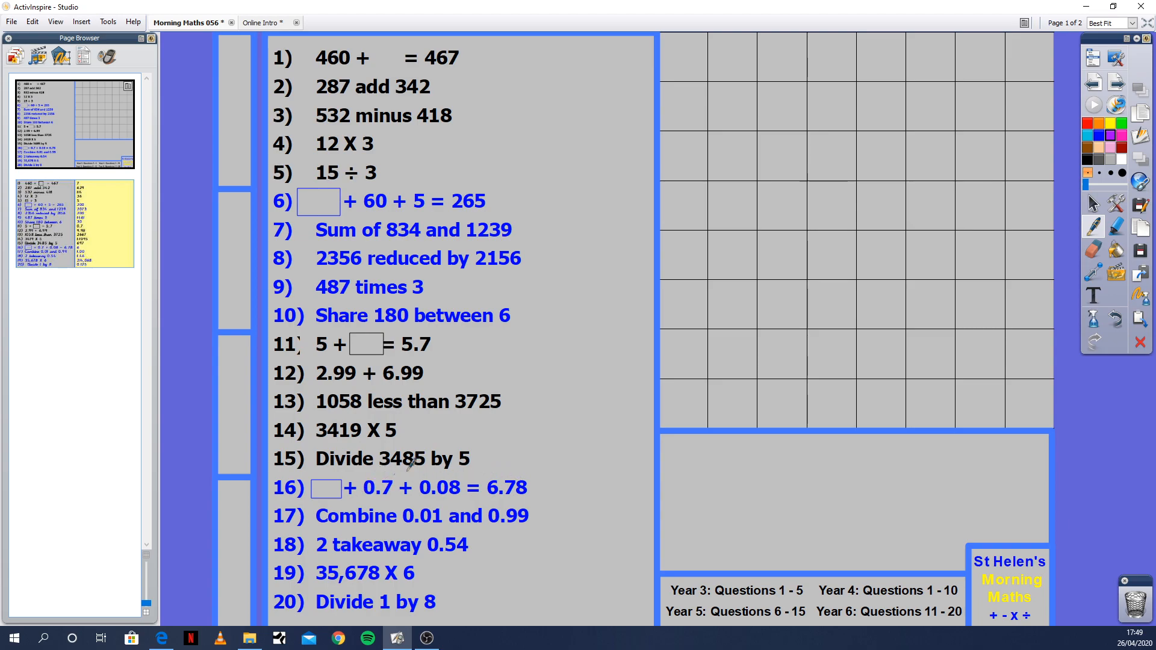
{"action": "mouse_move", "coordinate": [487, 467]}
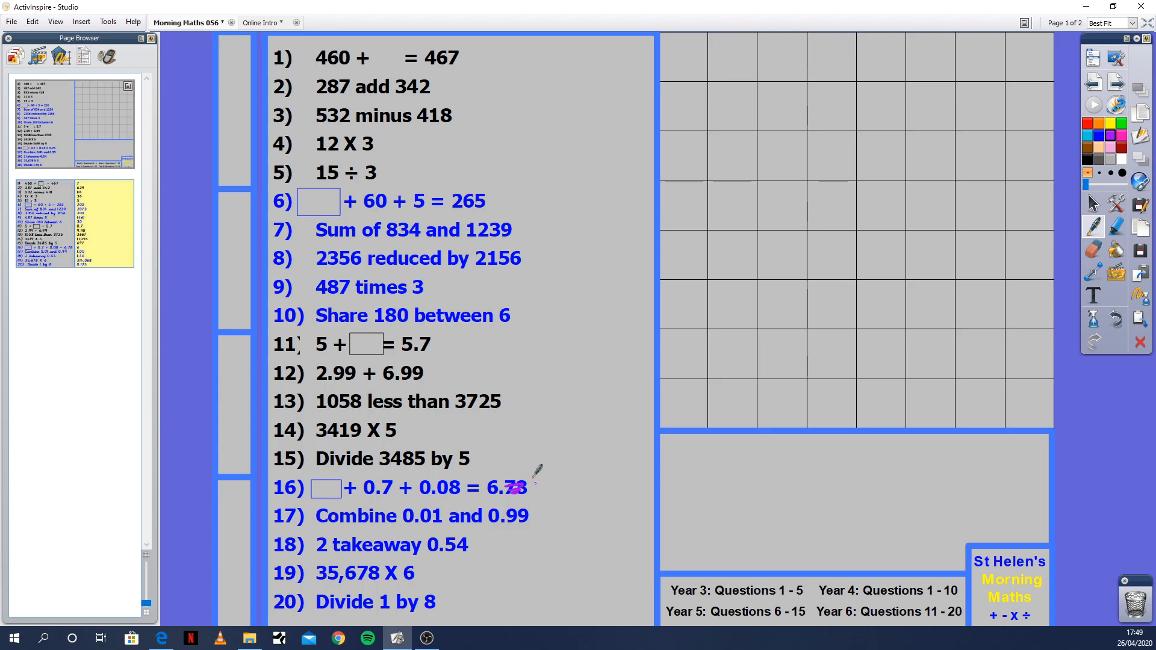
{"action": "mouse_move", "coordinate": [630, 240]}
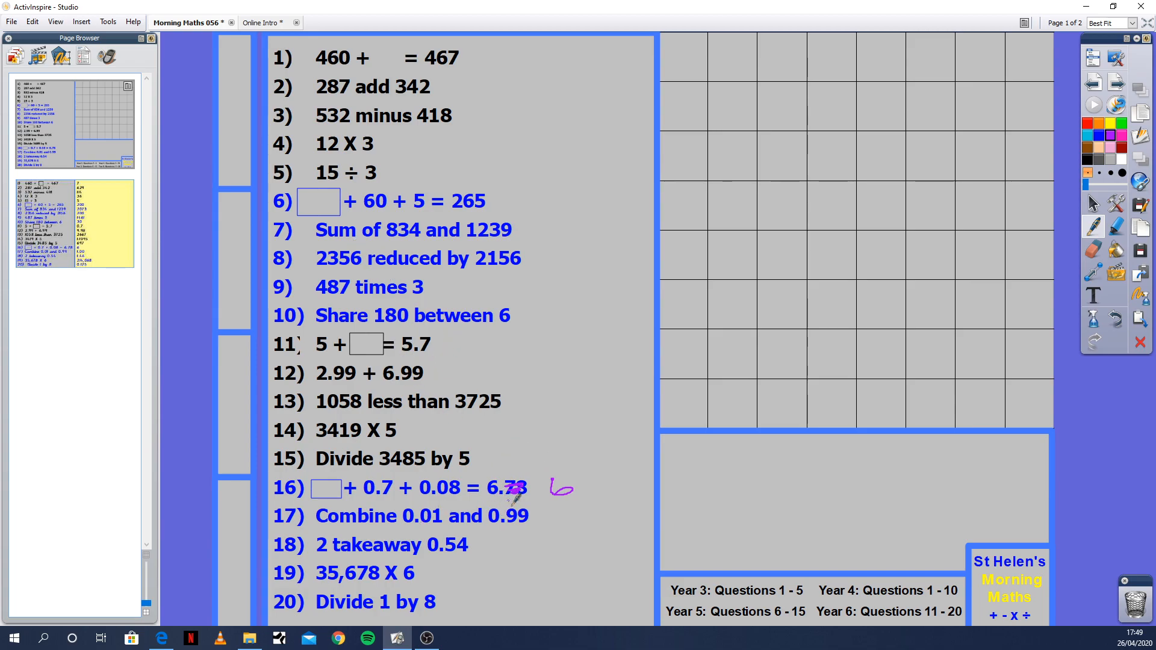
{"action": "mouse_move", "coordinate": [442, 520]}
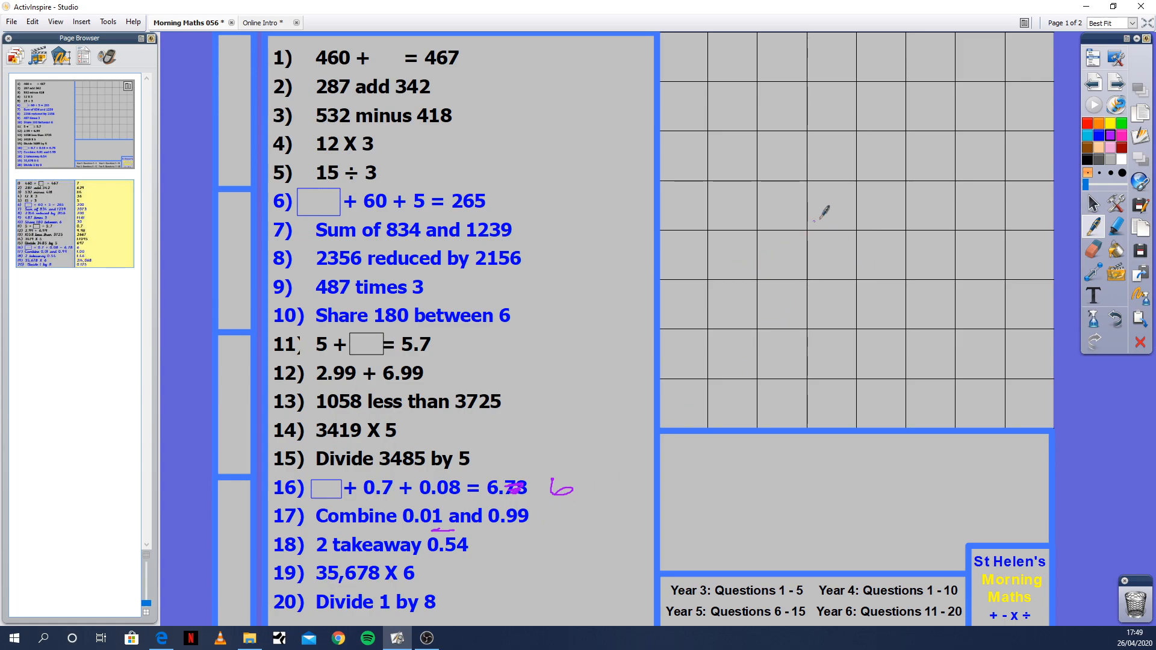
{"action": "mouse_move", "coordinate": [787, 197]}
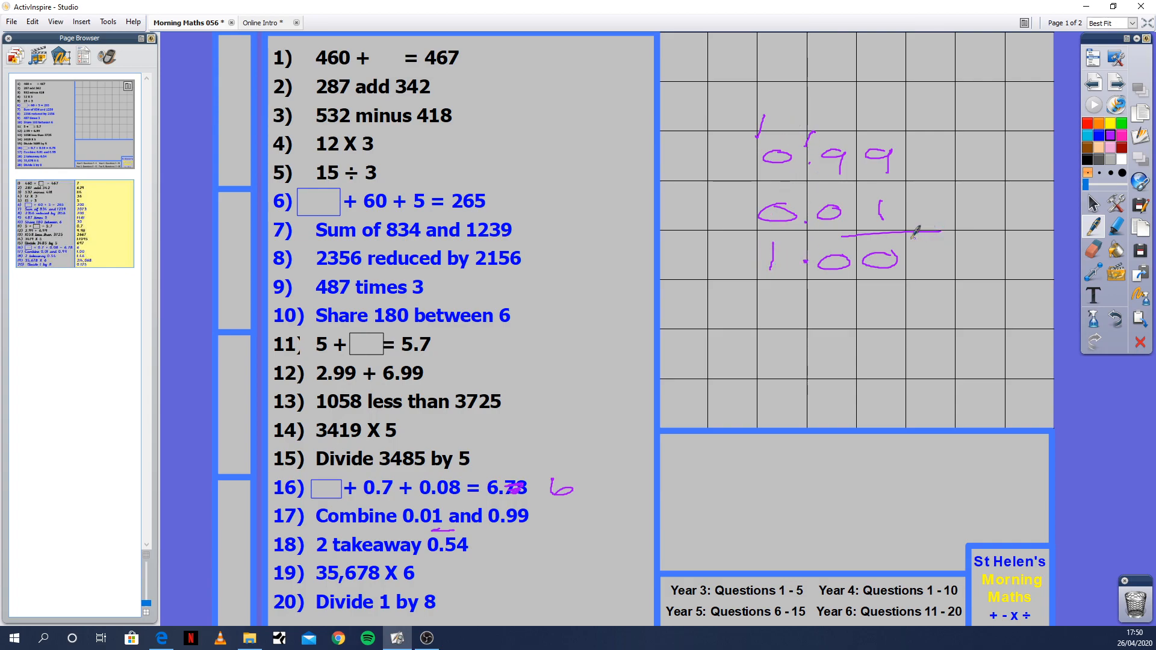
{"action": "mouse_move", "coordinate": [914, 136]}
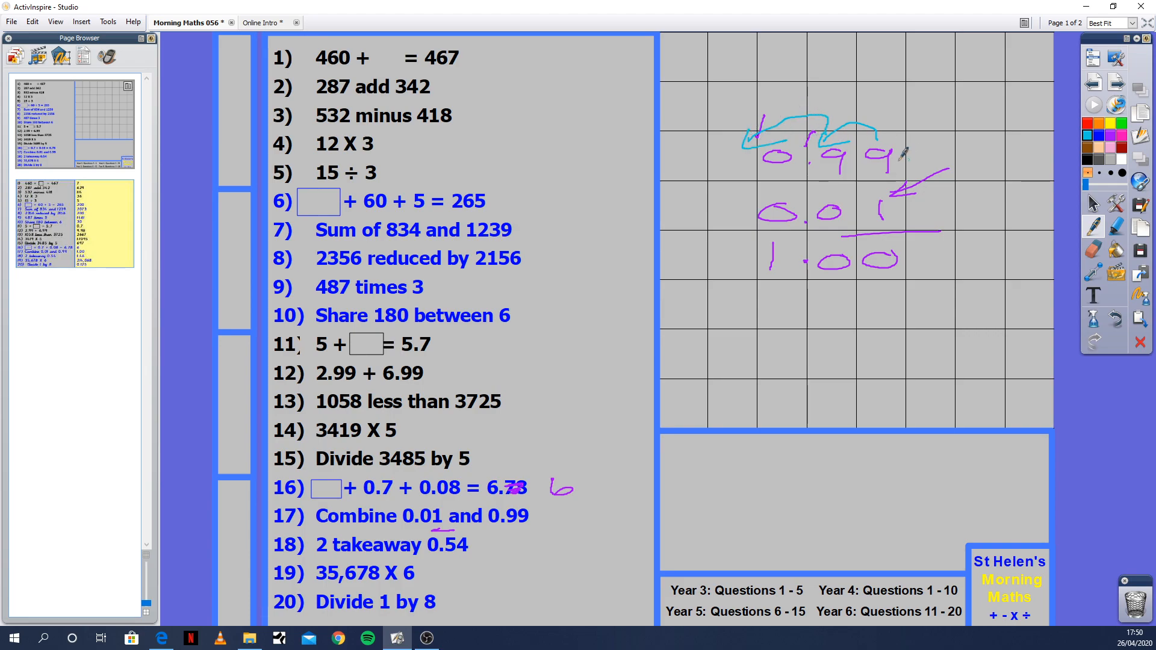
{"action": "mouse_move", "coordinate": [868, 93]}
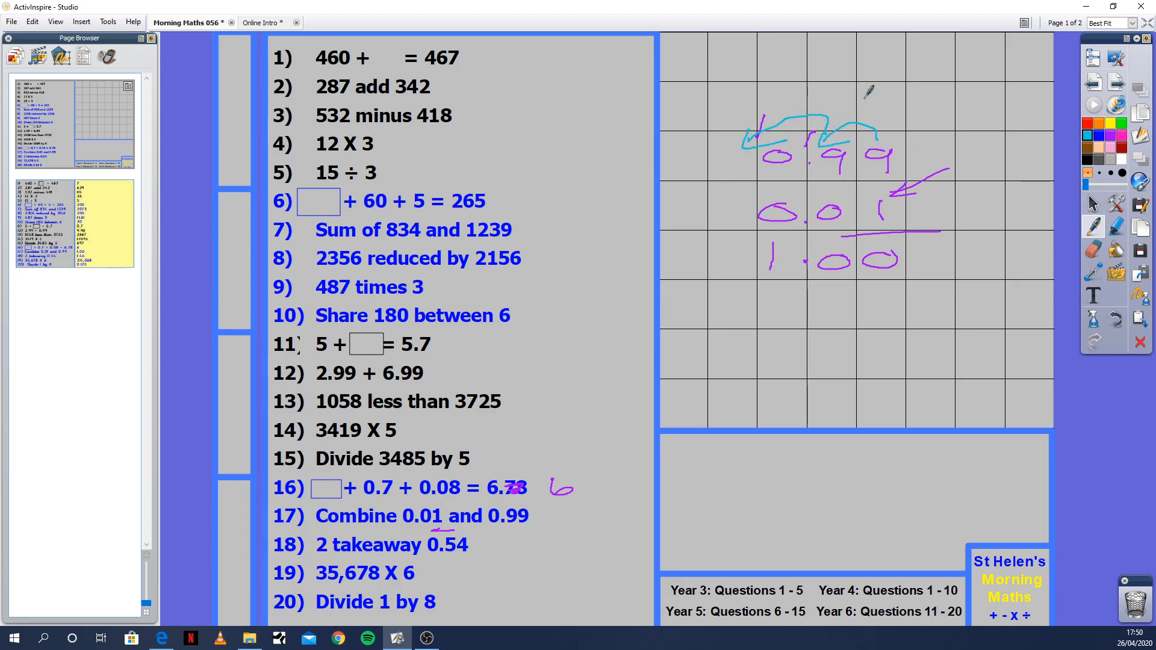
{"action": "mouse_move", "coordinate": [790, 202]}
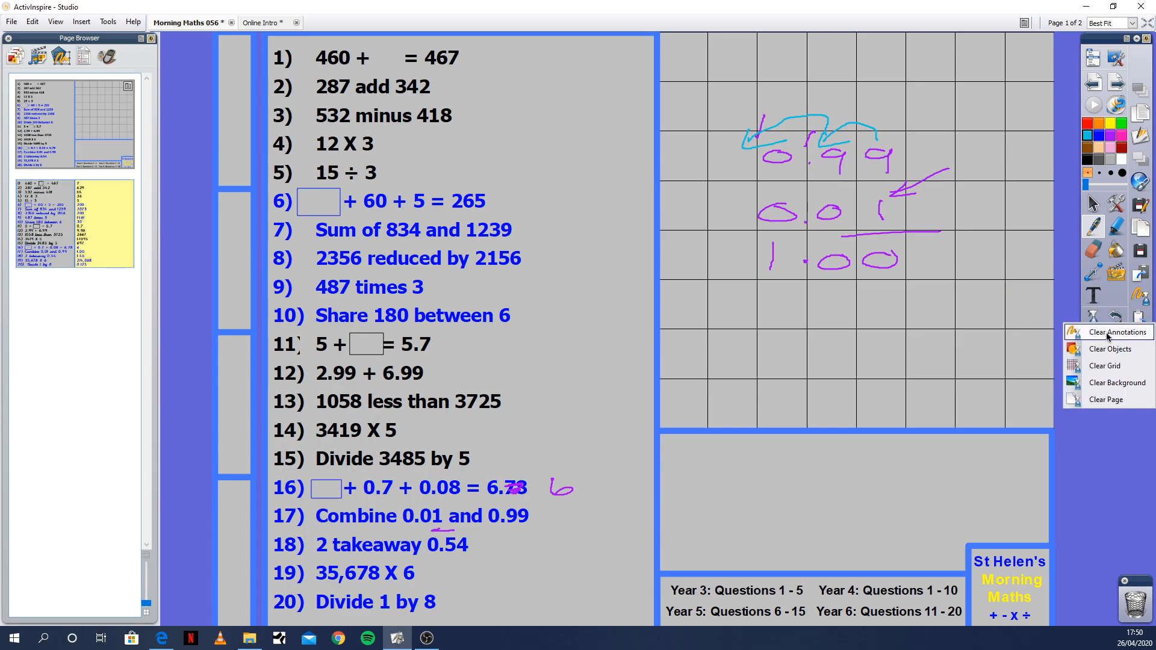
Wipe the 0.99 + 0.01 = 1.00 column-addition workings from the page
{"action": "left_click", "coordinate": [1116, 333]}
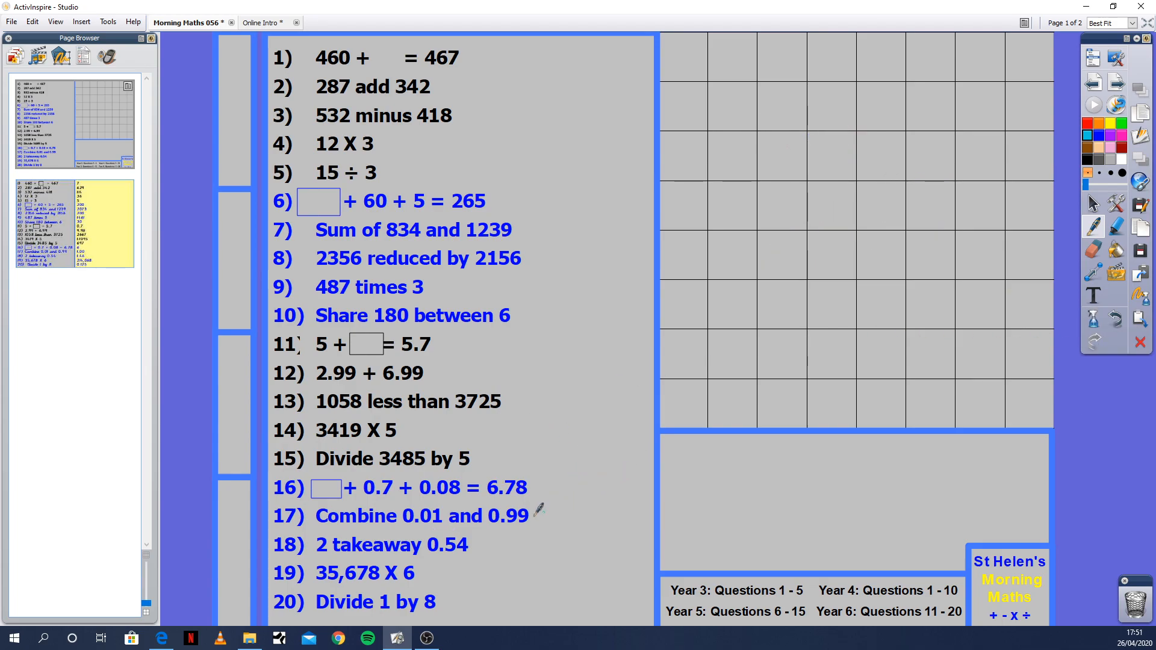
{"action": "mouse_move", "coordinate": [372, 542]}
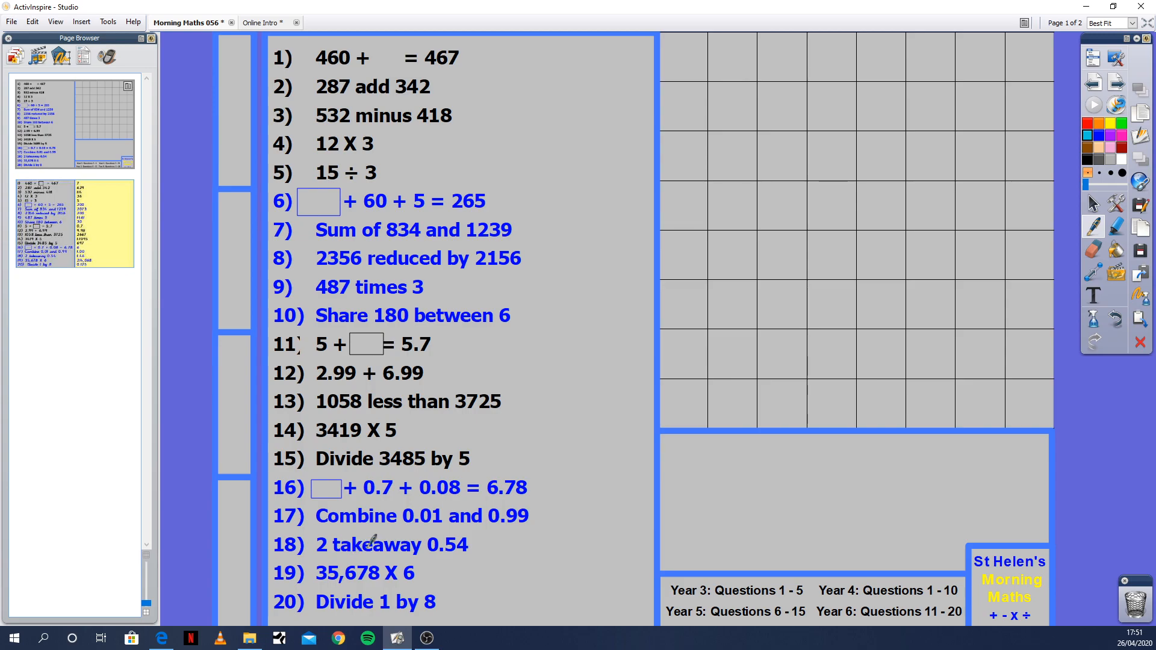
{"action": "mouse_move", "coordinate": [772, 208]}
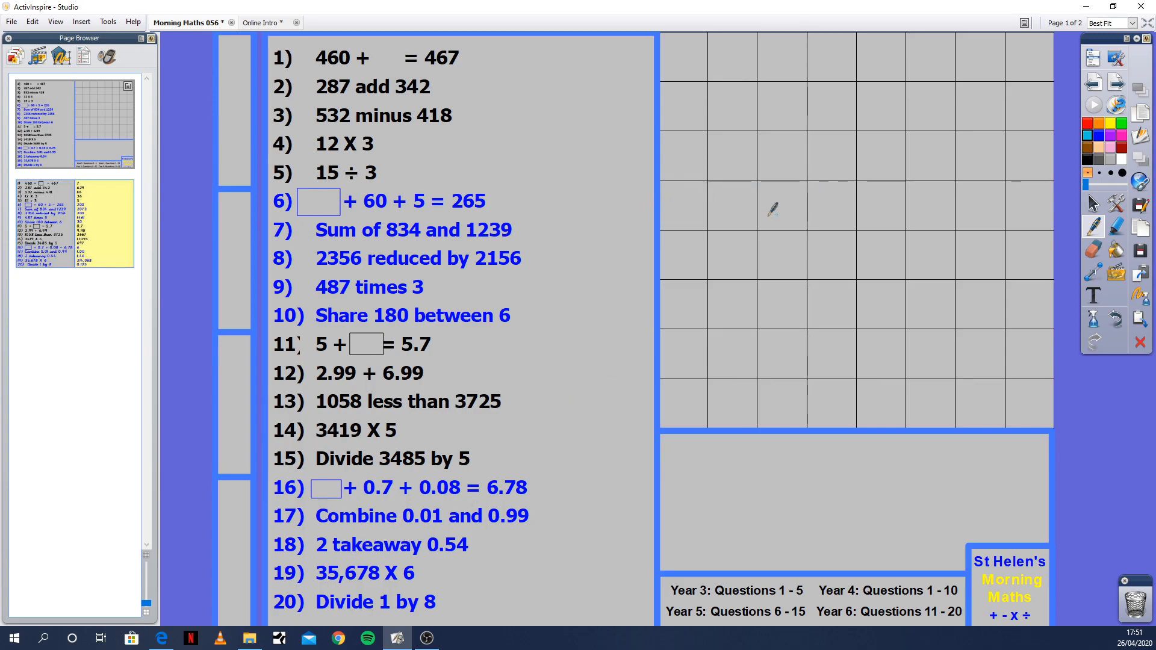
{"action": "mouse_move", "coordinate": [810, 176]}
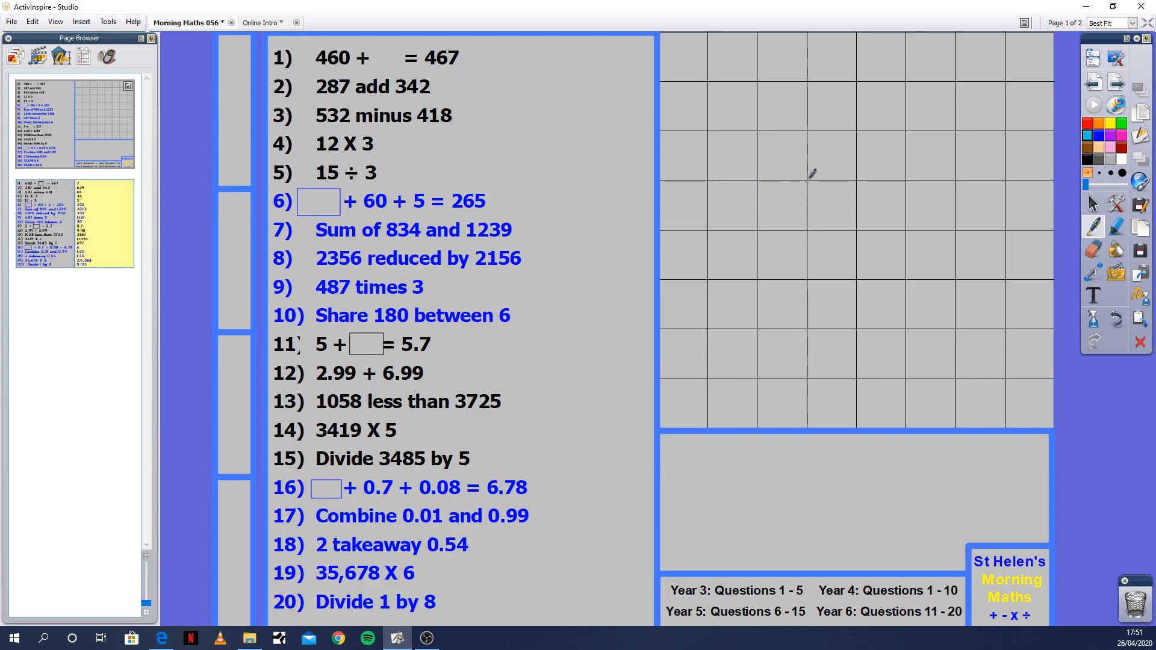
{"action": "mouse_move", "coordinate": [776, 181]}
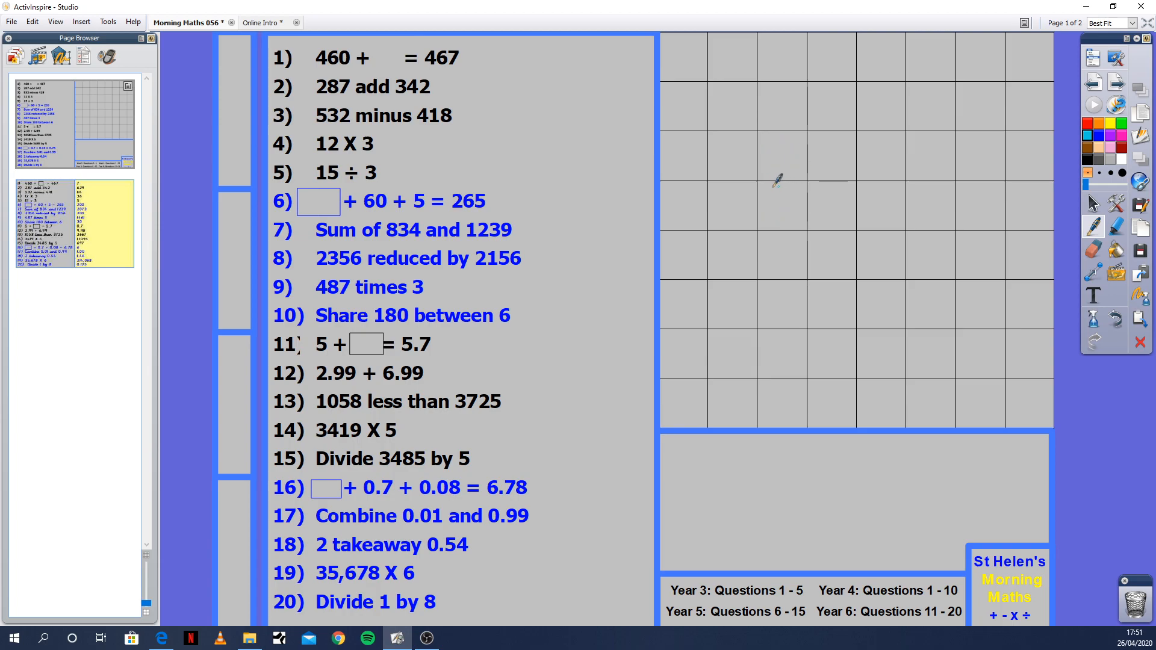
{"action": "mouse_move", "coordinate": [760, 180]}
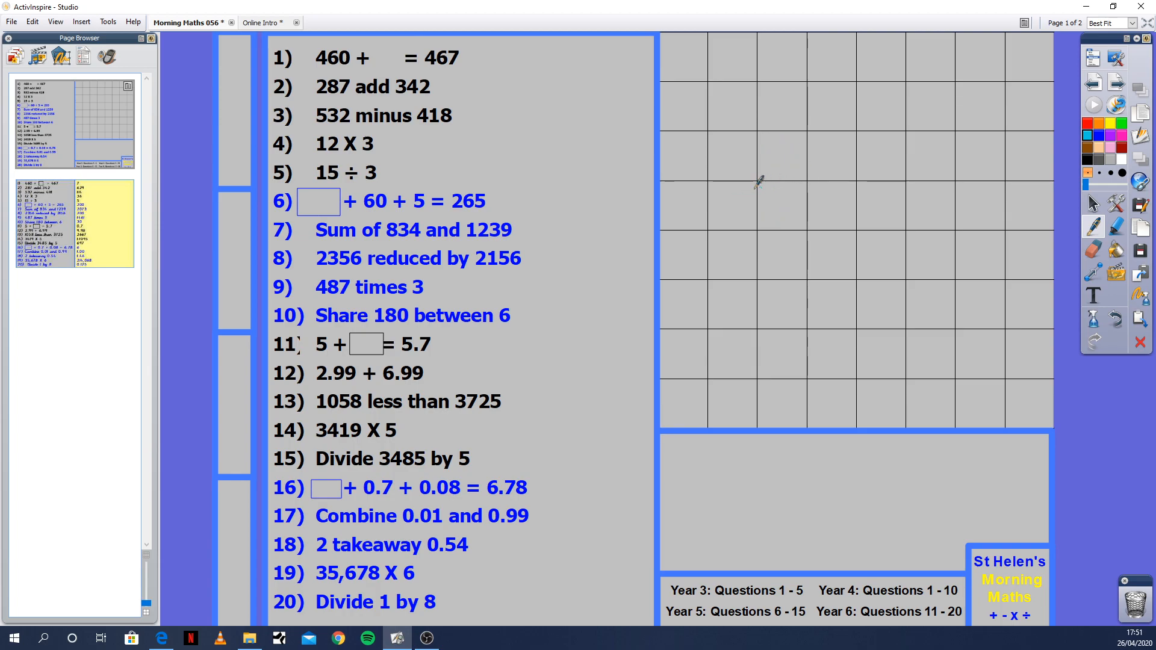
{"action": "mouse_move", "coordinate": [491, 424]}
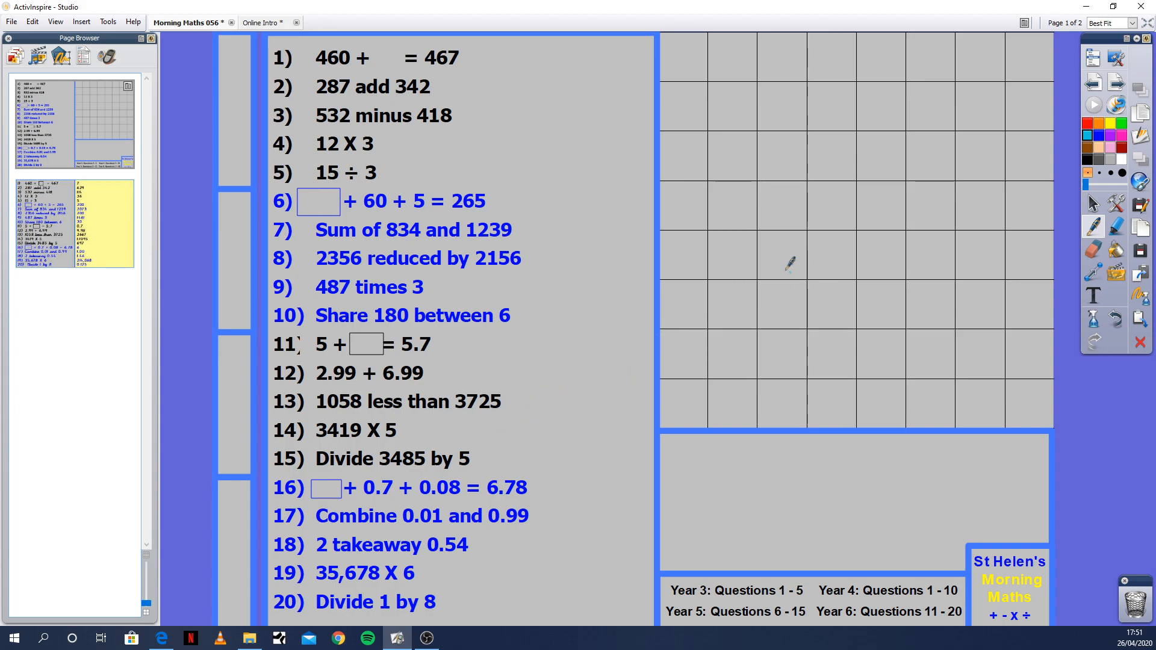
{"action": "mouse_move", "coordinate": [797, 140]}
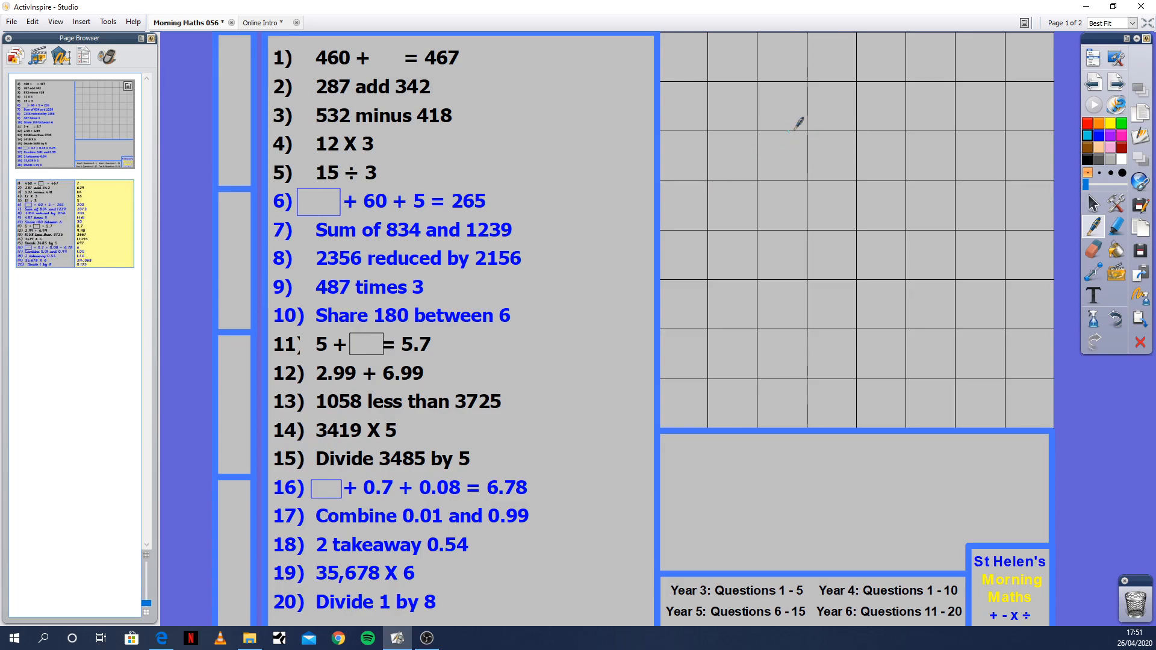
{"action": "mouse_move", "coordinate": [780, 147]}
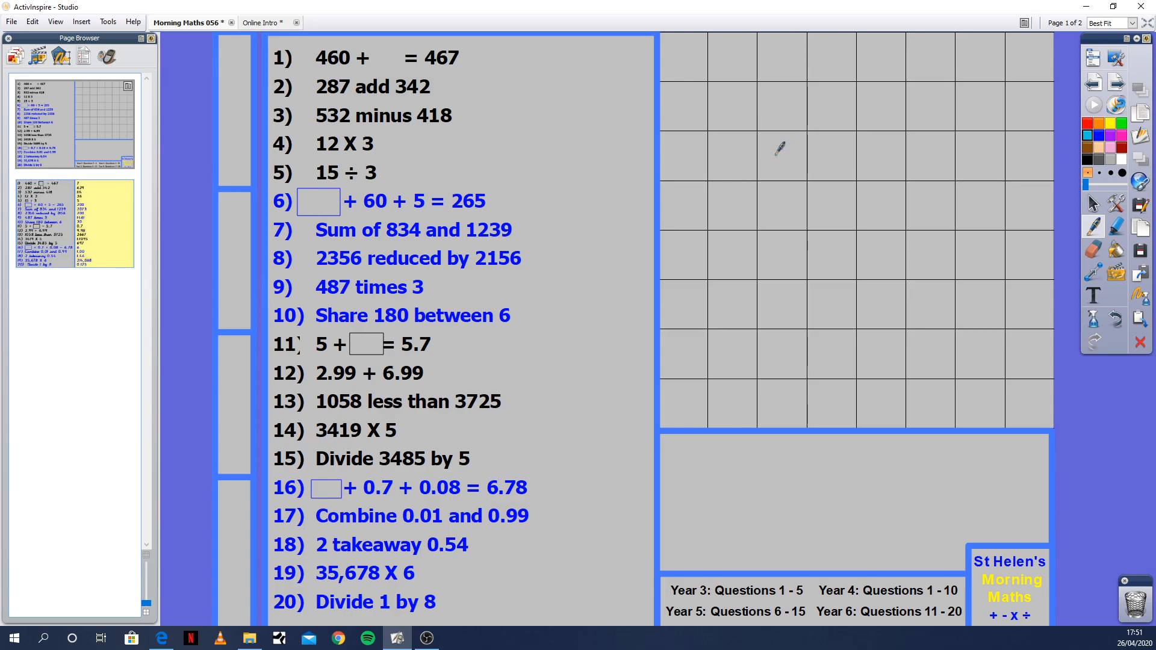
{"action": "mouse_move", "coordinate": [830, 136]}
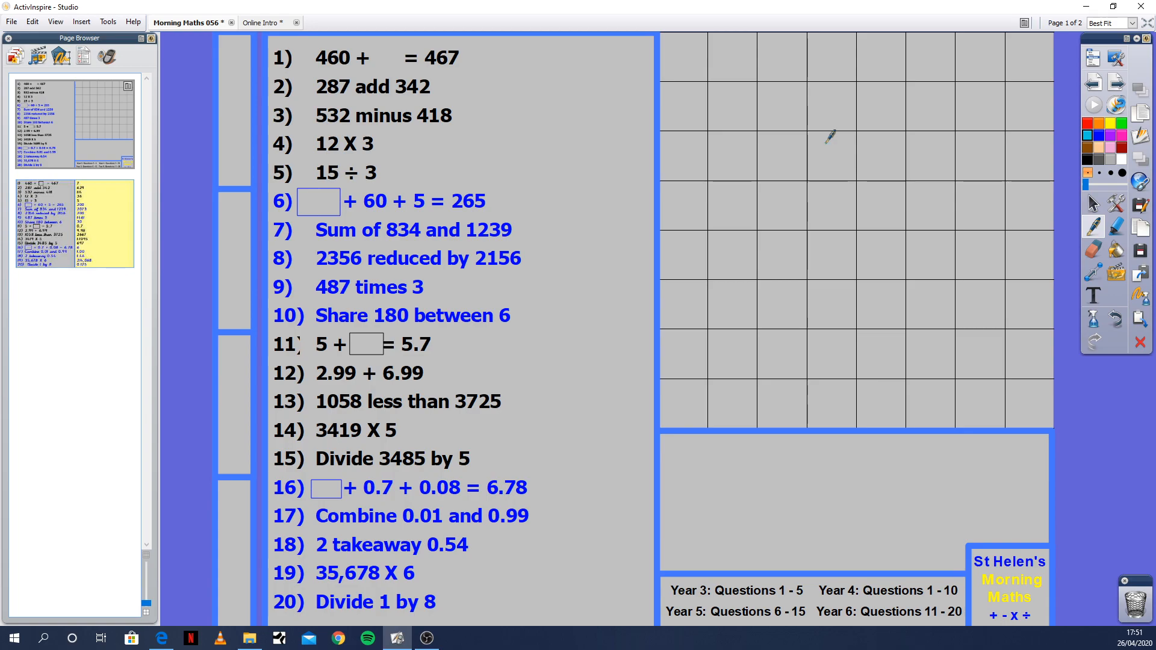
{"action": "mouse_move", "coordinate": [1039, 144]}
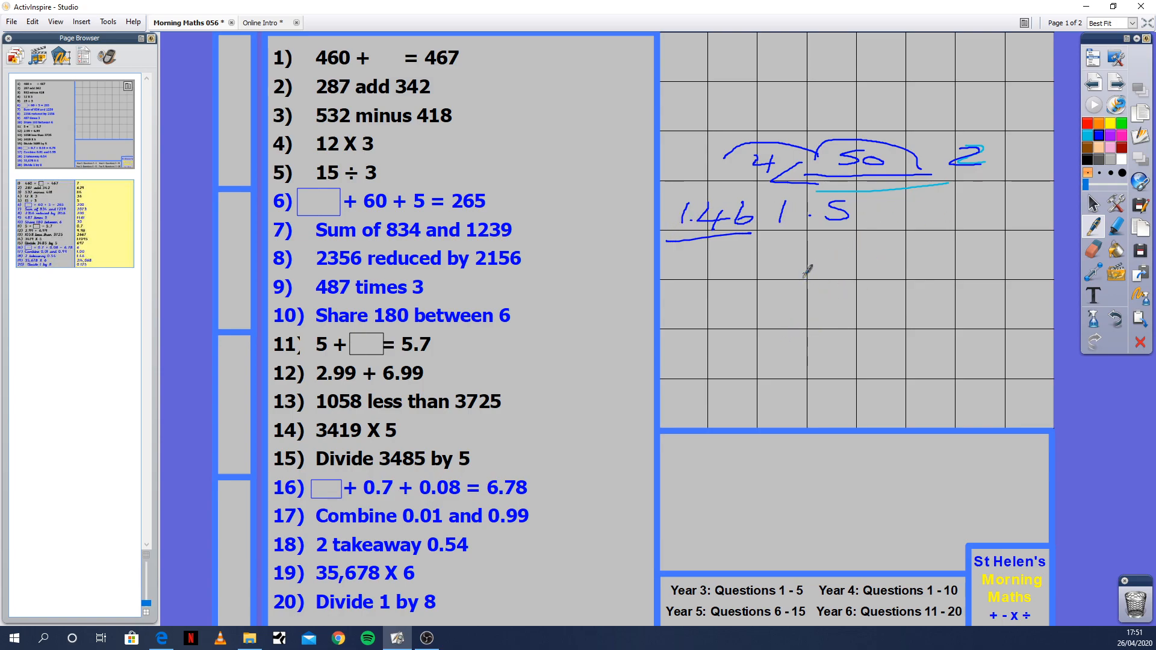
{"action": "mouse_move", "coordinate": [817, 307]}
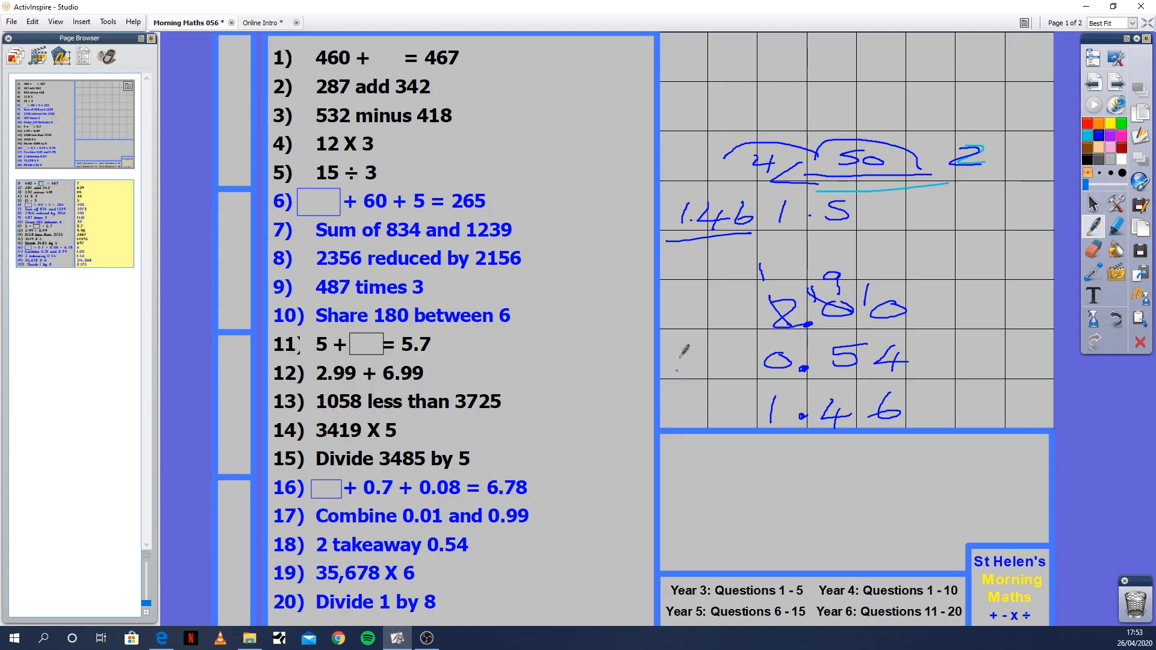
{"action": "mouse_move", "coordinate": [1010, 261]}
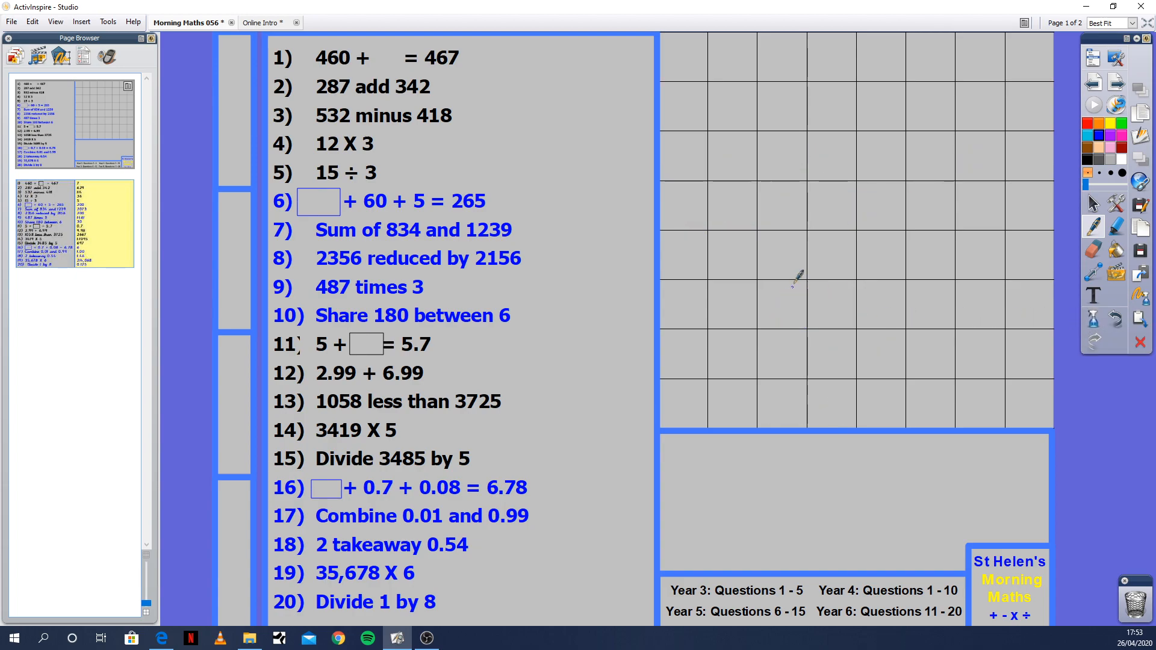
{"action": "mouse_move", "coordinate": [744, 187]}
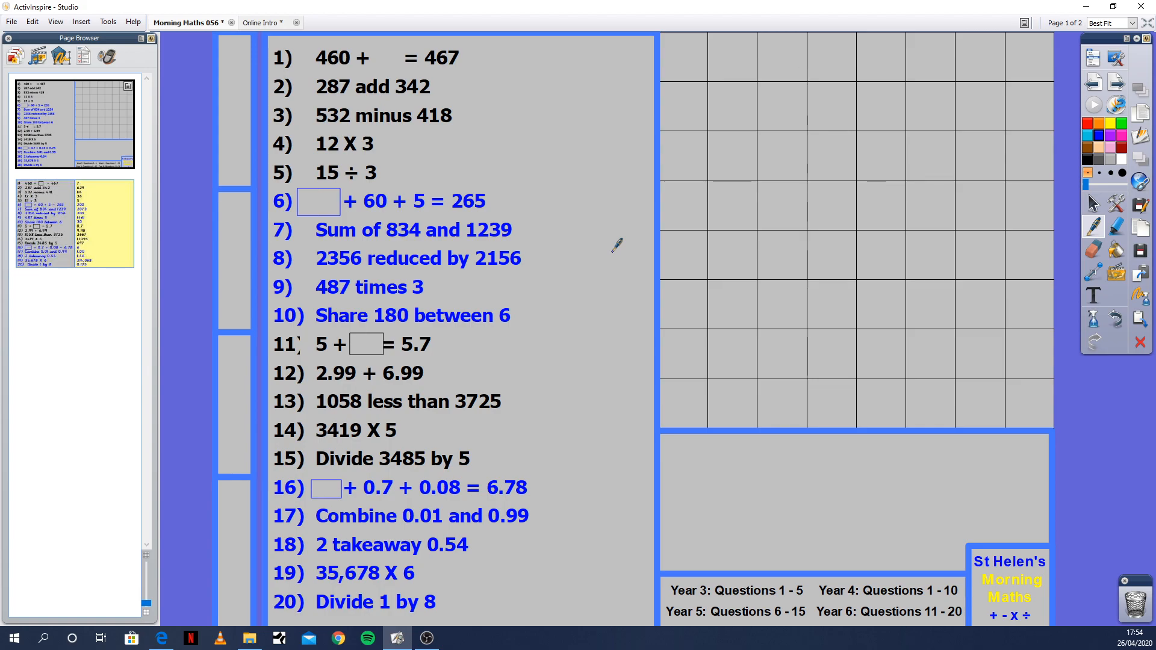
{"action": "mouse_move", "coordinate": [805, 264]}
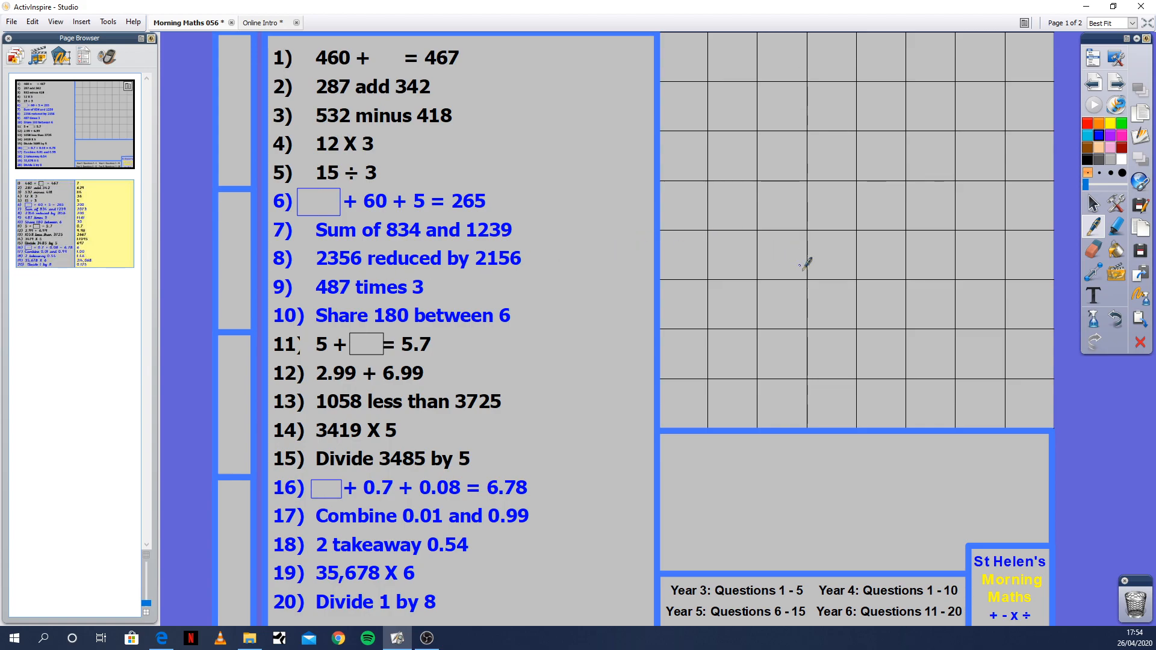
{"action": "mouse_move", "coordinate": [761, 185]}
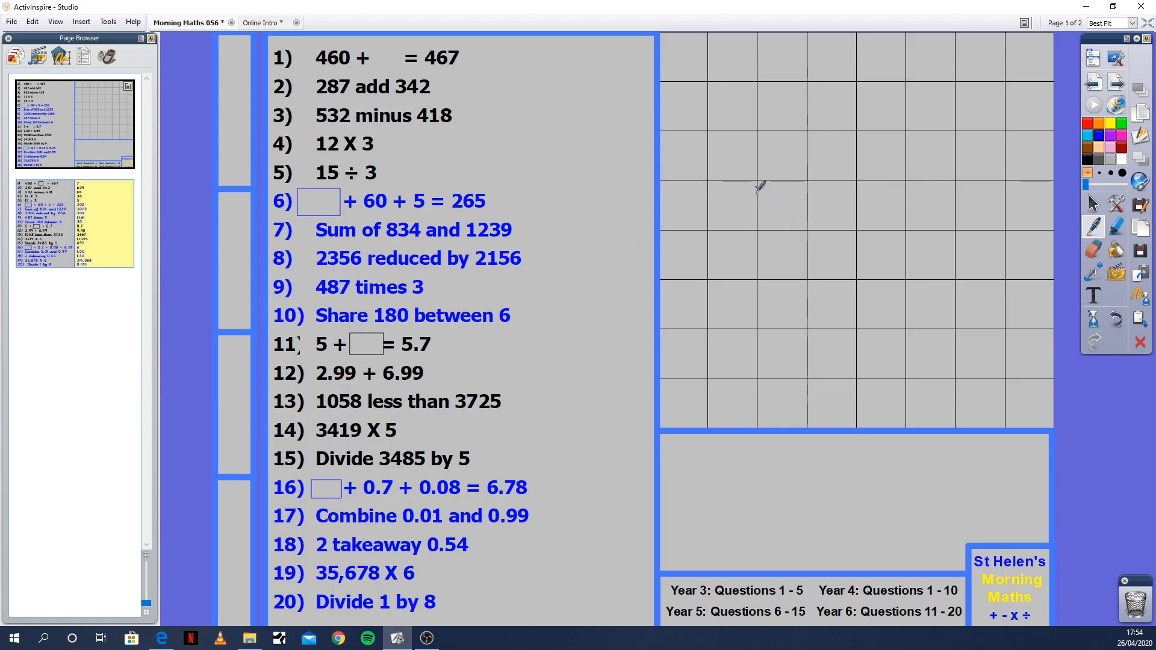
{"action": "mouse_move", "coordinate": [712, 236]}
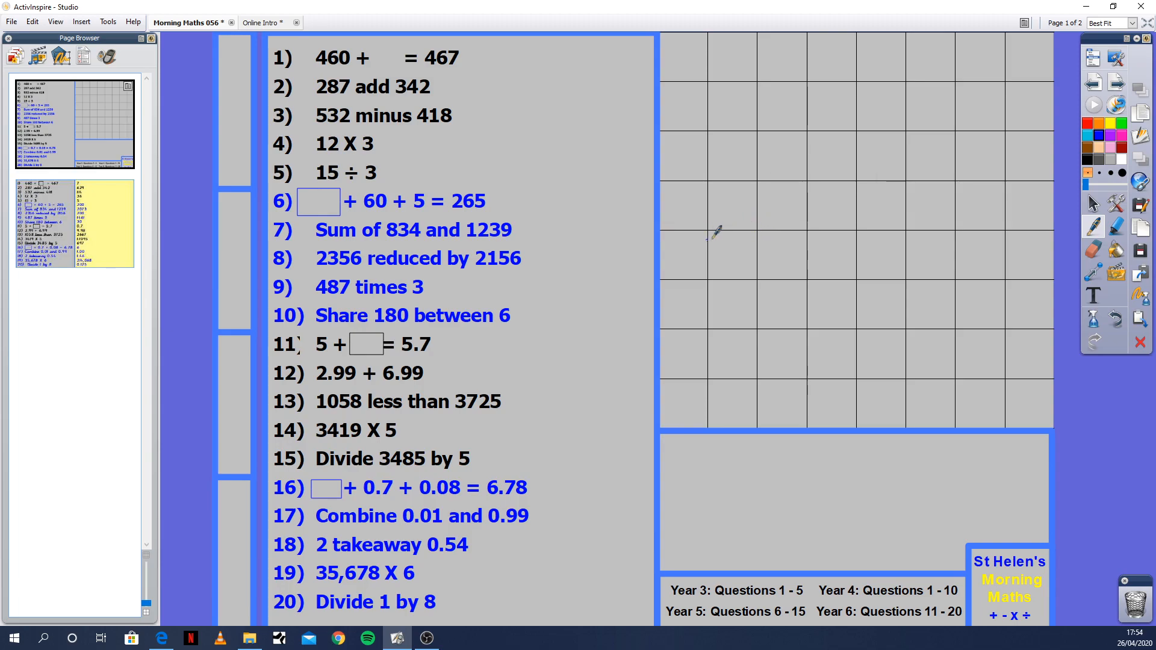
{"action": "mouse_move", "coordinate": [878, 263]}
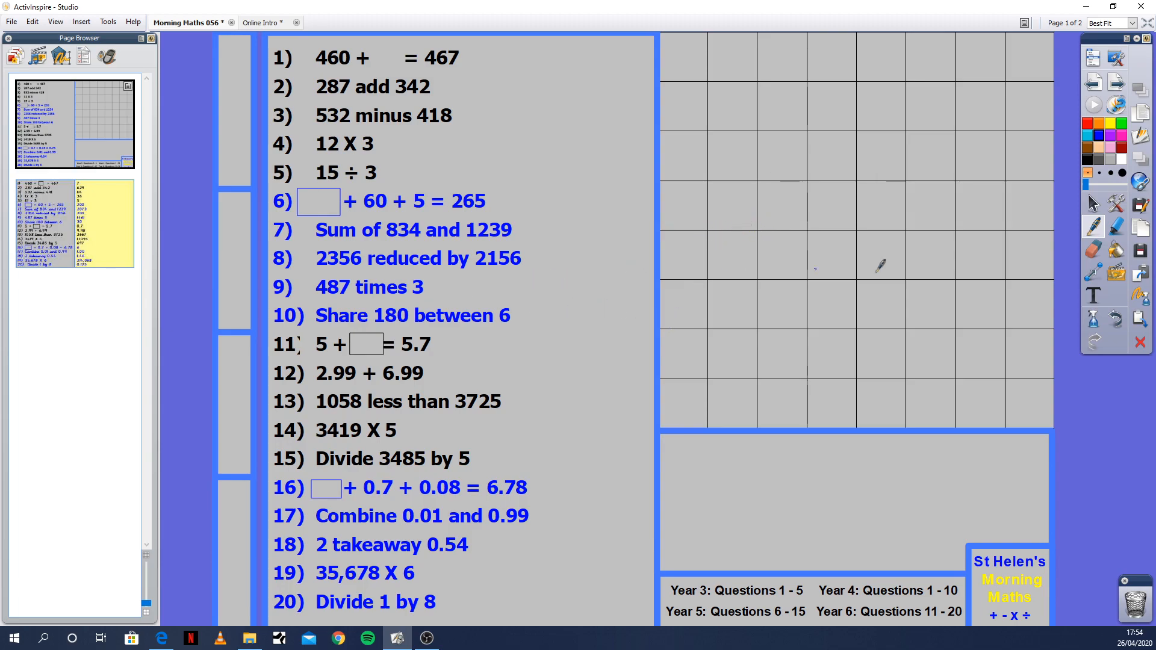
{"action": "mouse_move", "coordinate": [740, 289]}
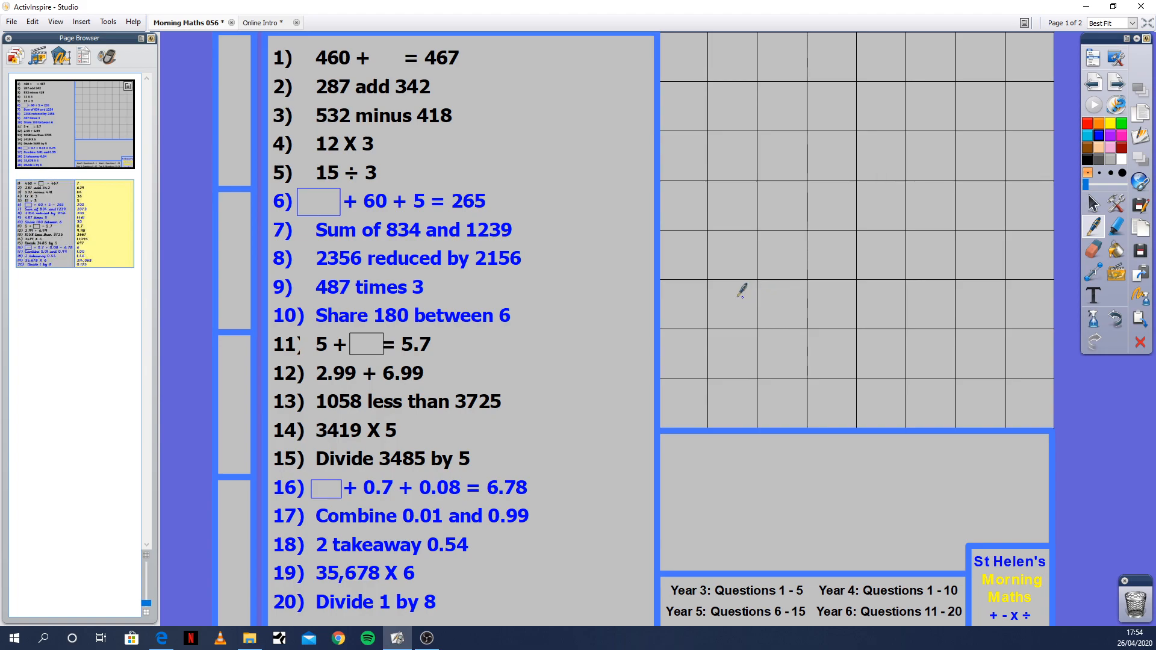
{"action": "mouse_move", "coordinate": [785, 264]}
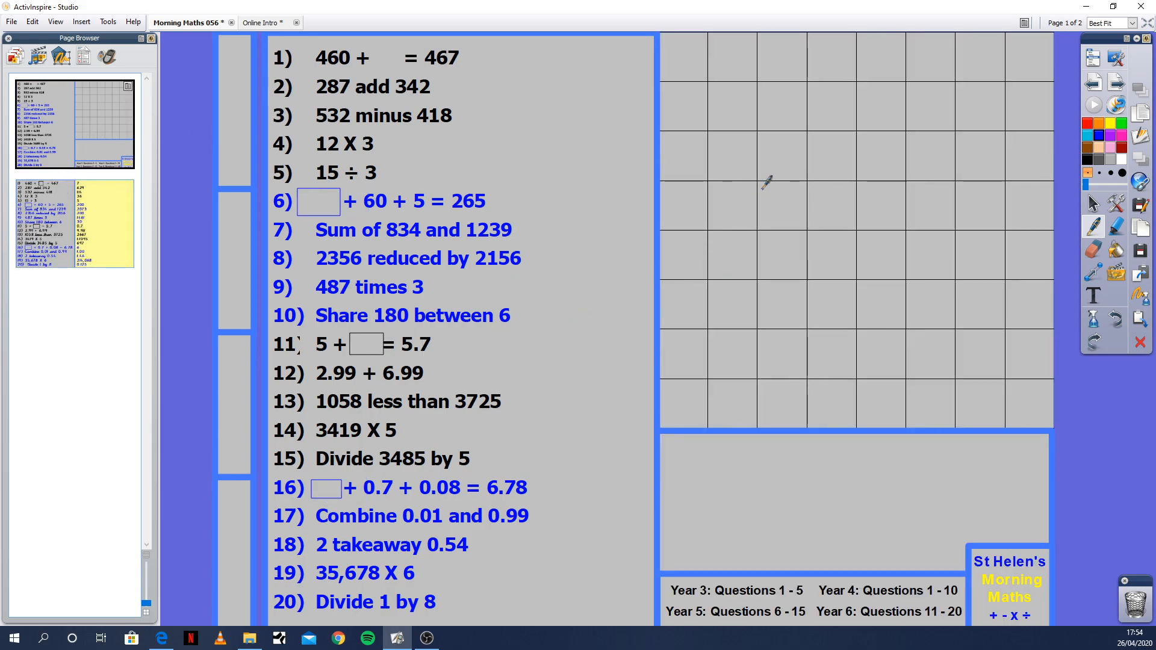
{"action": "mouse_move", "coordinate": [865, 297]}
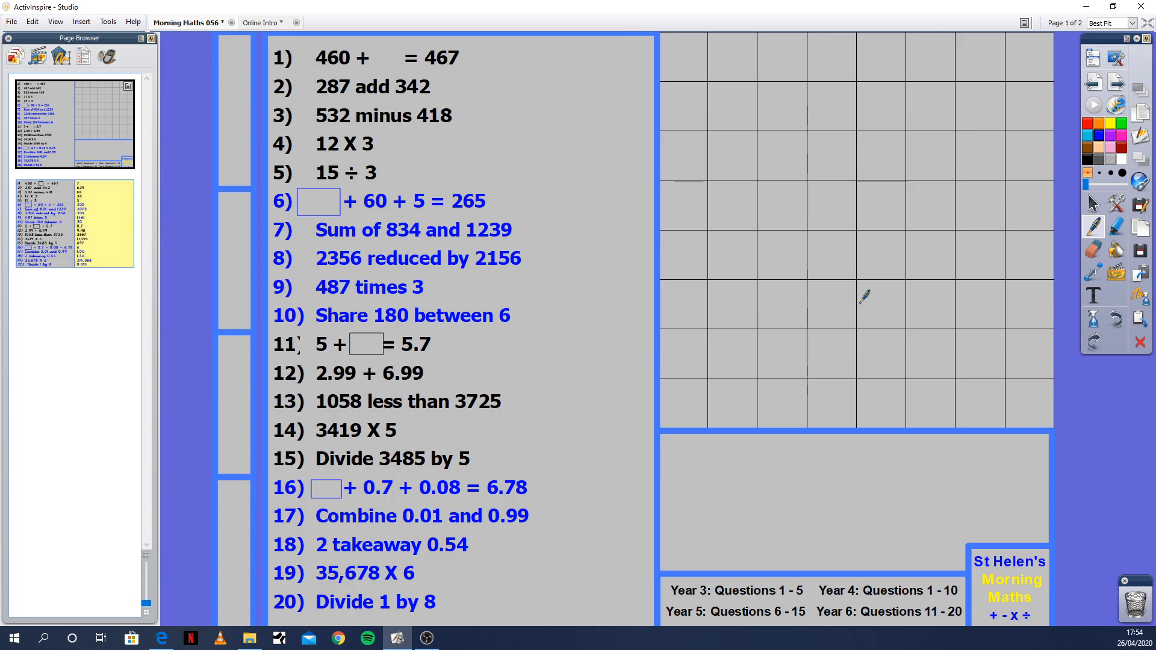
{"action": "mouse_move", "coordinate": [798, 253]}
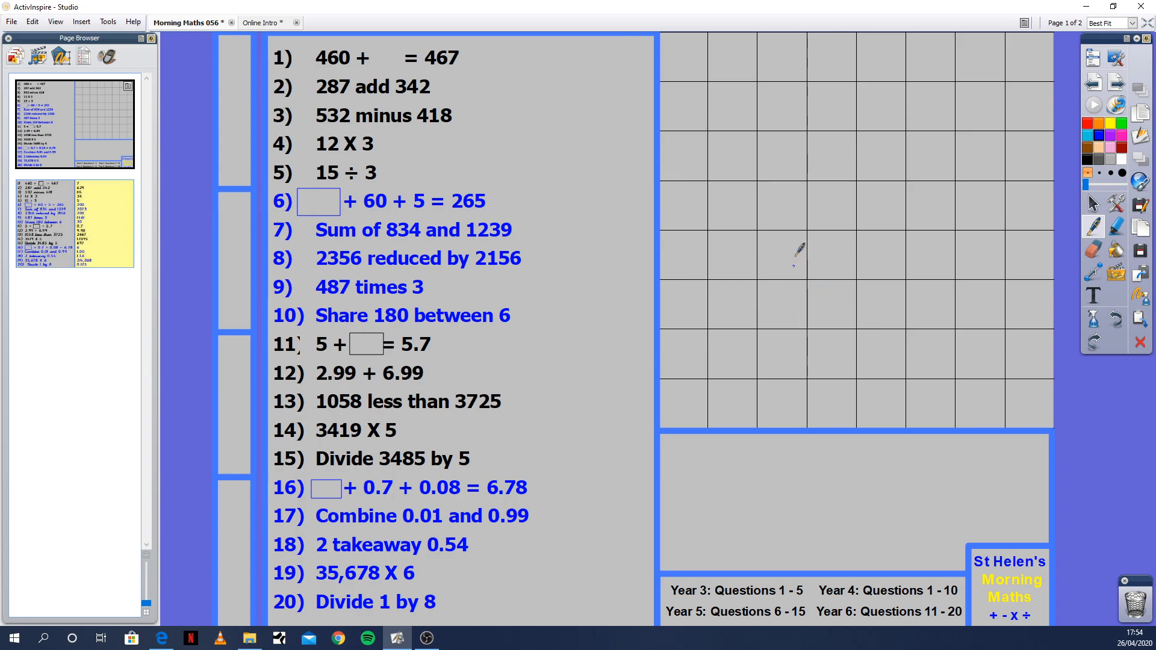
{"action": "mouse_move", "coordinate": [782, 254]}
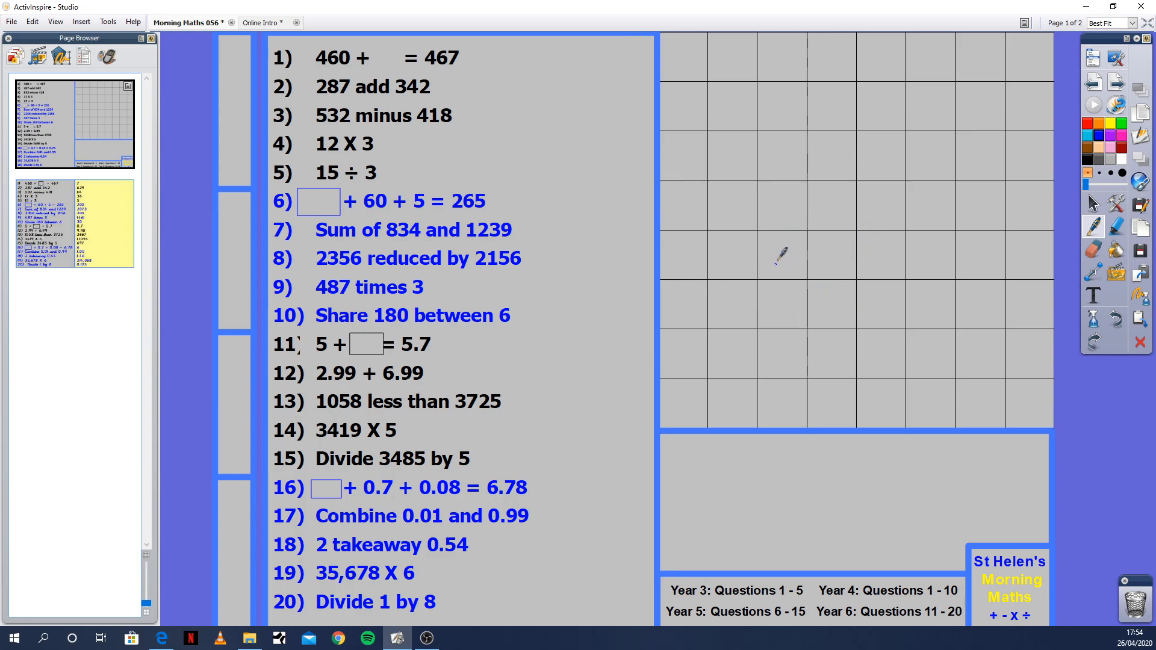
{"action": "mouse_move", "coordinate": [671, 236]}
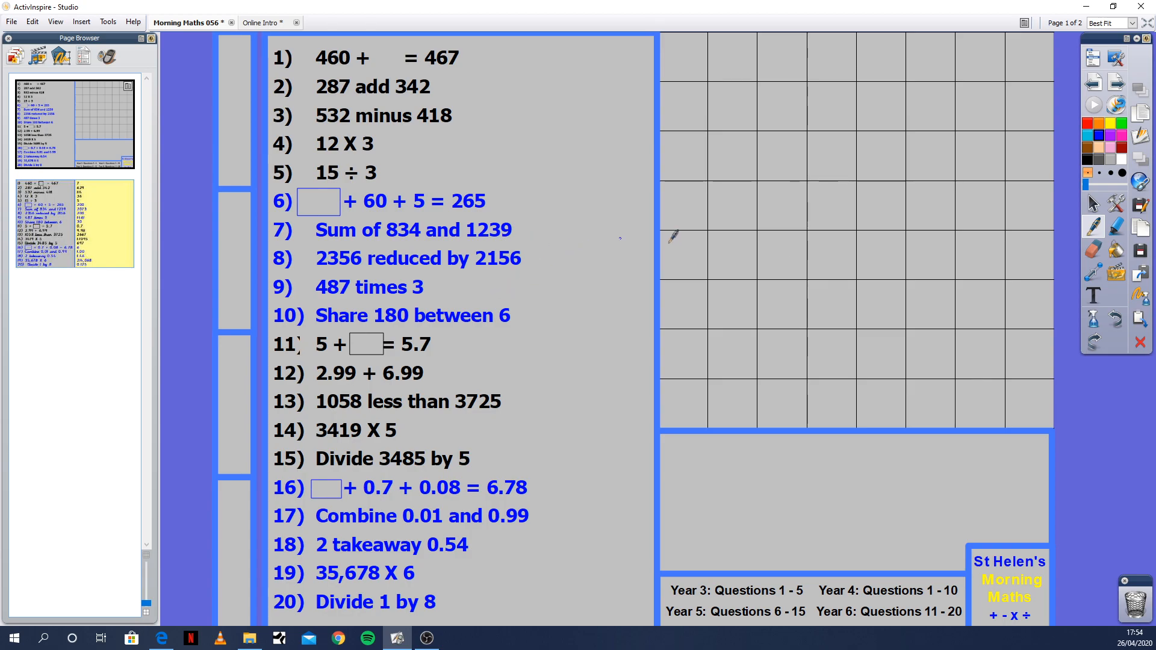
{"action": "mouse_move", "coordinate": [736, 263]}
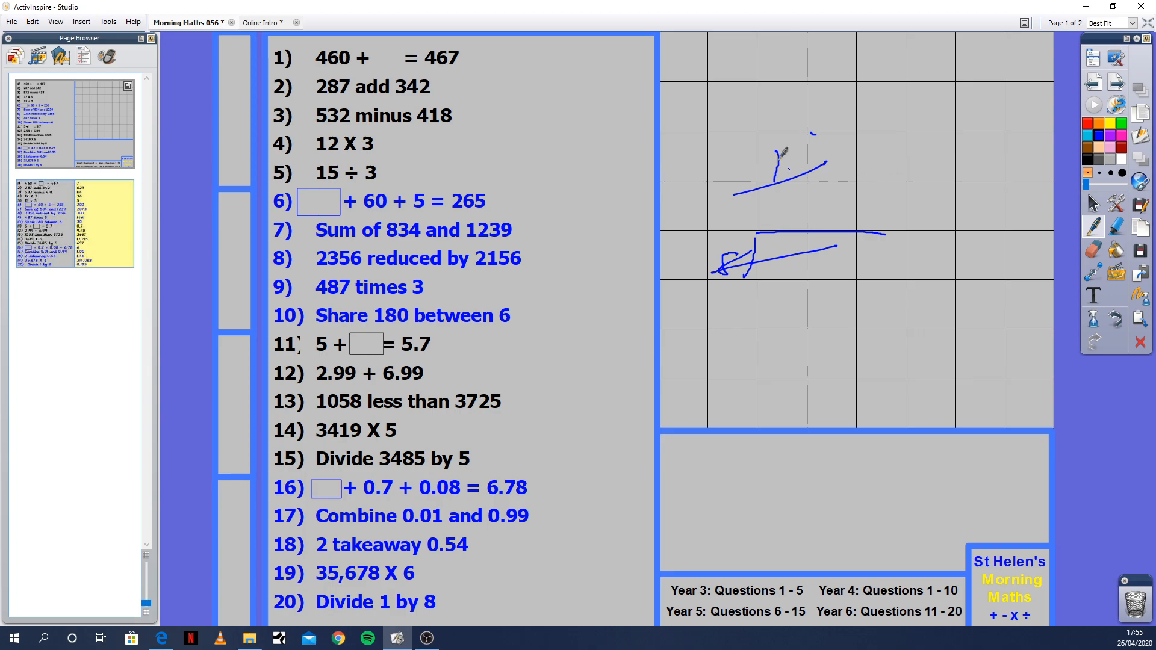
{"action": "mouse_move", "coordinate": [826, 348]}
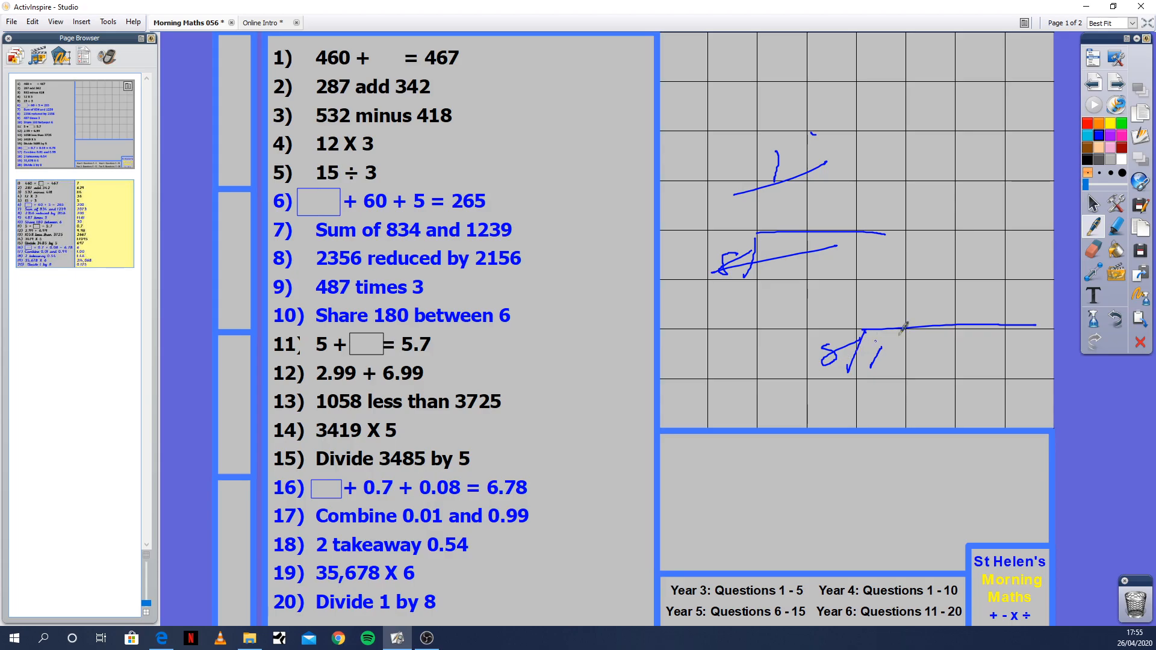
{"action": "mouse_move", "coordinate": [806, 336]}
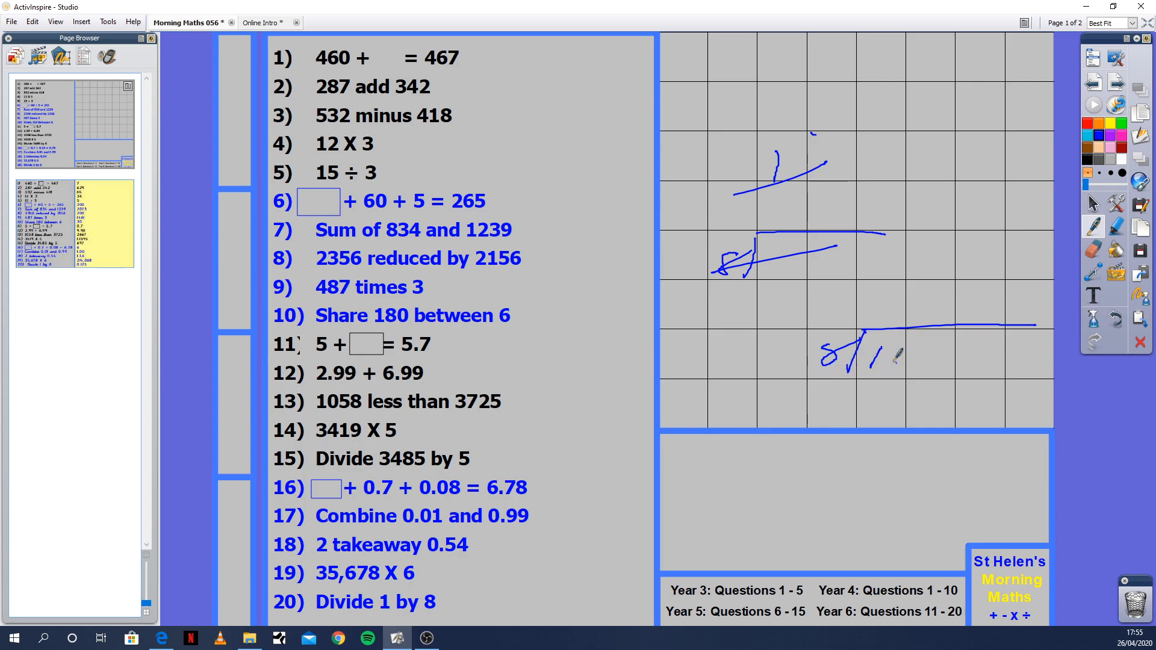
{"action": "mouse_move", "coordinate": [897, 340]}
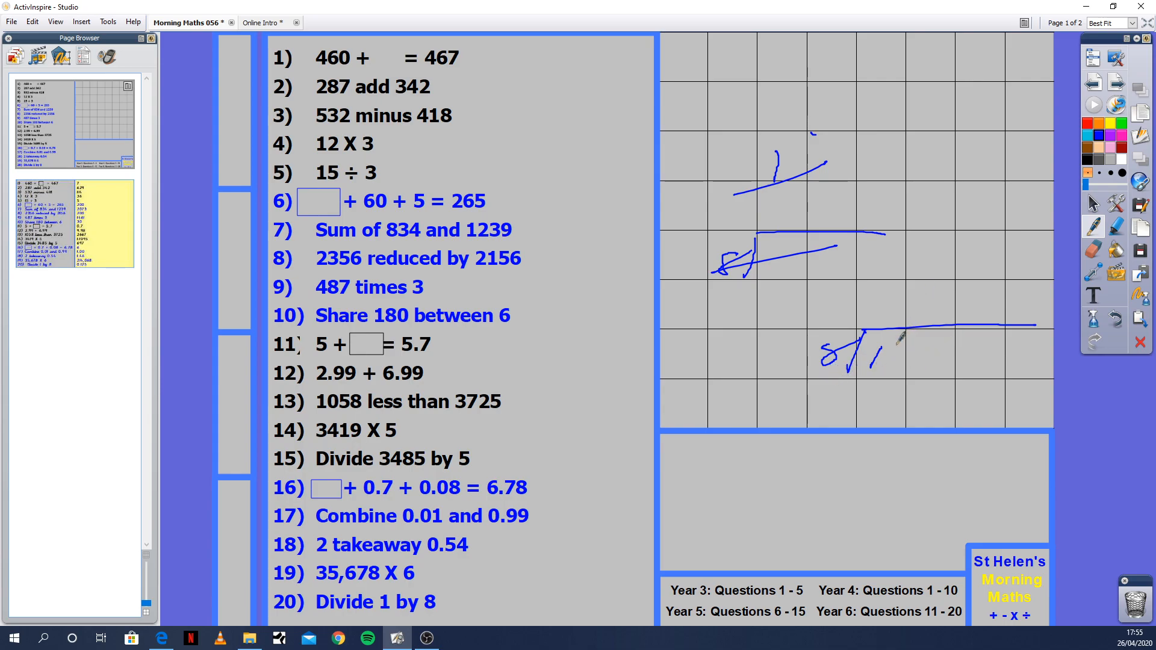
{"action": "mouse_move", "coordinate": [918, 346]}
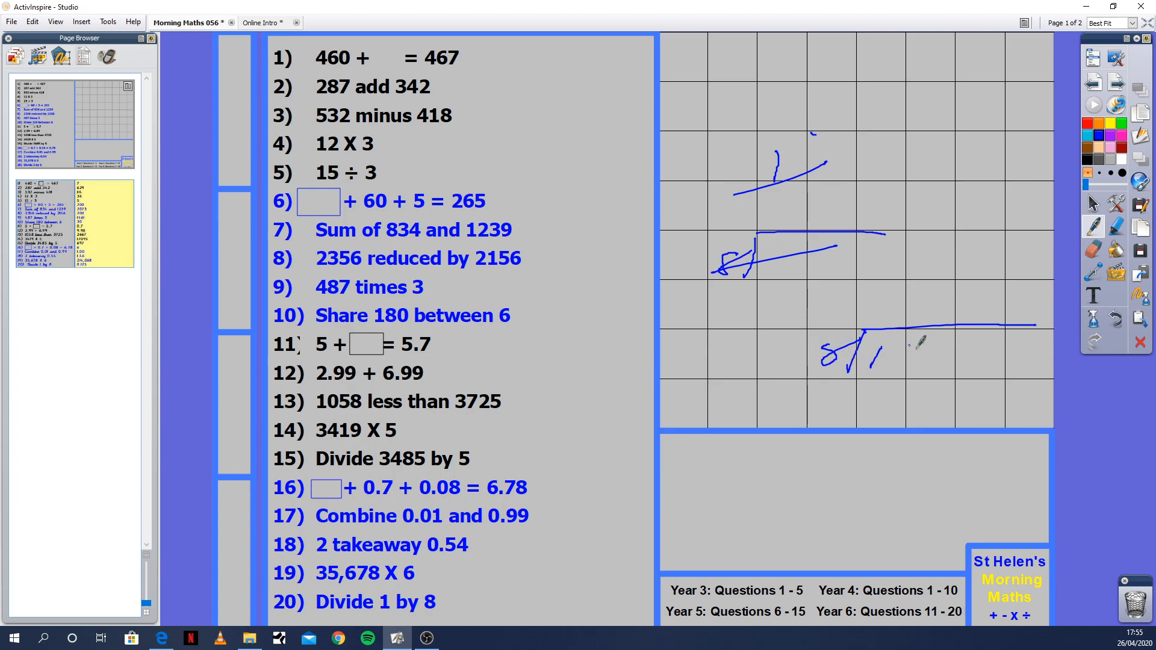
{"action": "mouse_move", "coordinate": [914, 316]}
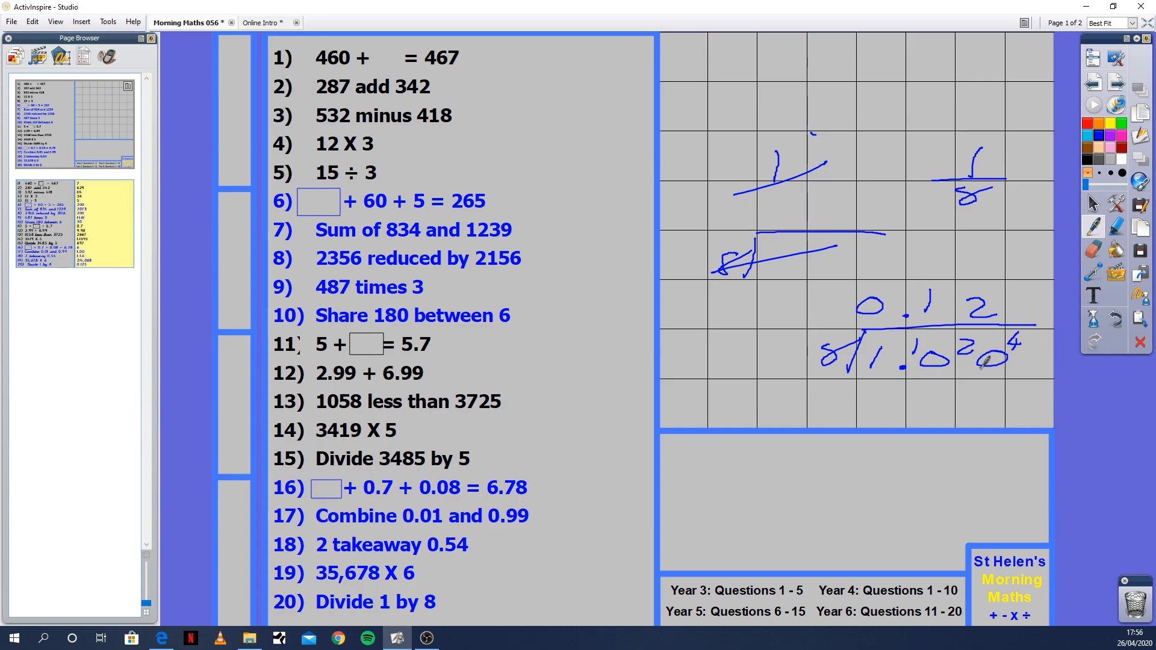
{"action": "mouse_move", "coordinate": [1032, 341]}
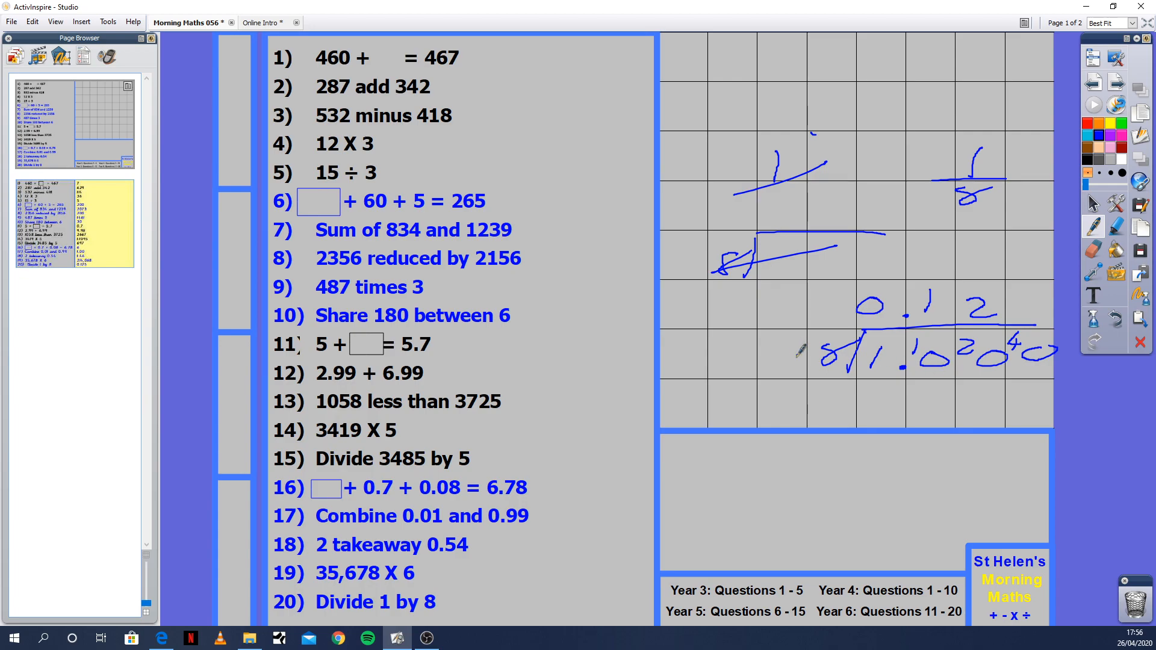
{"action": "mouse_move", "coordinate": [1035, 295]}
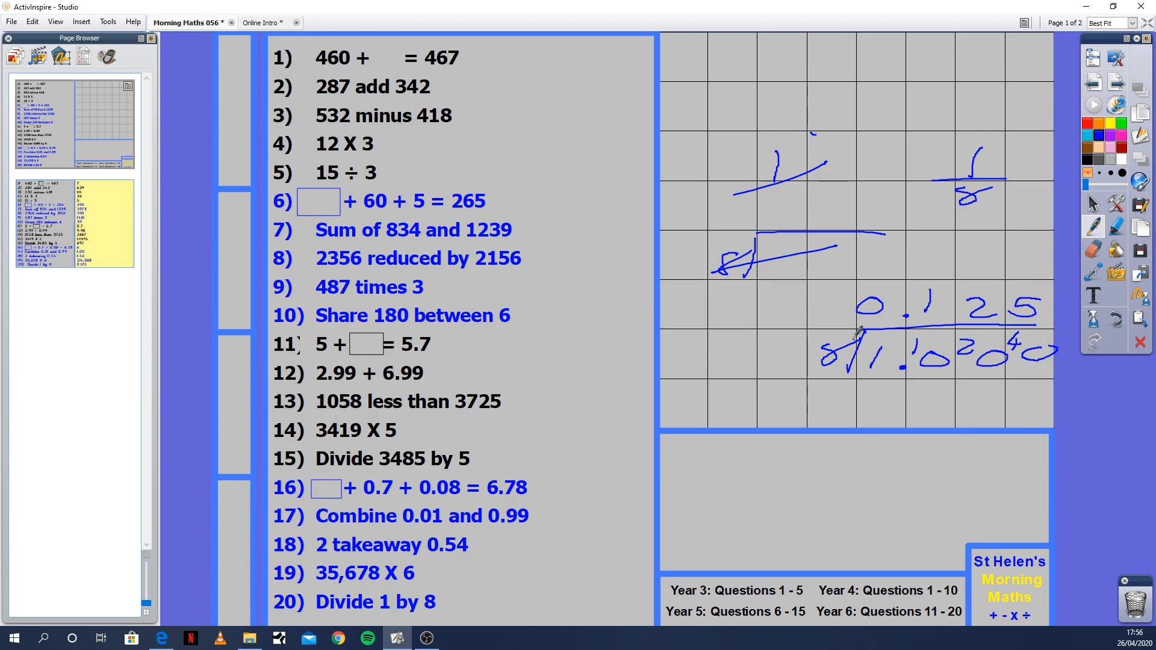
{"action": "mouse_move", "coordinate": [882, 275]}
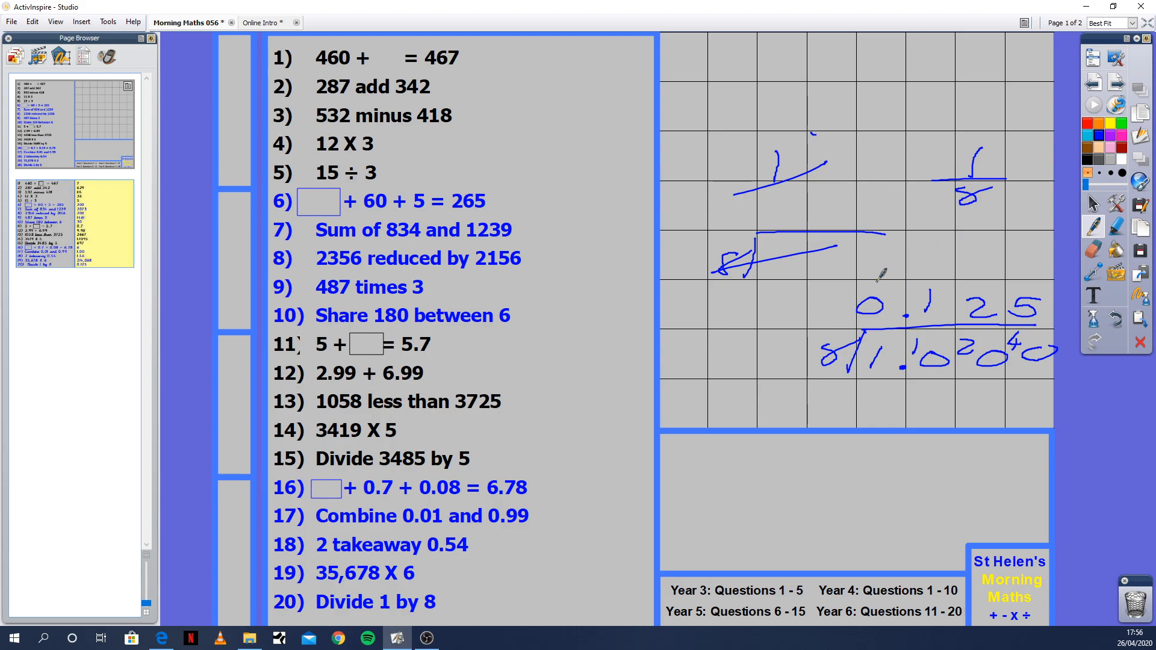
{"action": "mouse_move", "coordinate": [973, 244]}
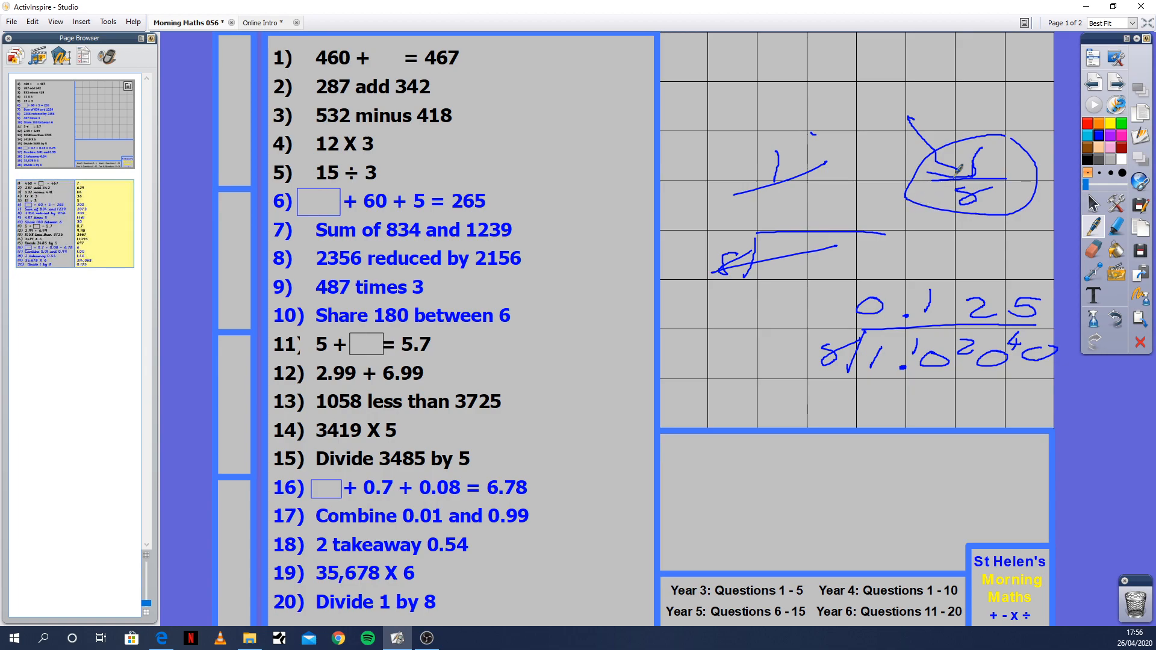
{"action": "mouse_move", "coordinate": [796, 96]}
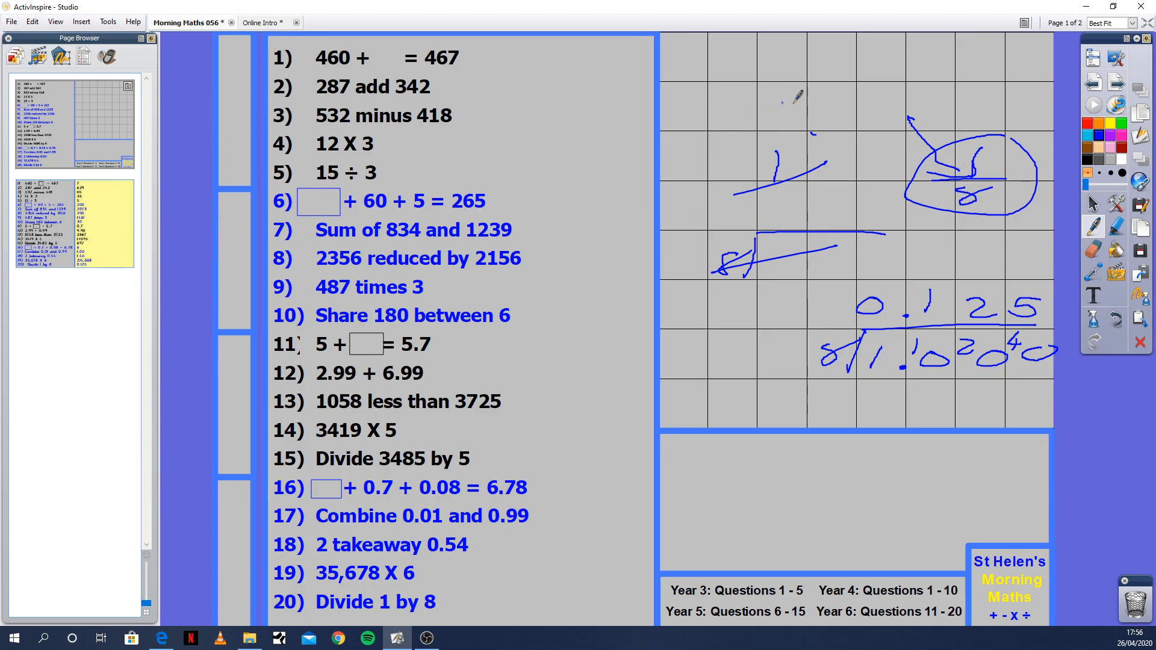
{"action": "mouse_move", "coordinate": [678, 96]}
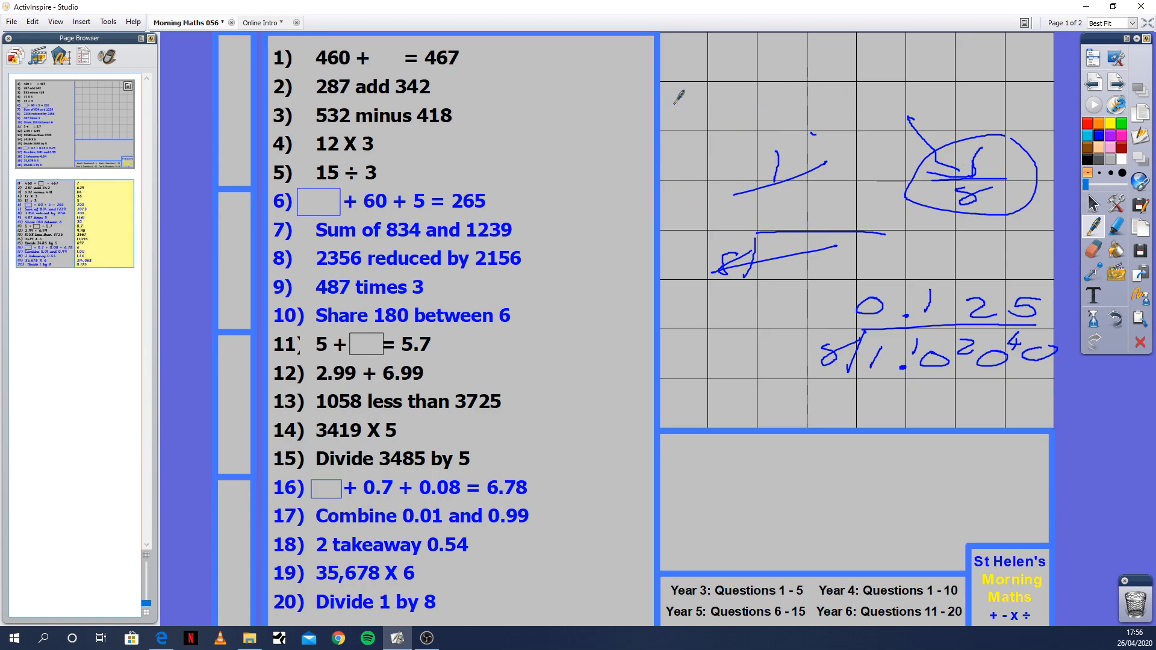